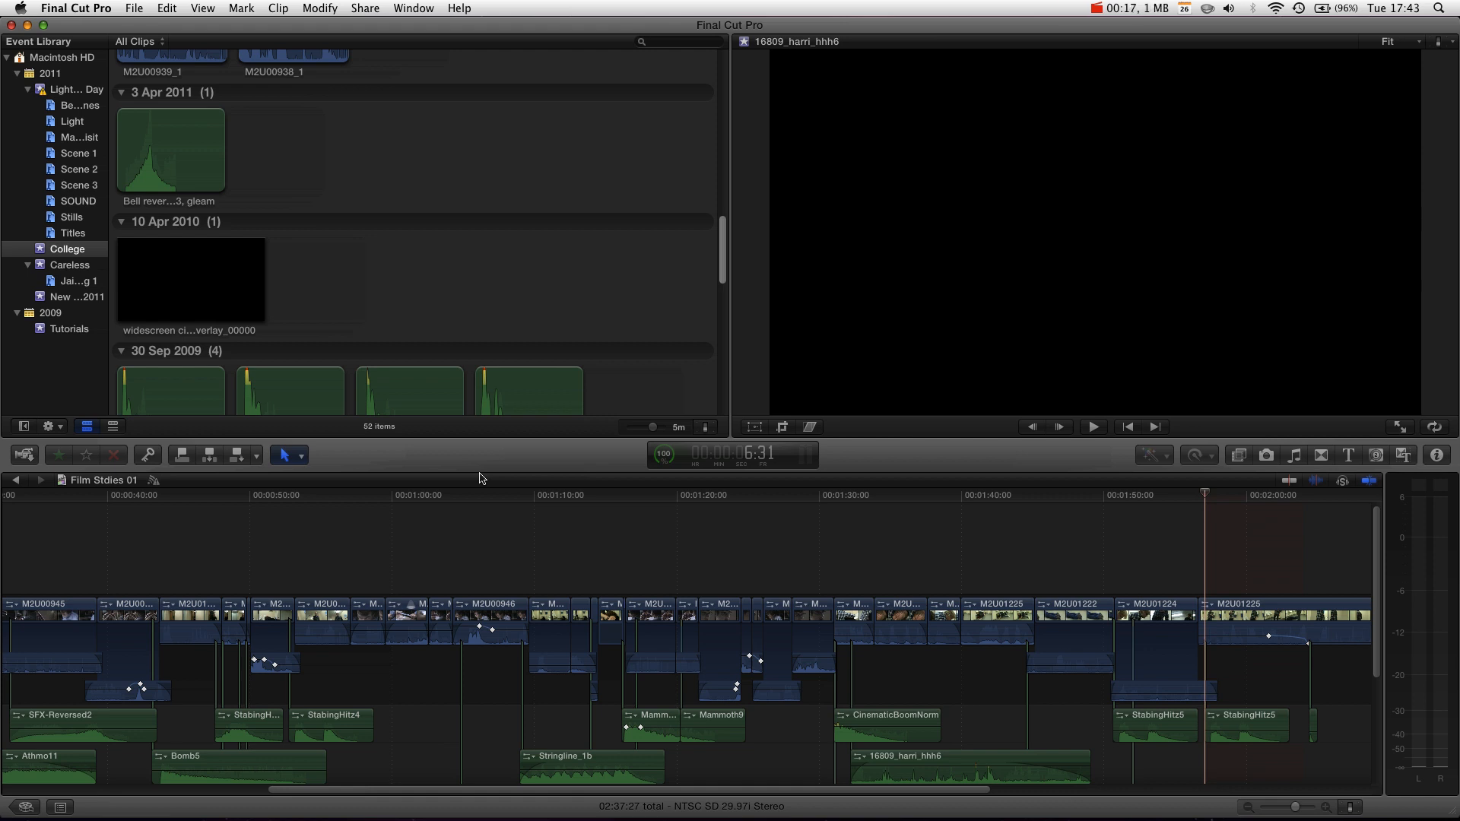
mouse_move(486, 520)
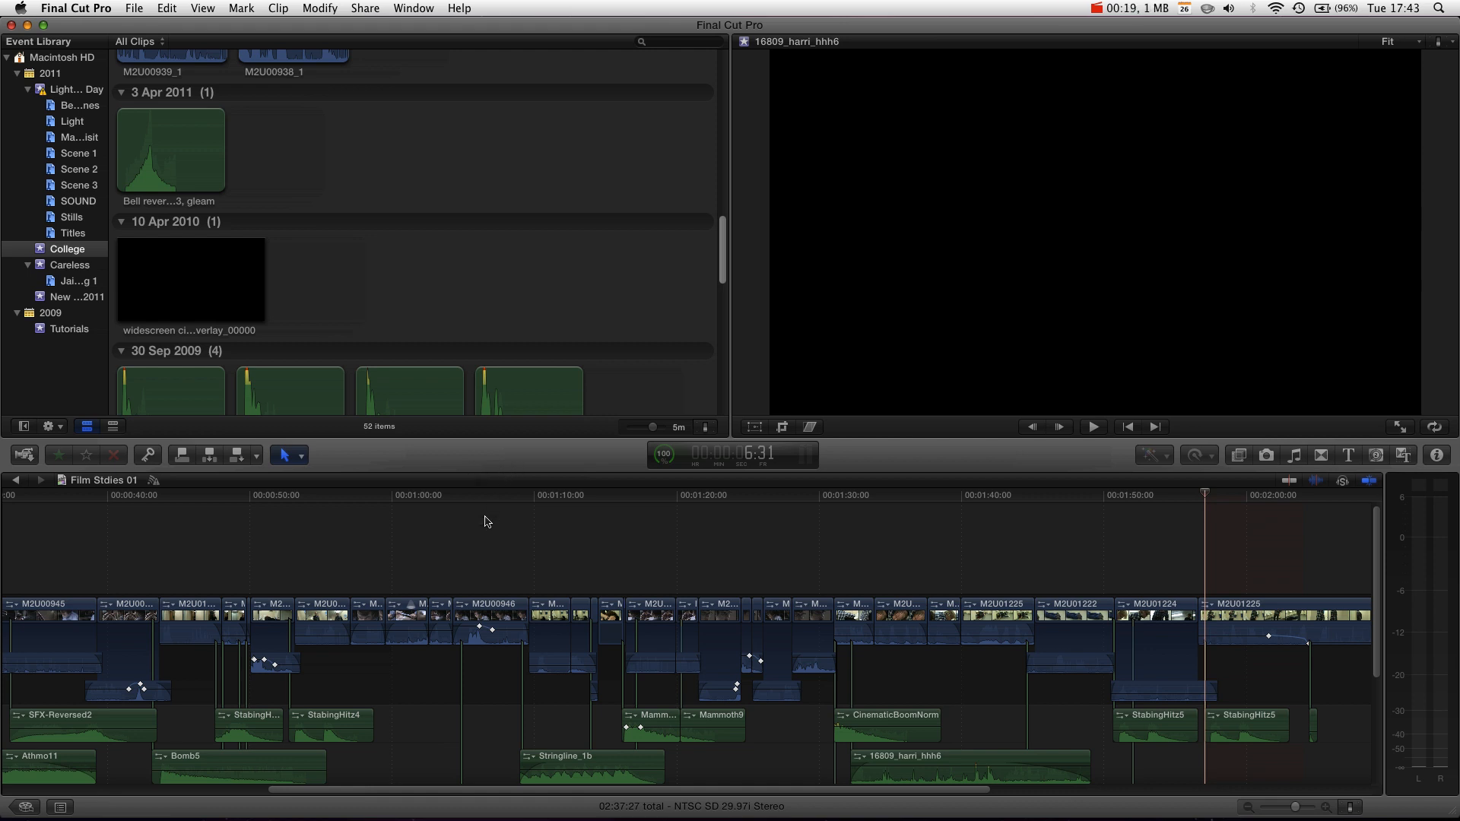
Move the playhead to about 1:06 to show the close-up of the young man.
click(478, 496)
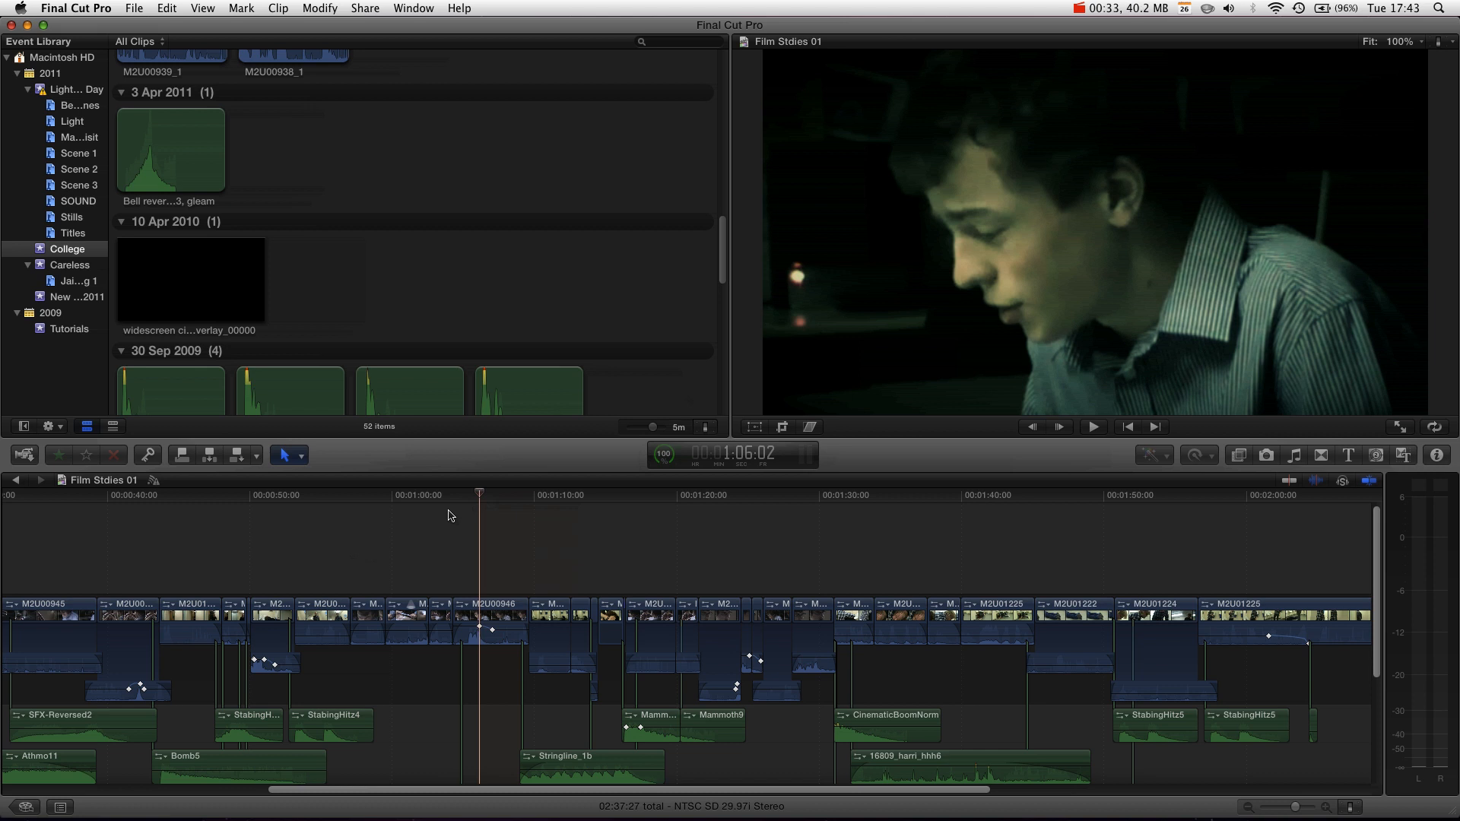
mouse_move(454, 486)
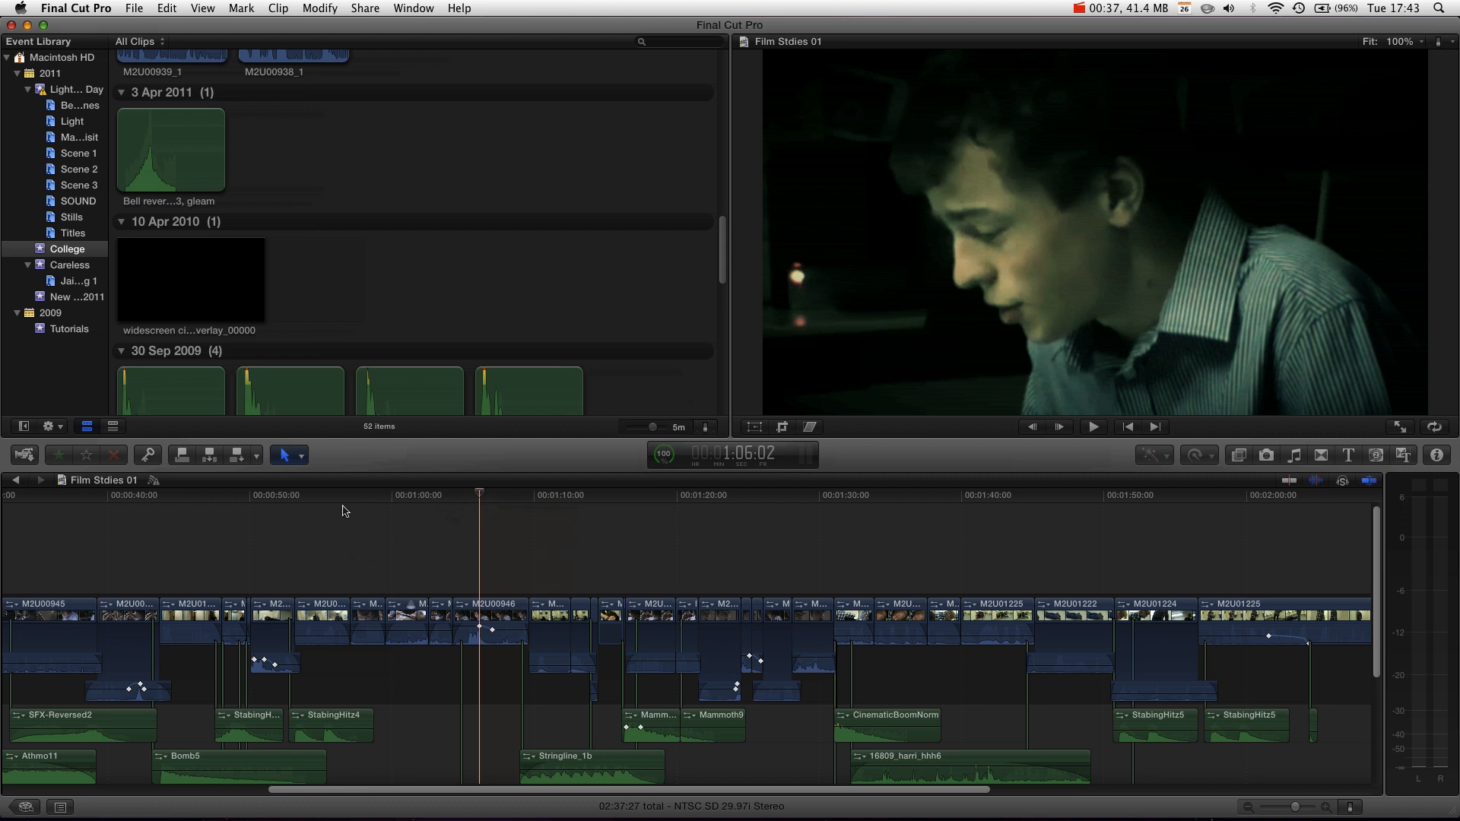
Move the playhead back to about 0:54, the corridor shot of the young man in plaid.
click(313, 496)
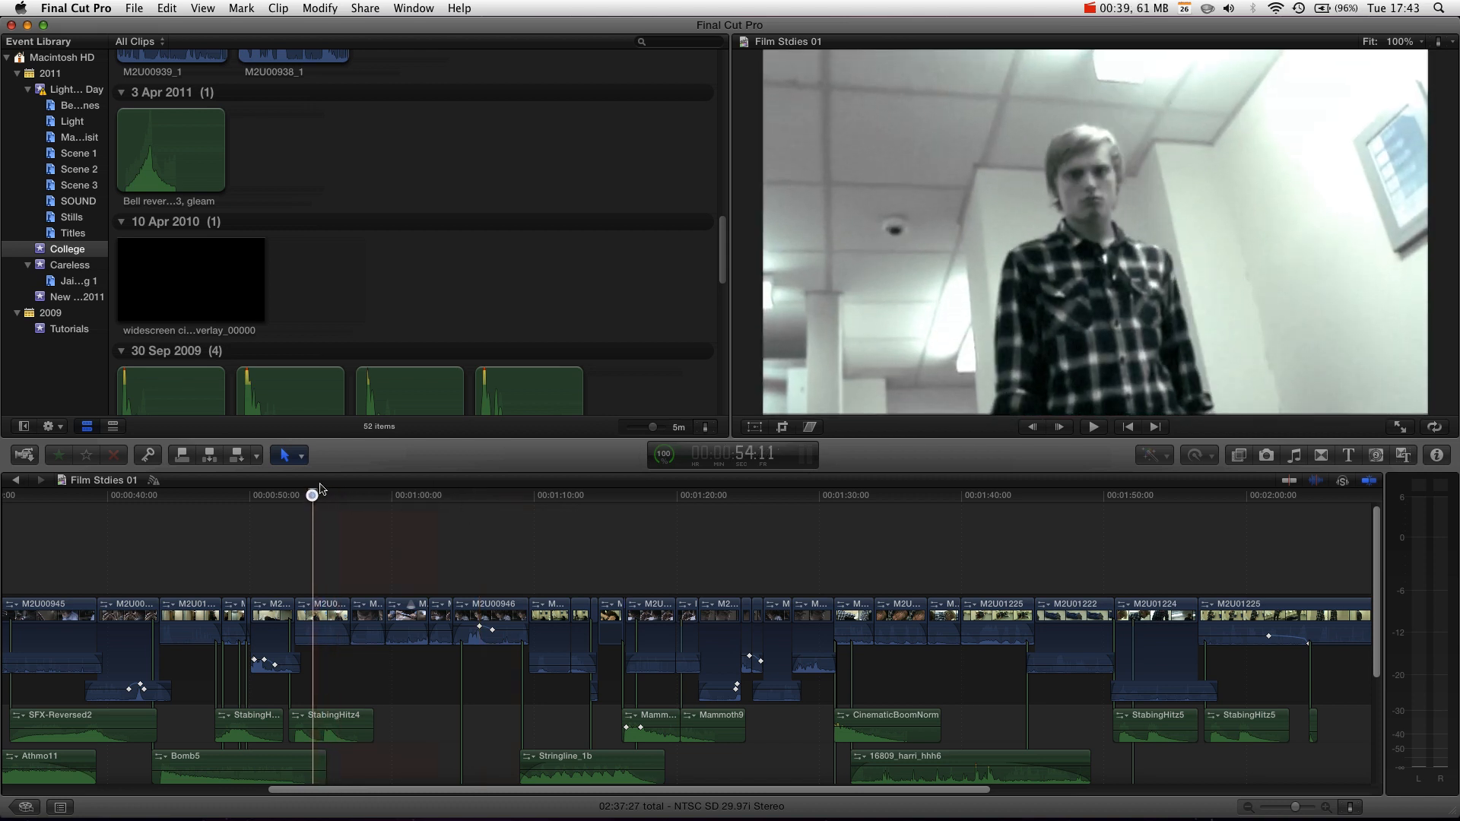
mouse_move(807, 425)
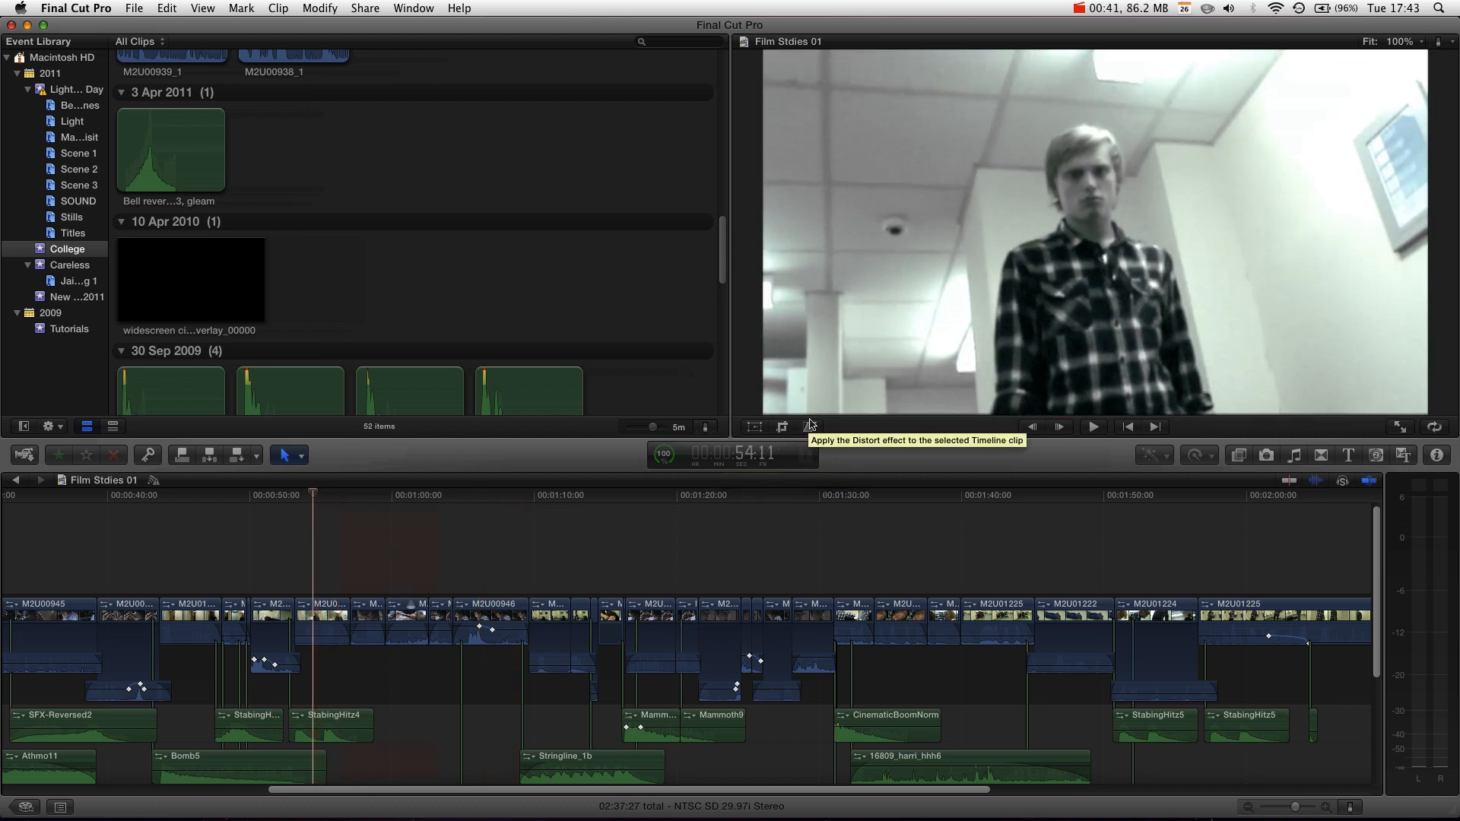
mouse_move(1014, 79)
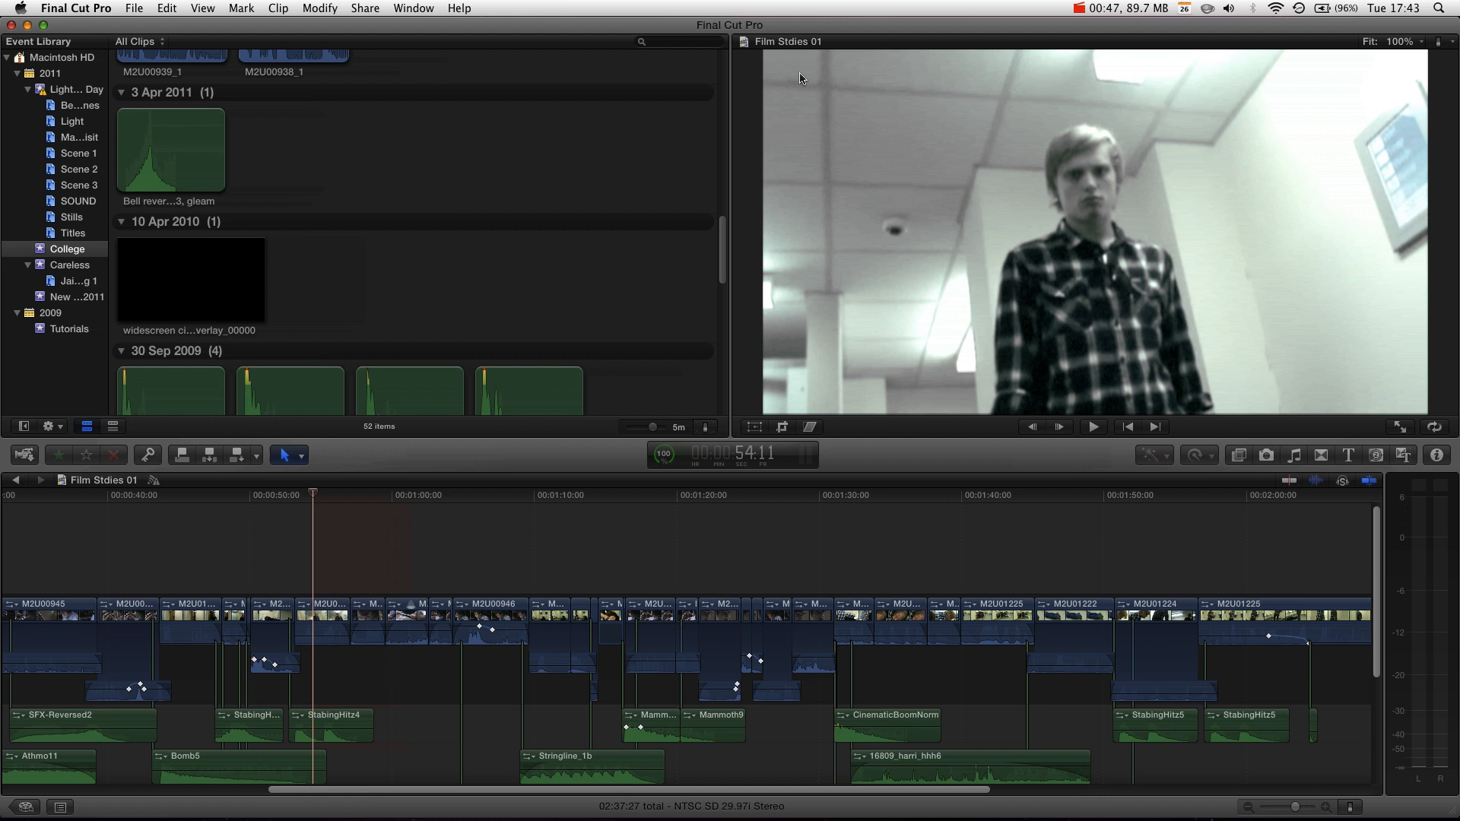
mouse_move(774, 589)
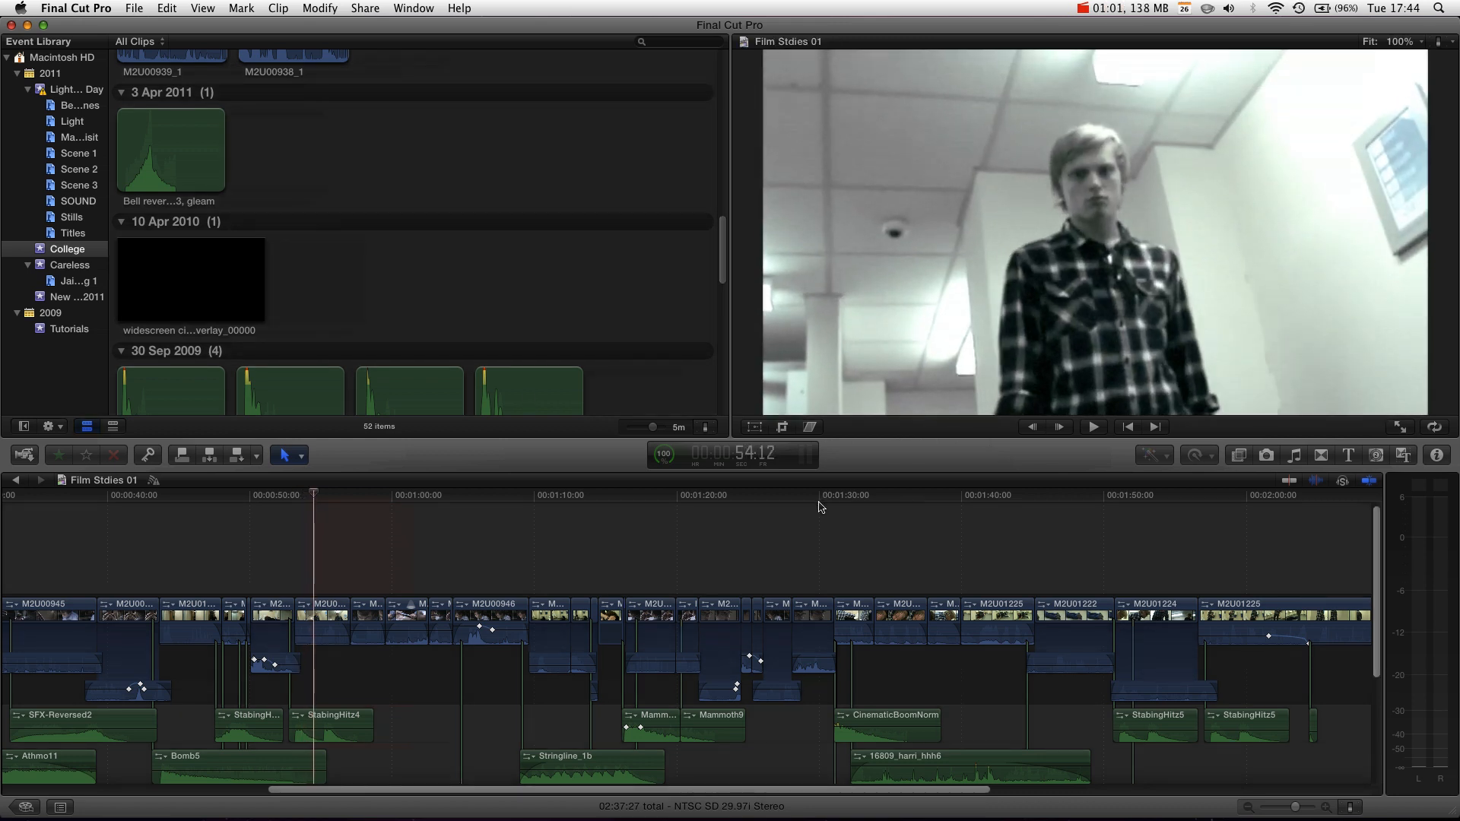
mouse_move(754, 426)
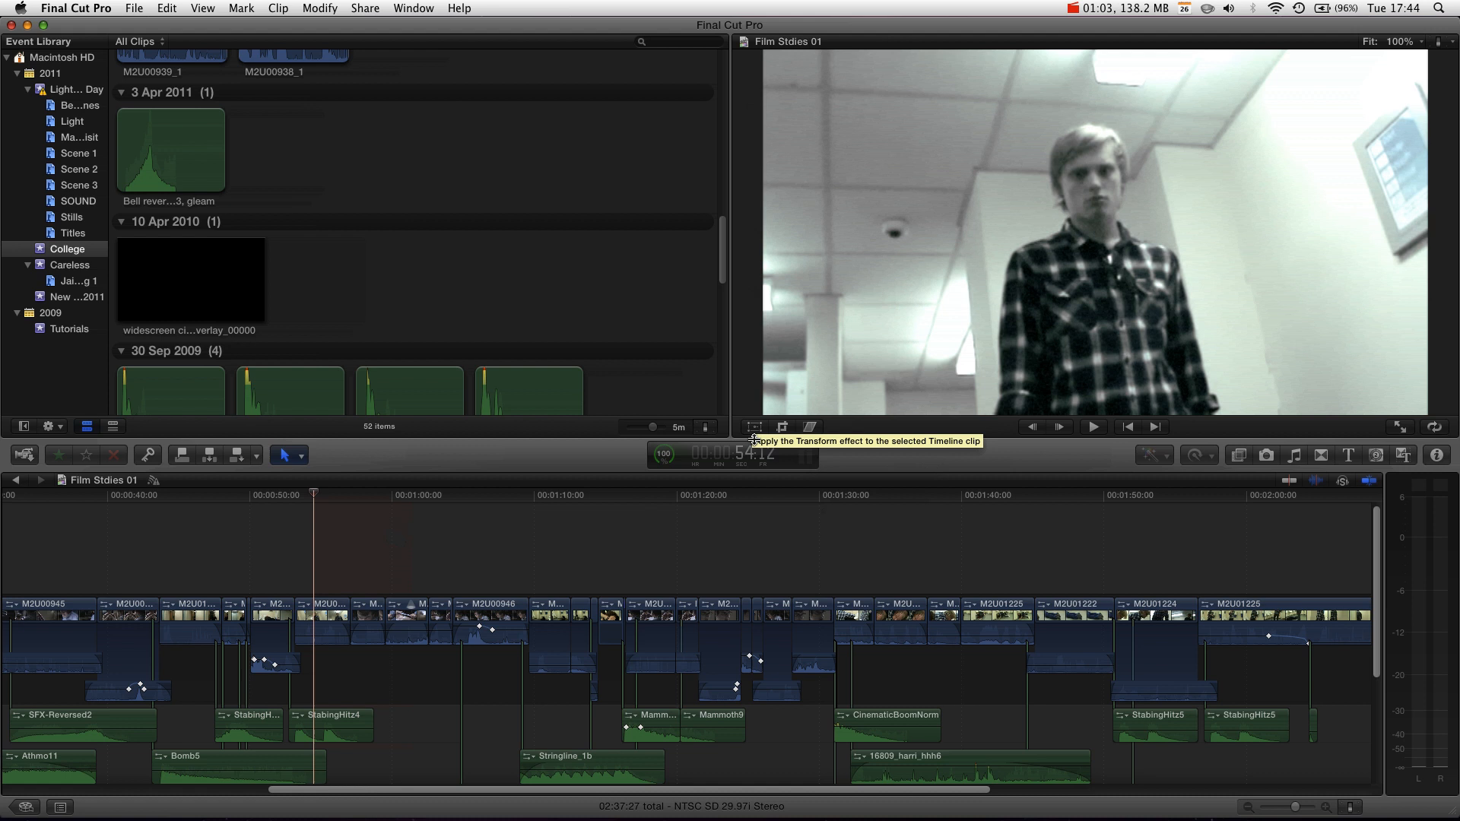
mouse_move(836, 407)
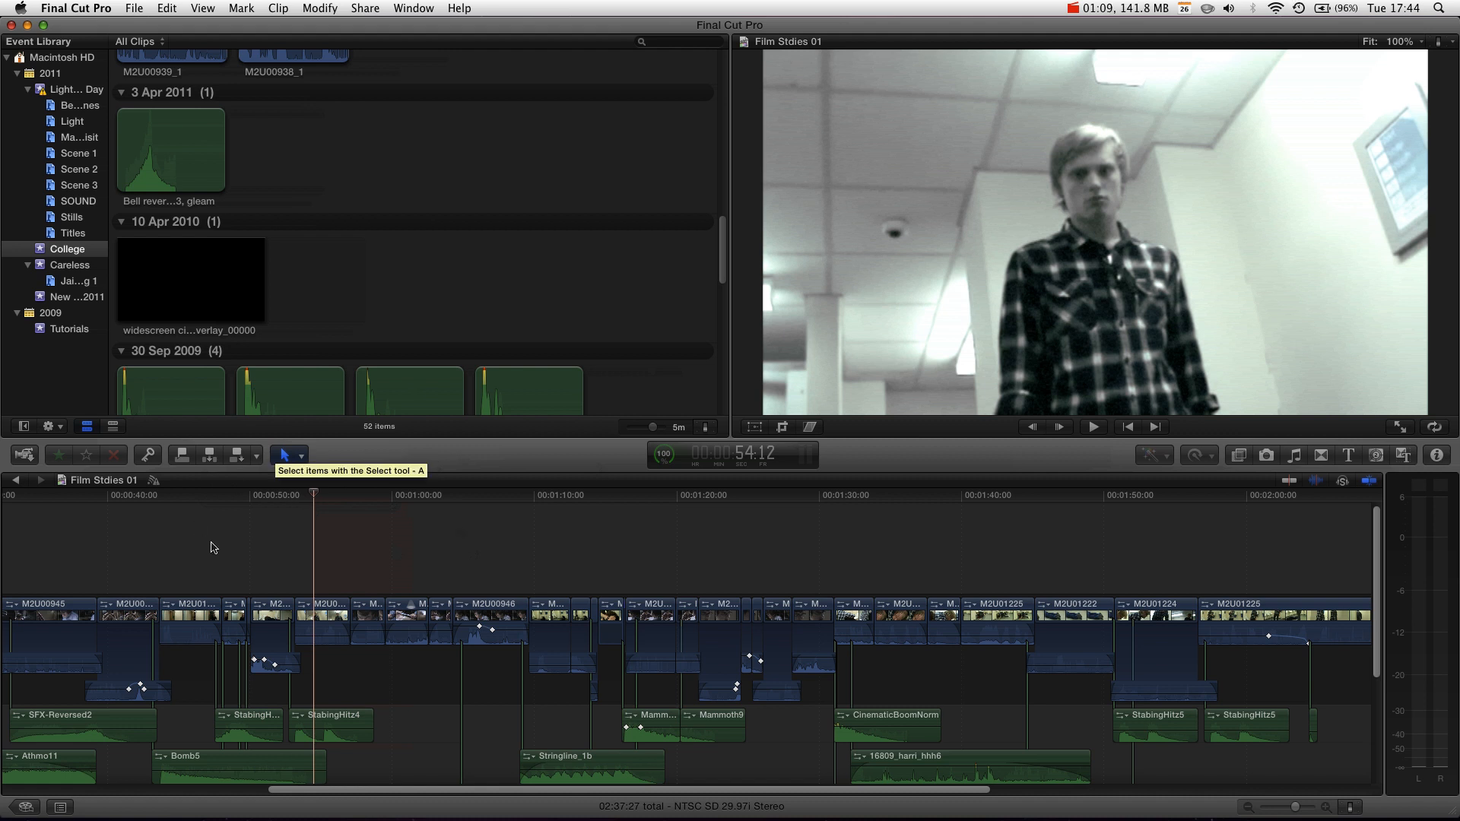
mouse_move(323, 526)
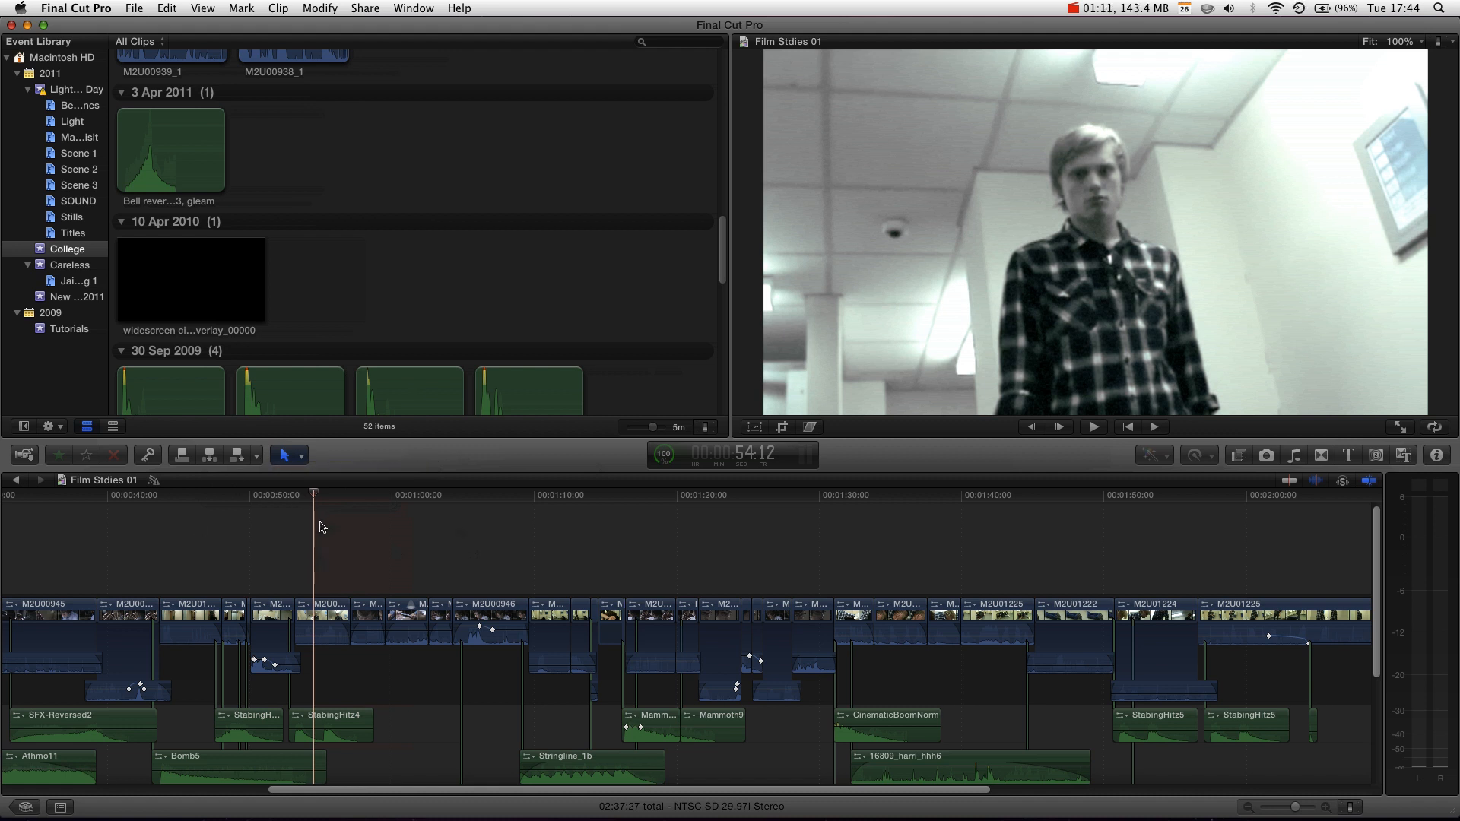
mouse_move(319, 541)
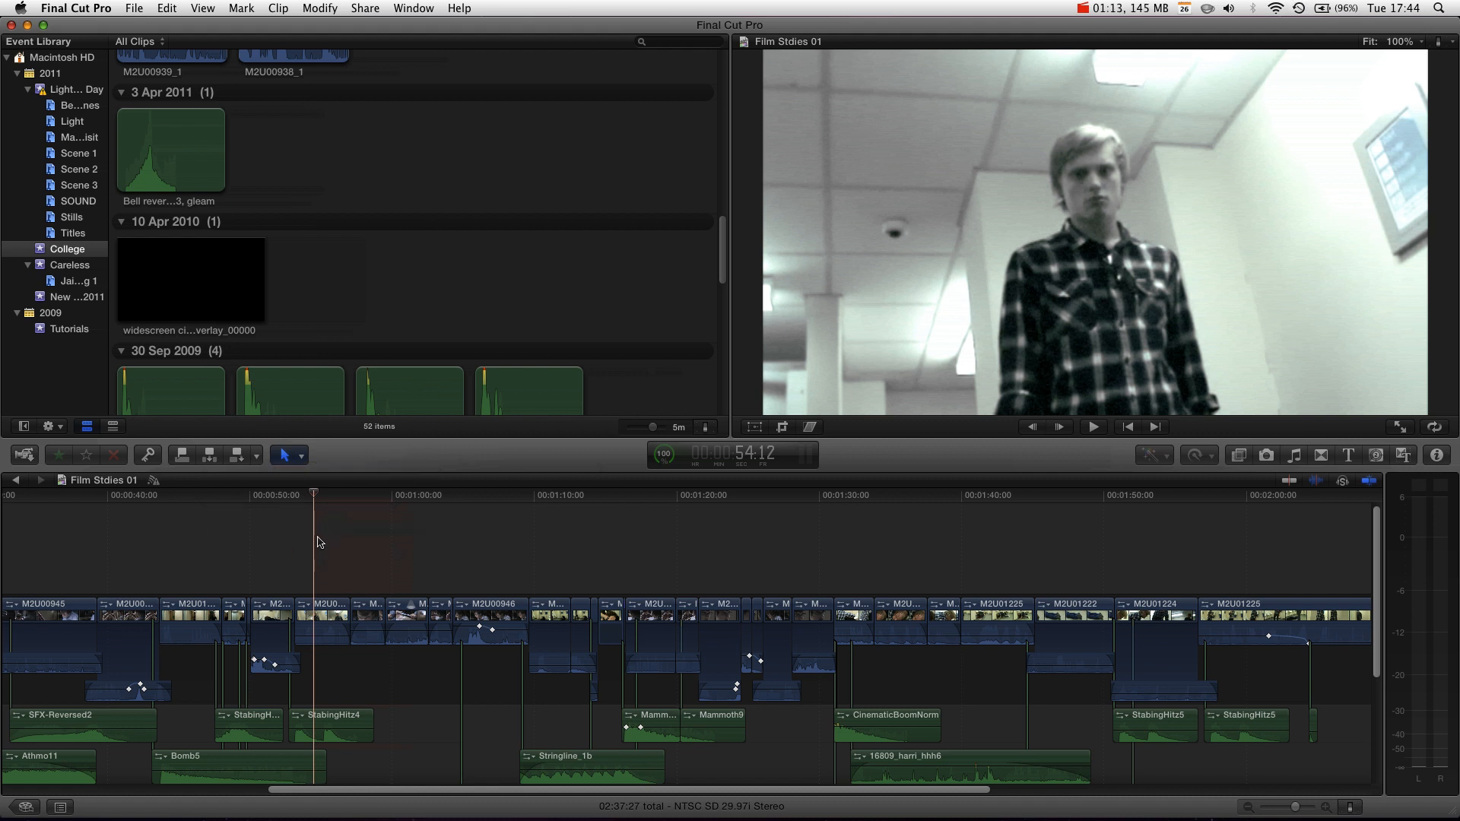
mouse_move(970, 798)
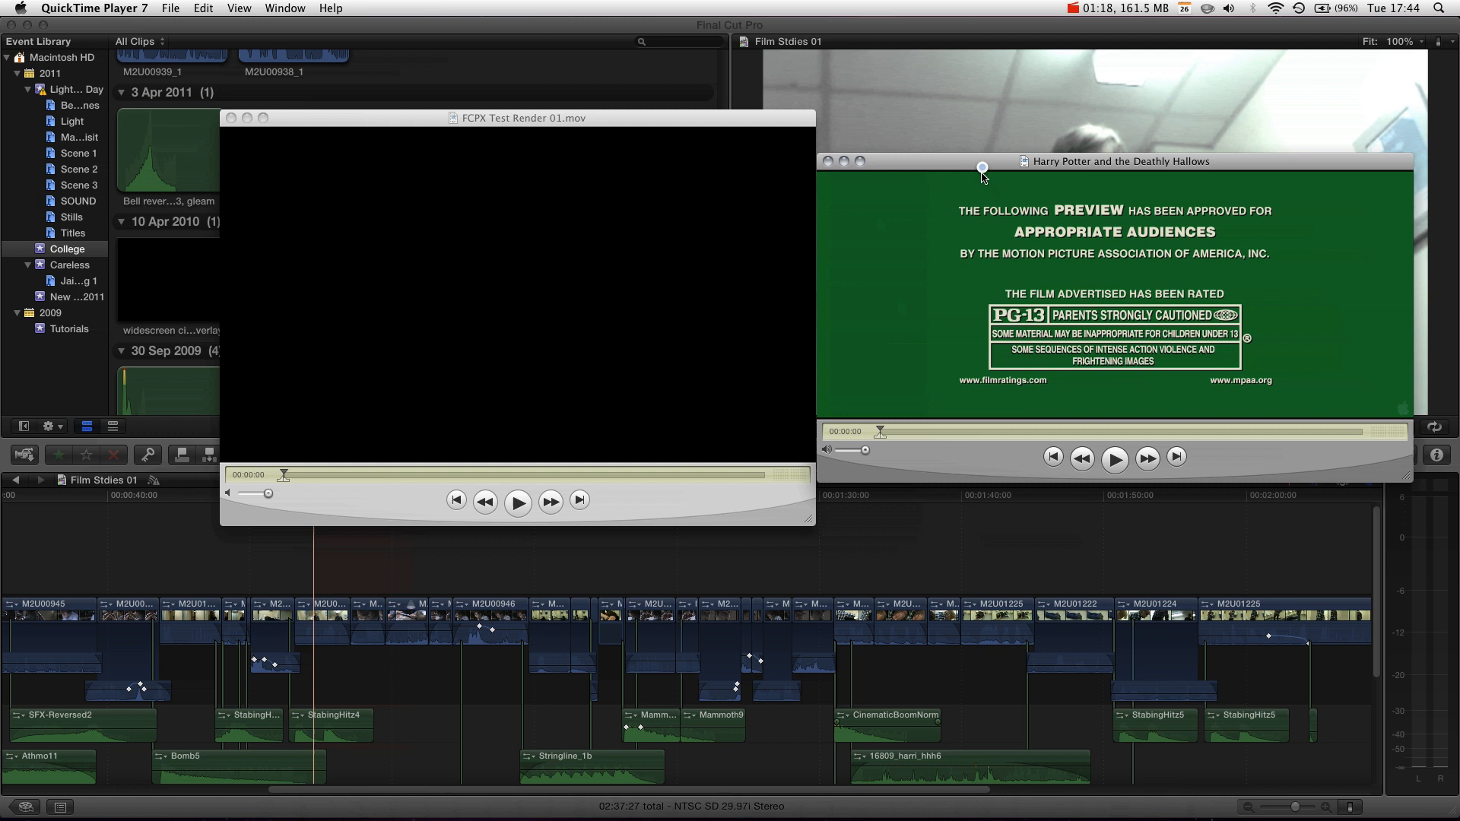
mouse_move(909, 356)
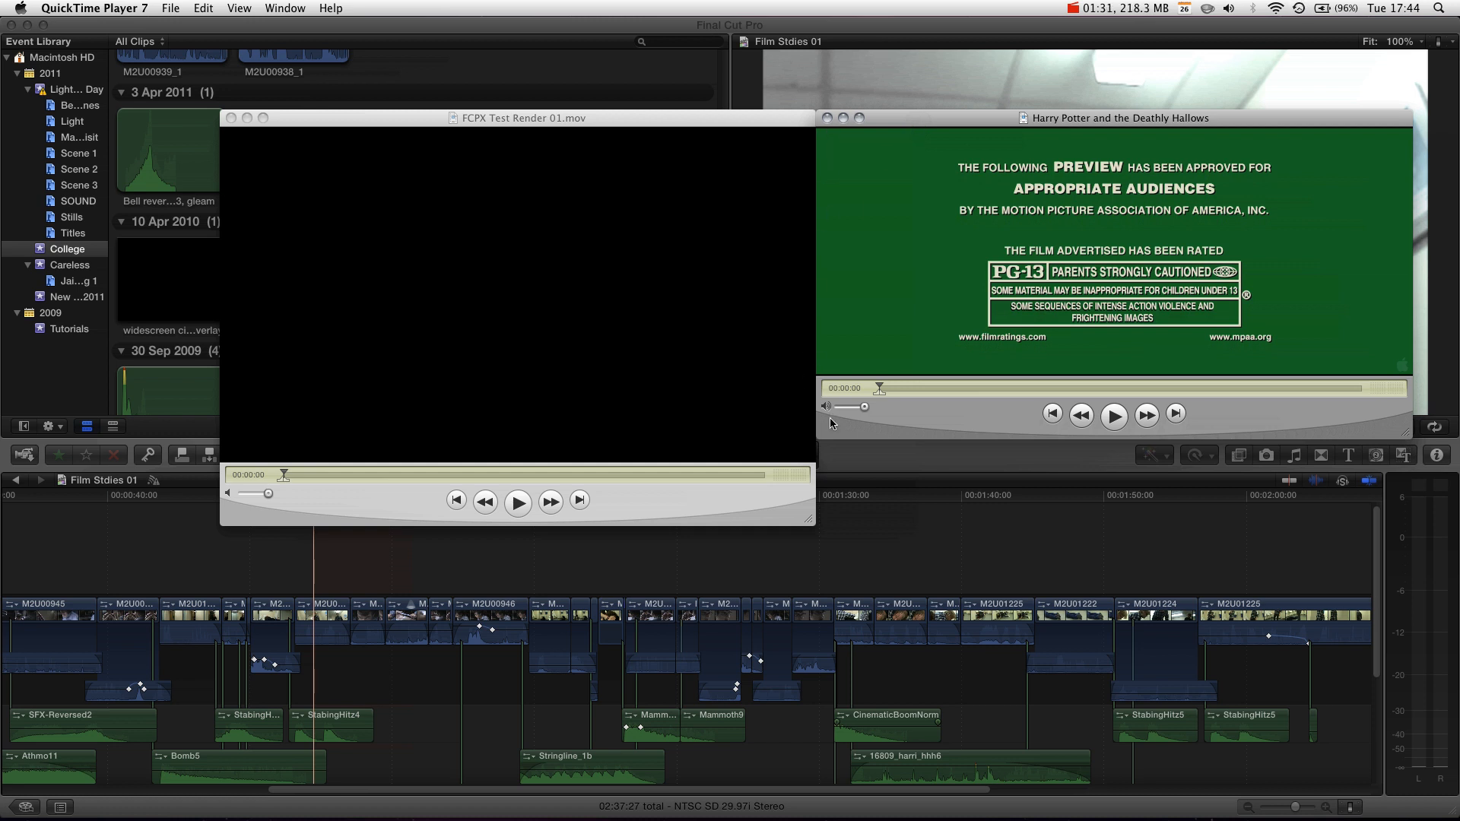
mouse_move(946, 254)
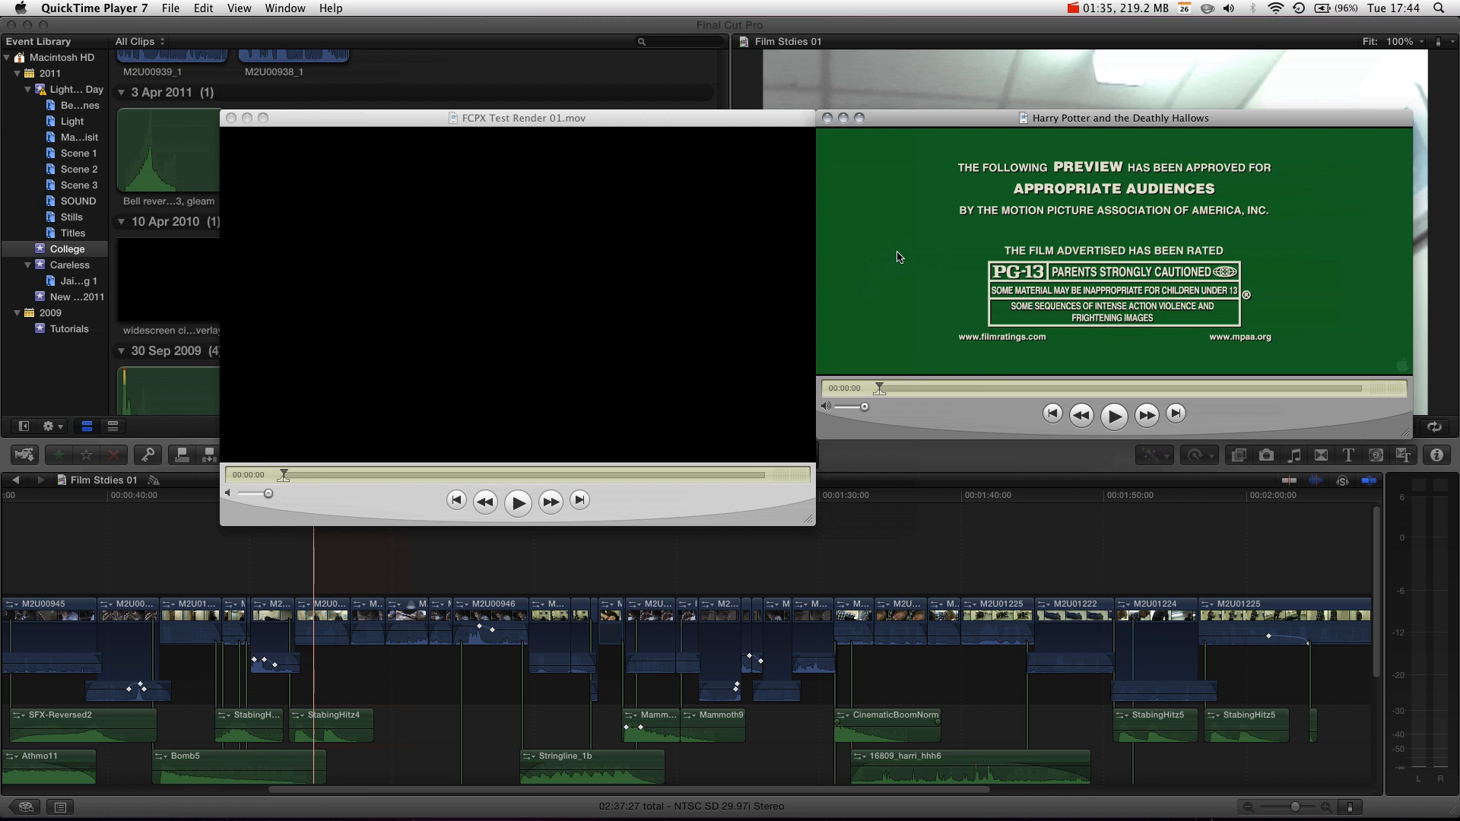
mouse_move(836, 290)
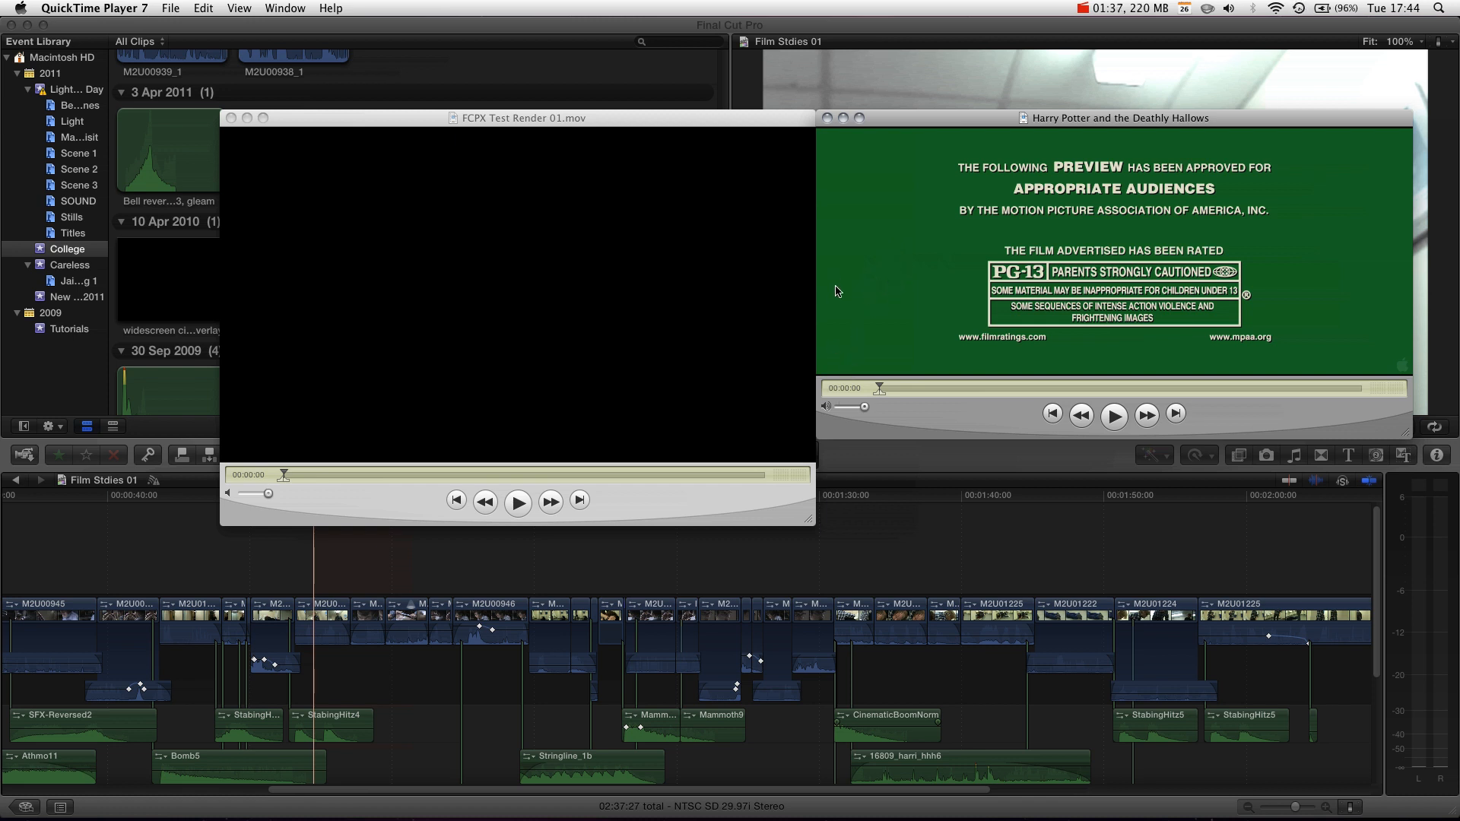
mouse_move(868, 272)
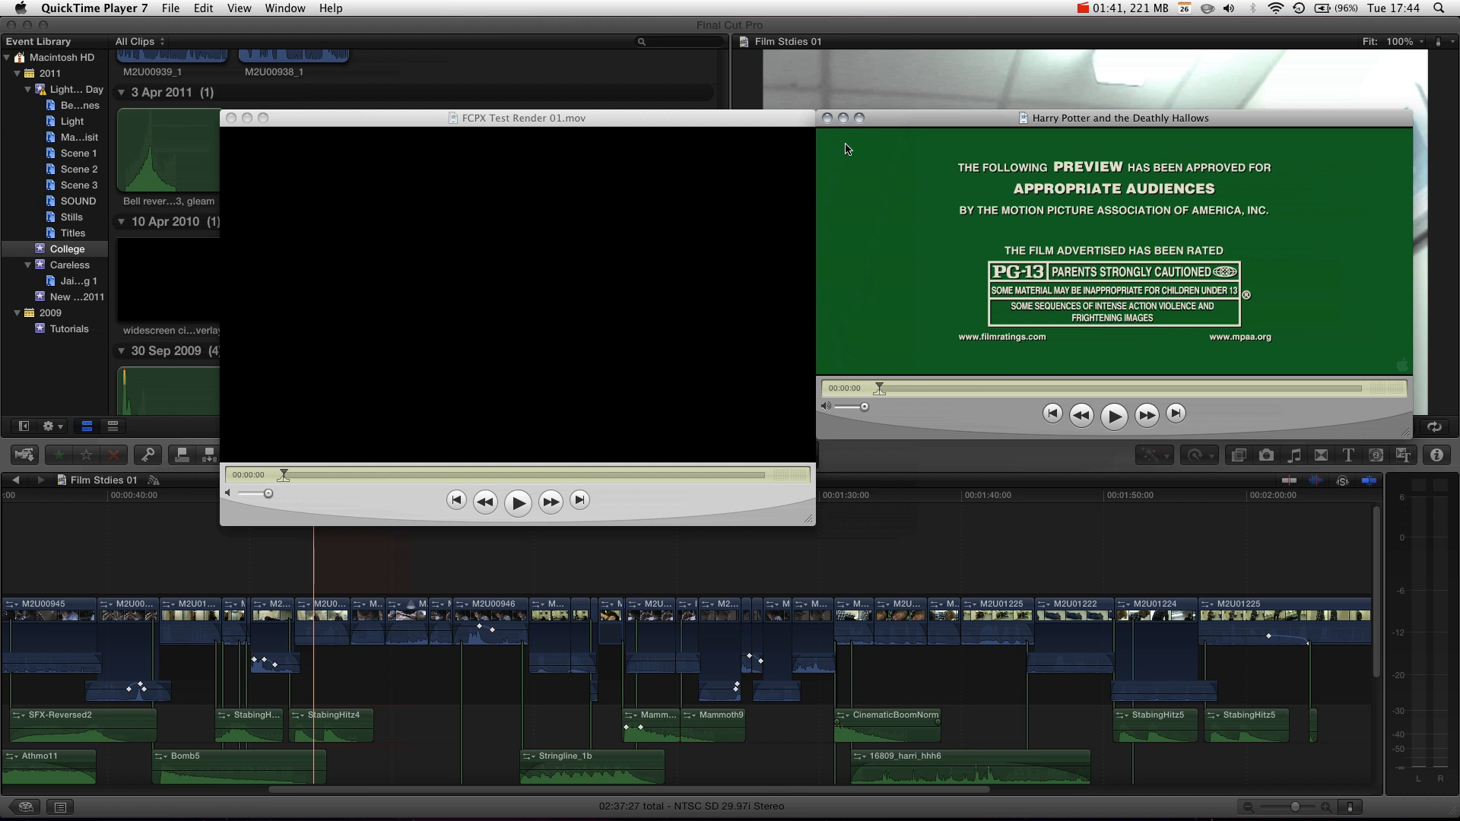
mouse_move(1013, 128)
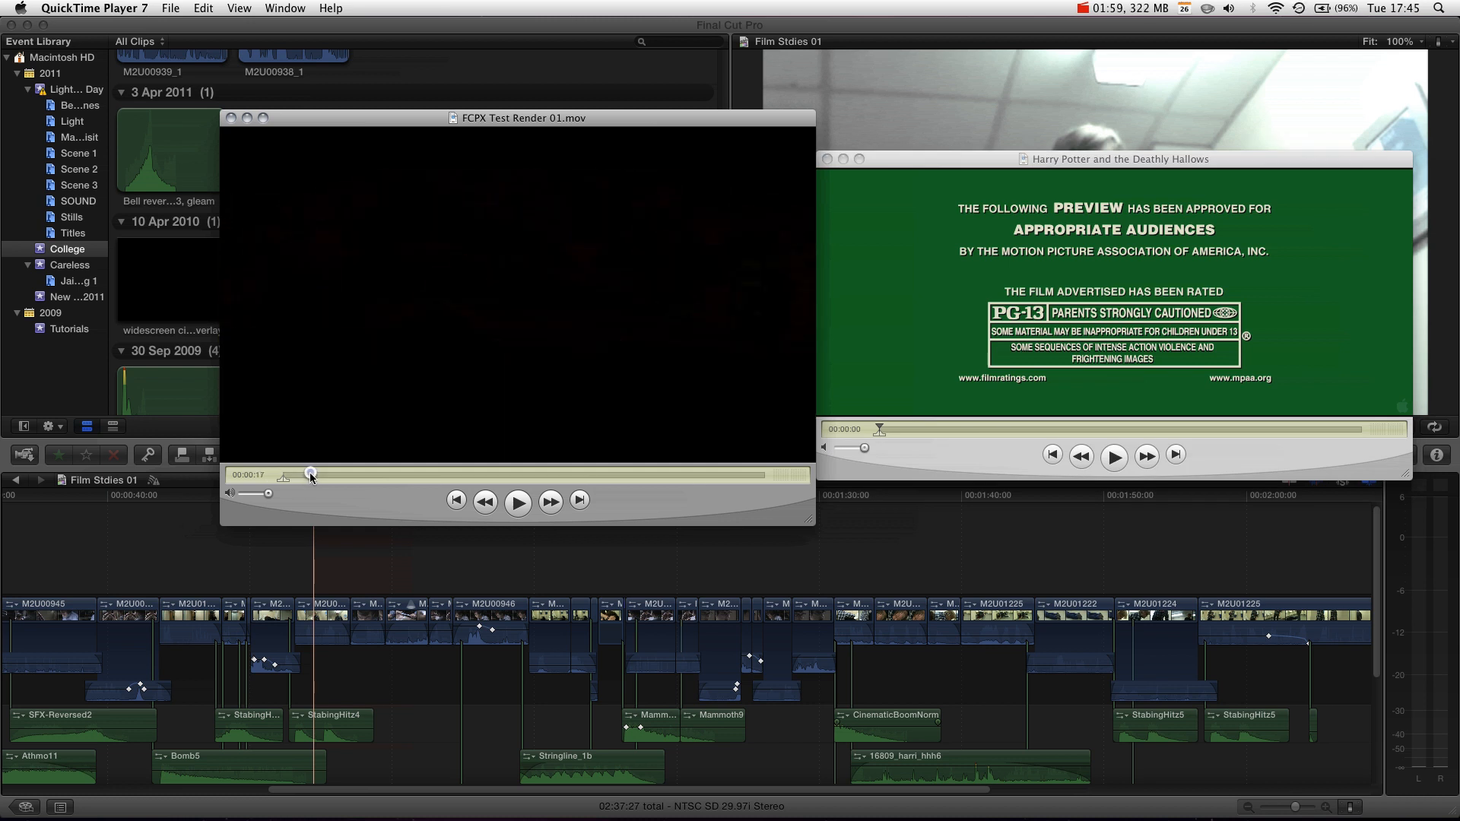
Scrub the FCPX test render forward to about 31 seconds, the girl in the car.
drag(310, 474, 323, 474)
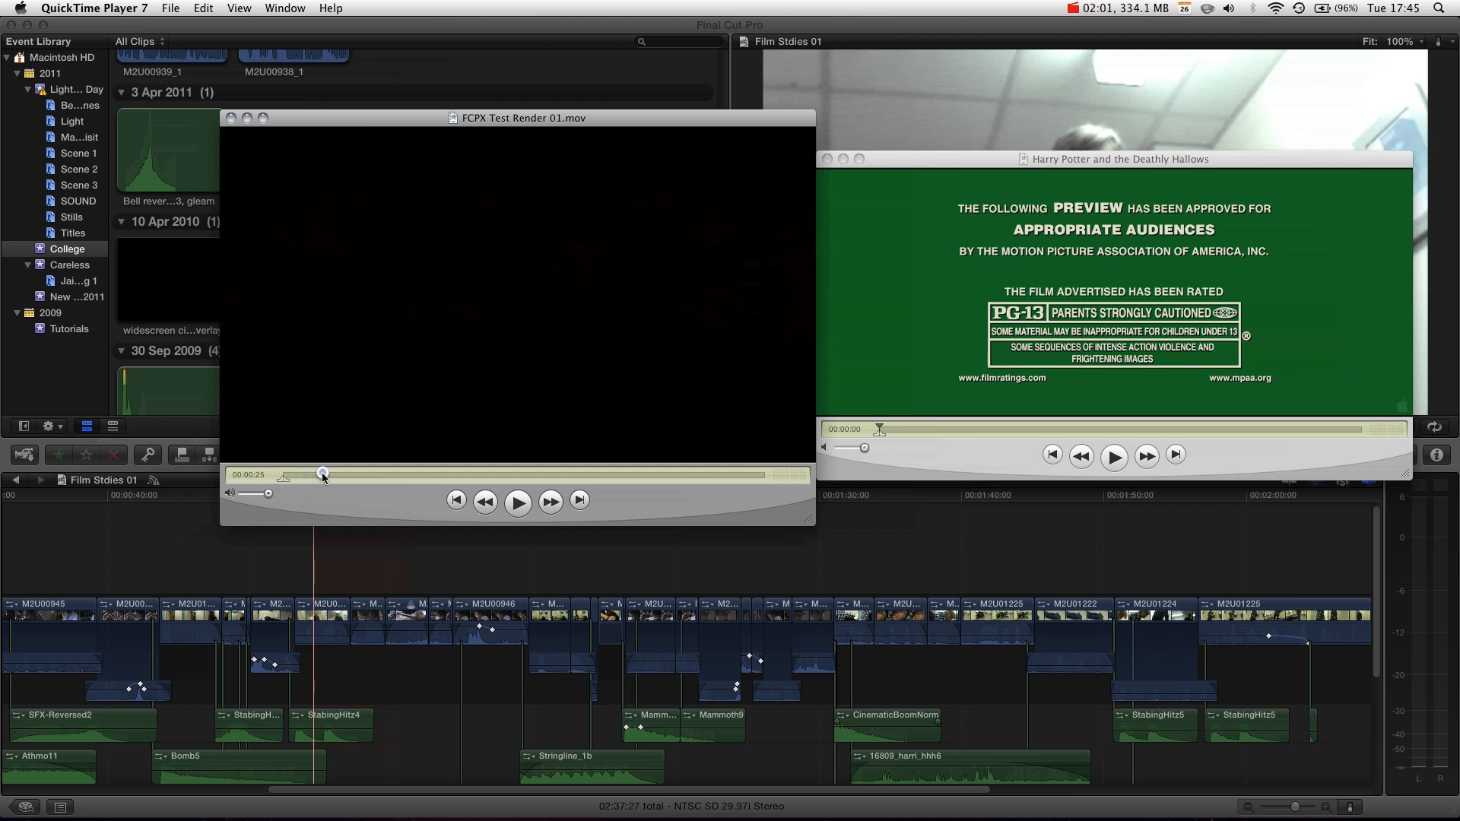
drag(323, 474, 333, 475)
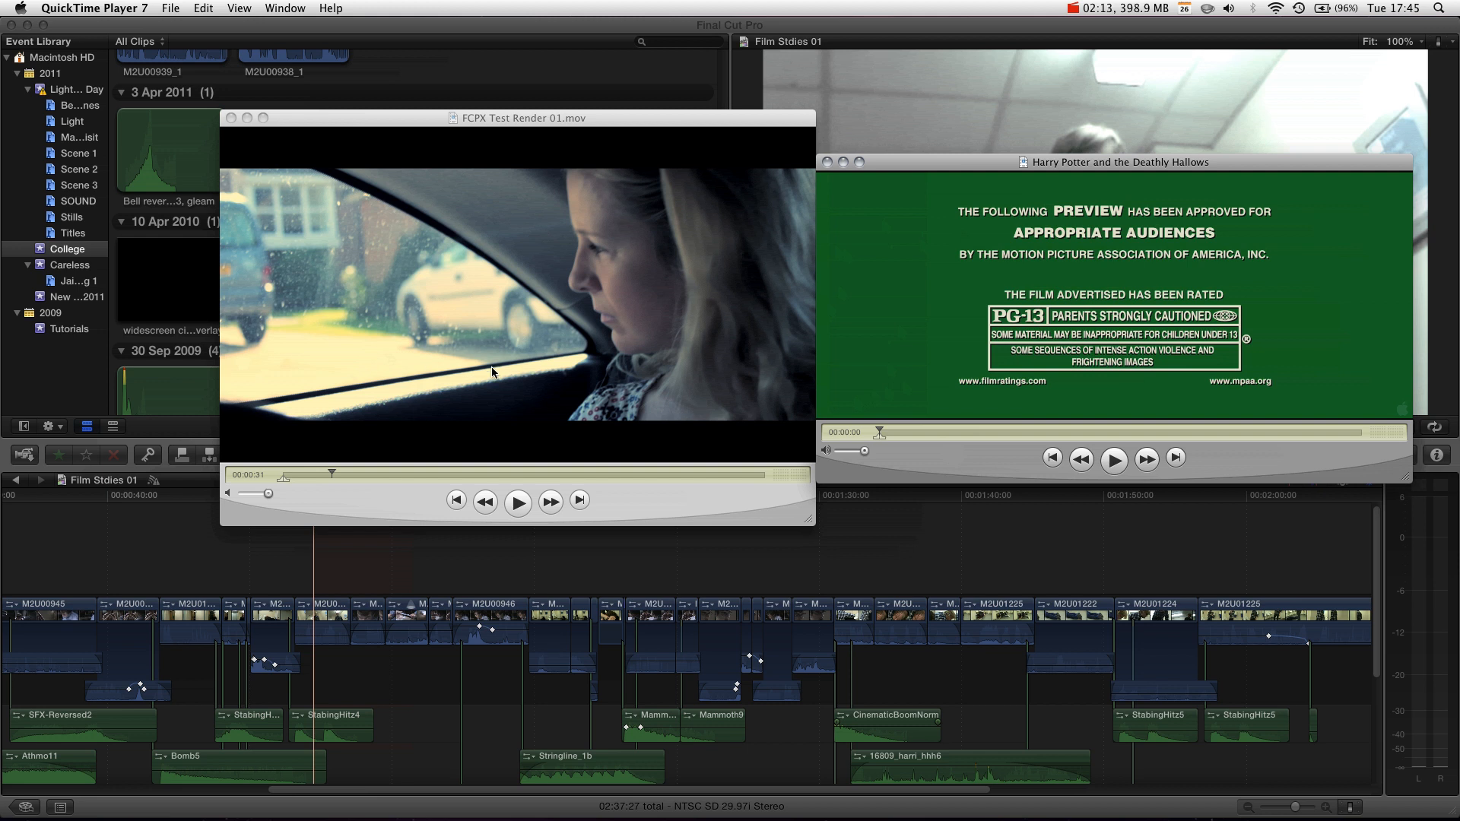
mouse_move(438, 334)
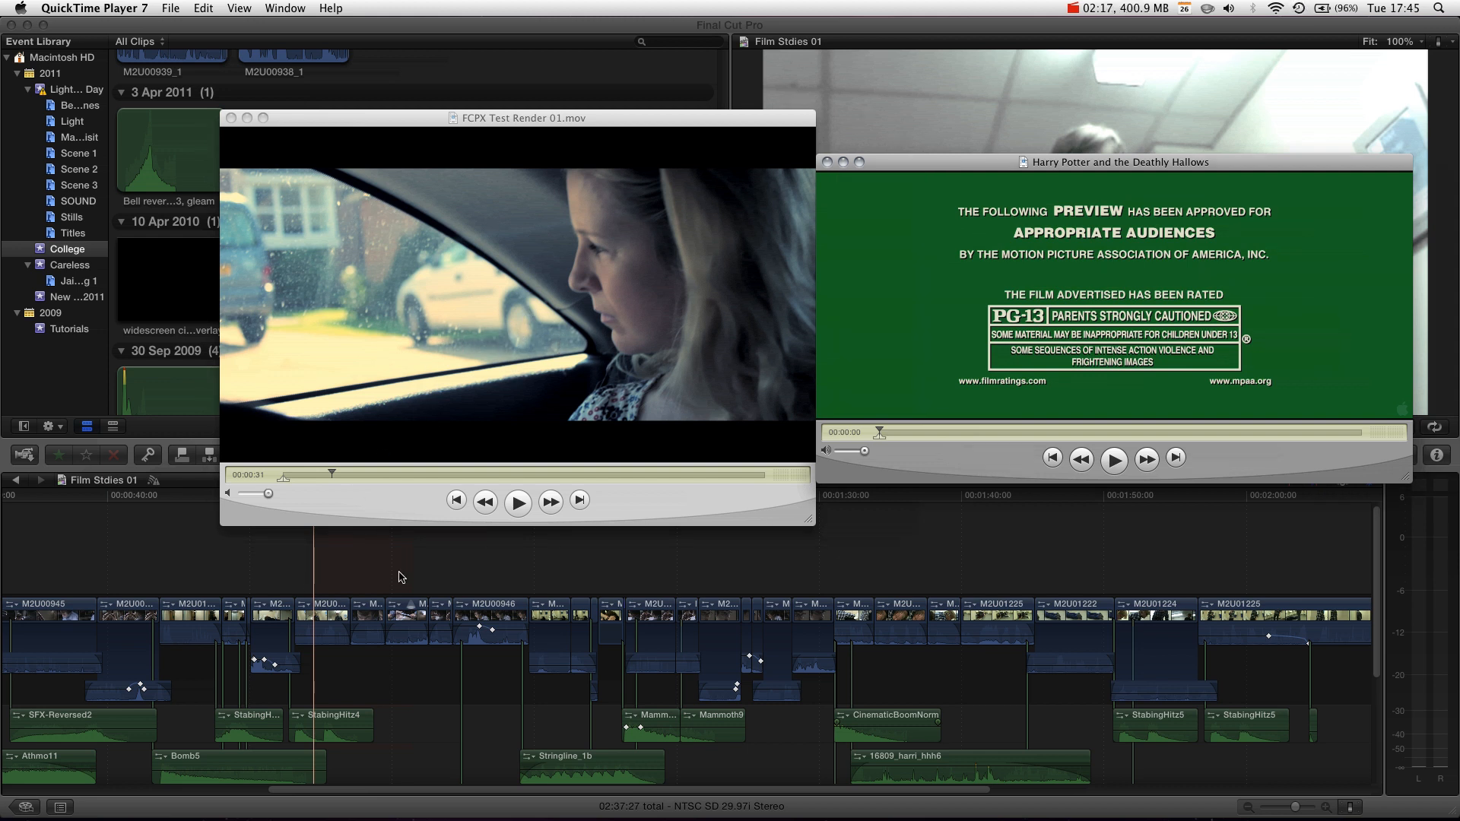
mouse_move(404, 282)
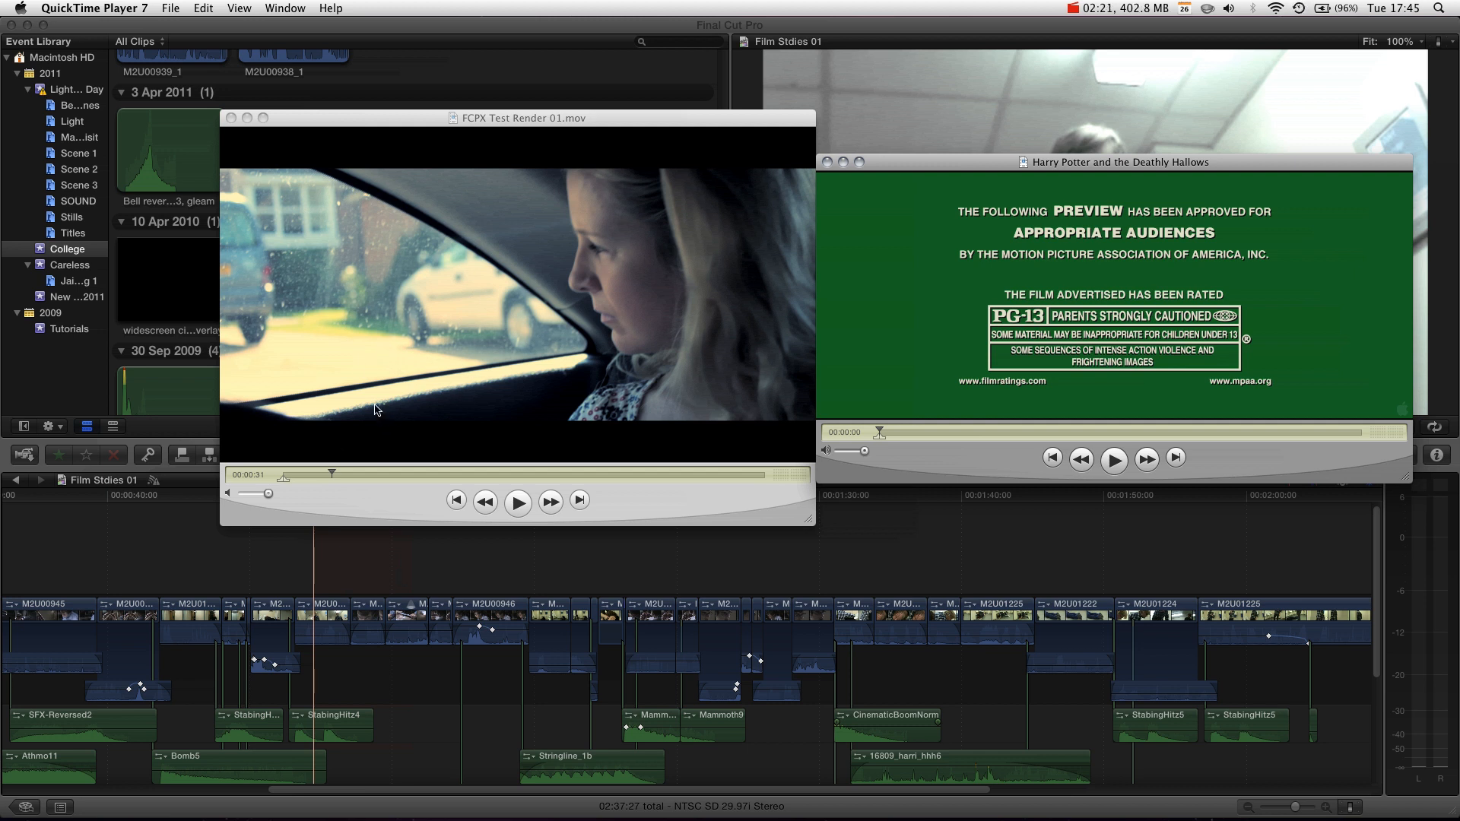
mouse_move(298, 370)
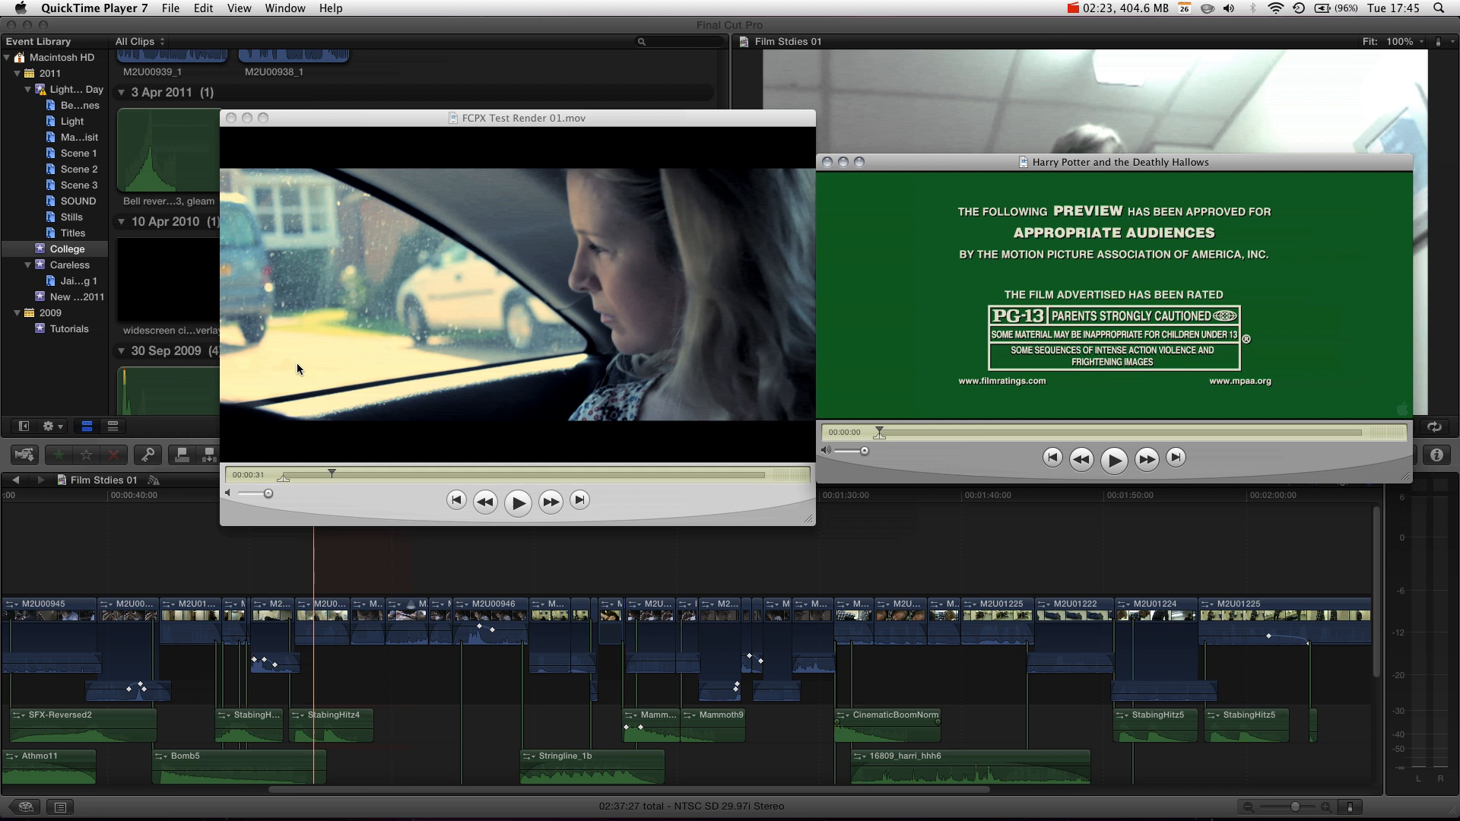
mouse_move(312, 418)
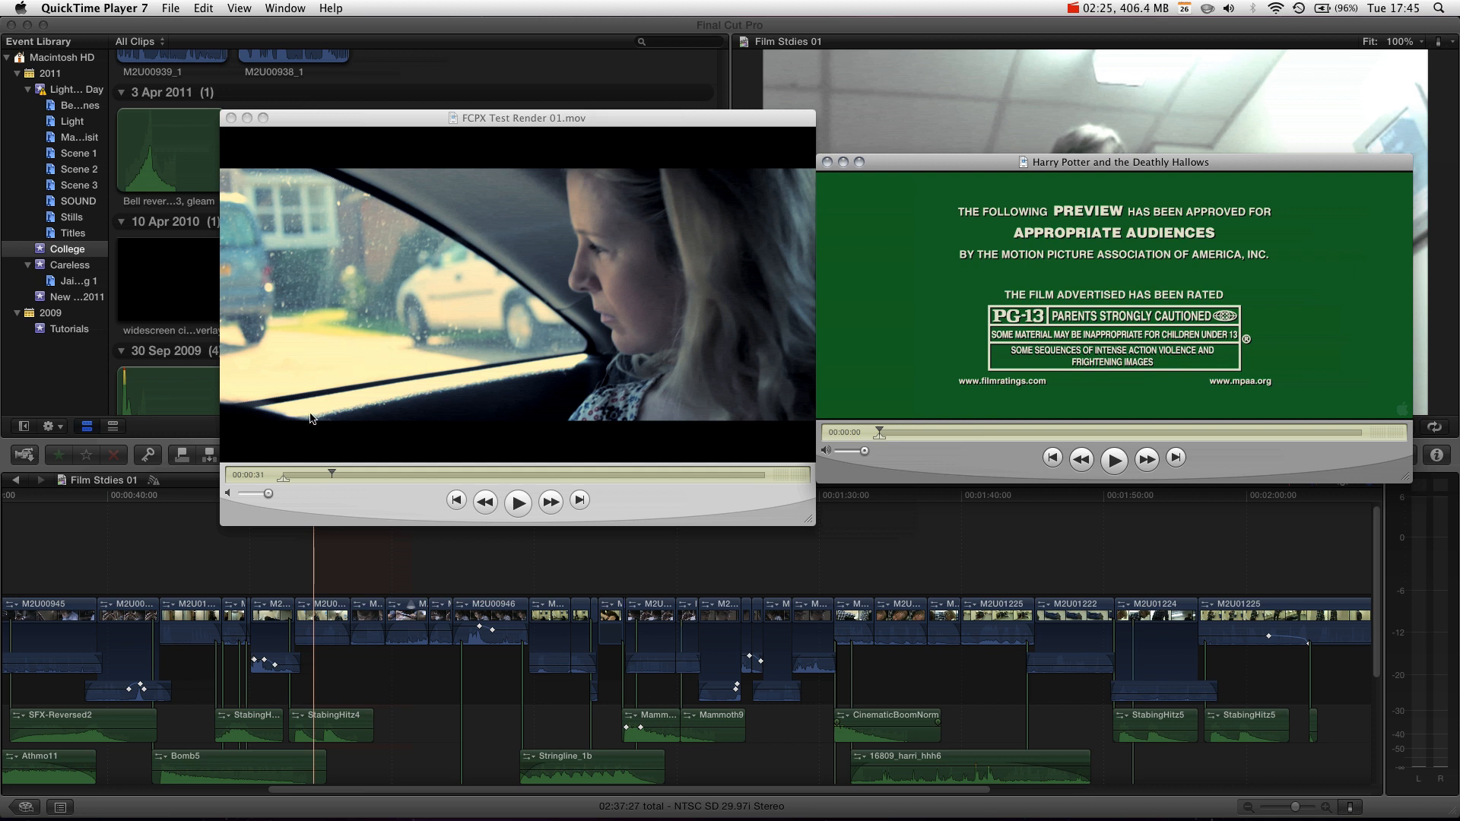
mouse_move(409, 365)
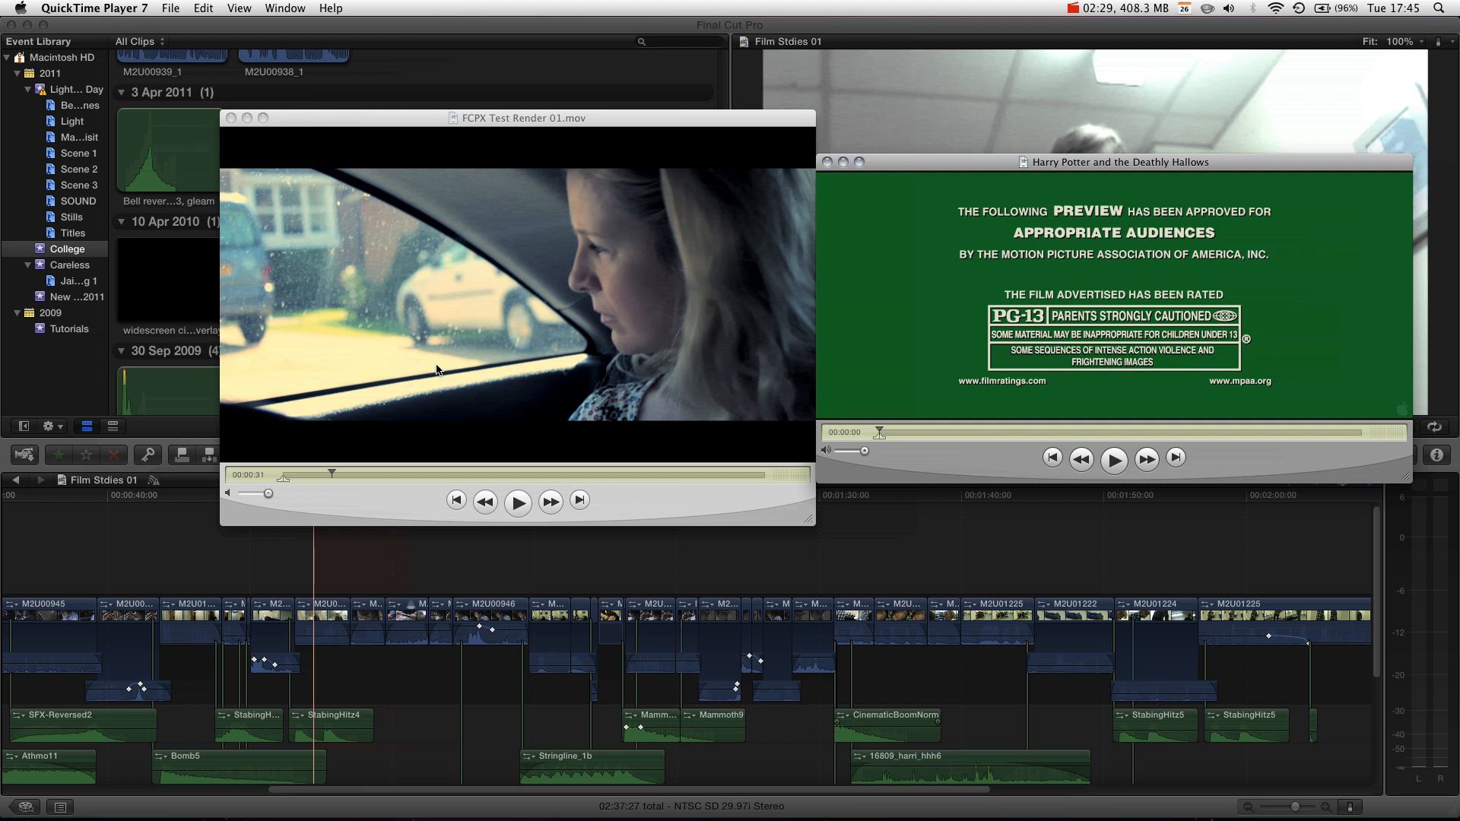
mouse_move(432, 435)
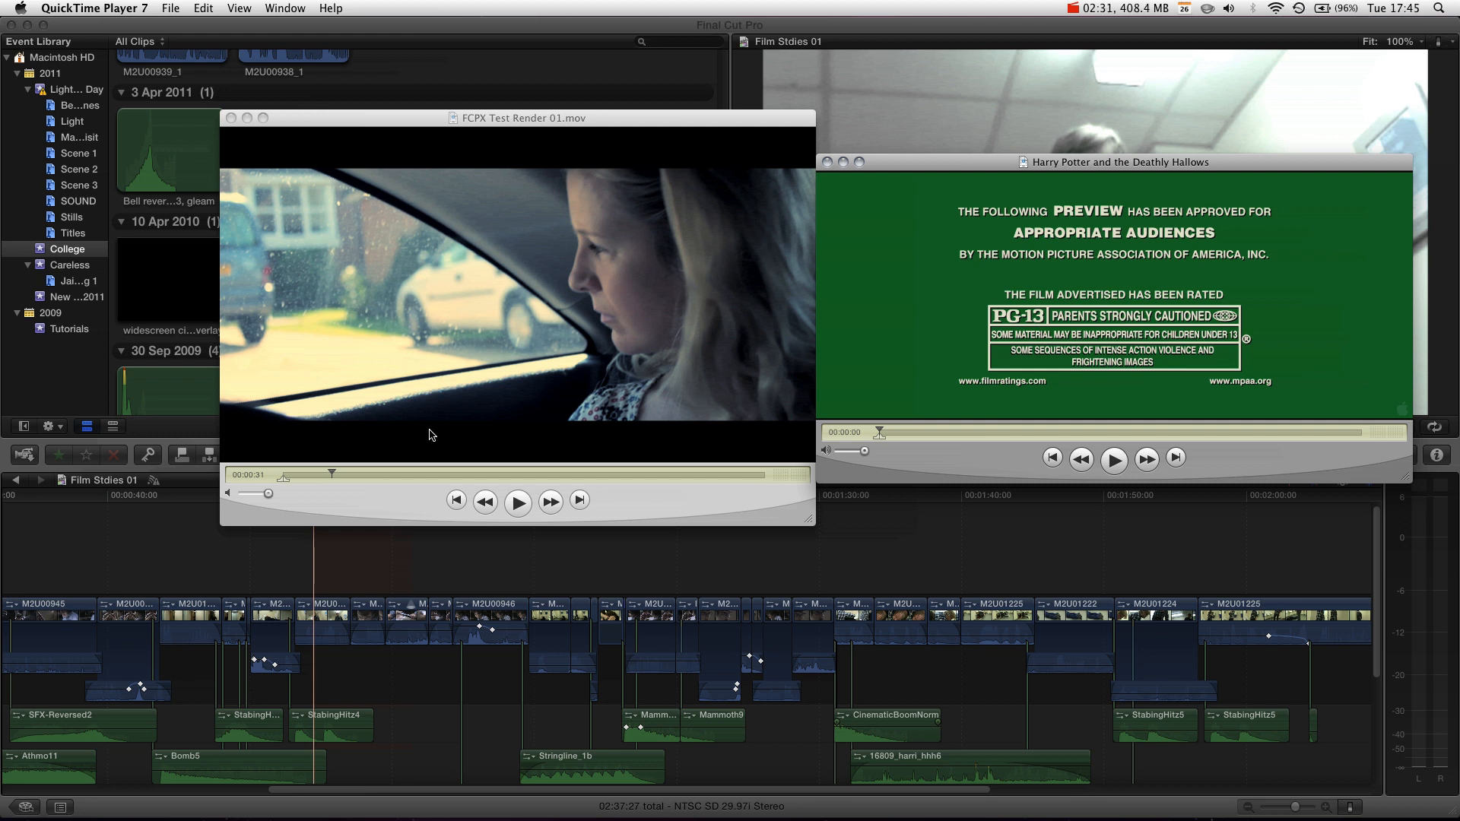
mouse_move(578, 207)
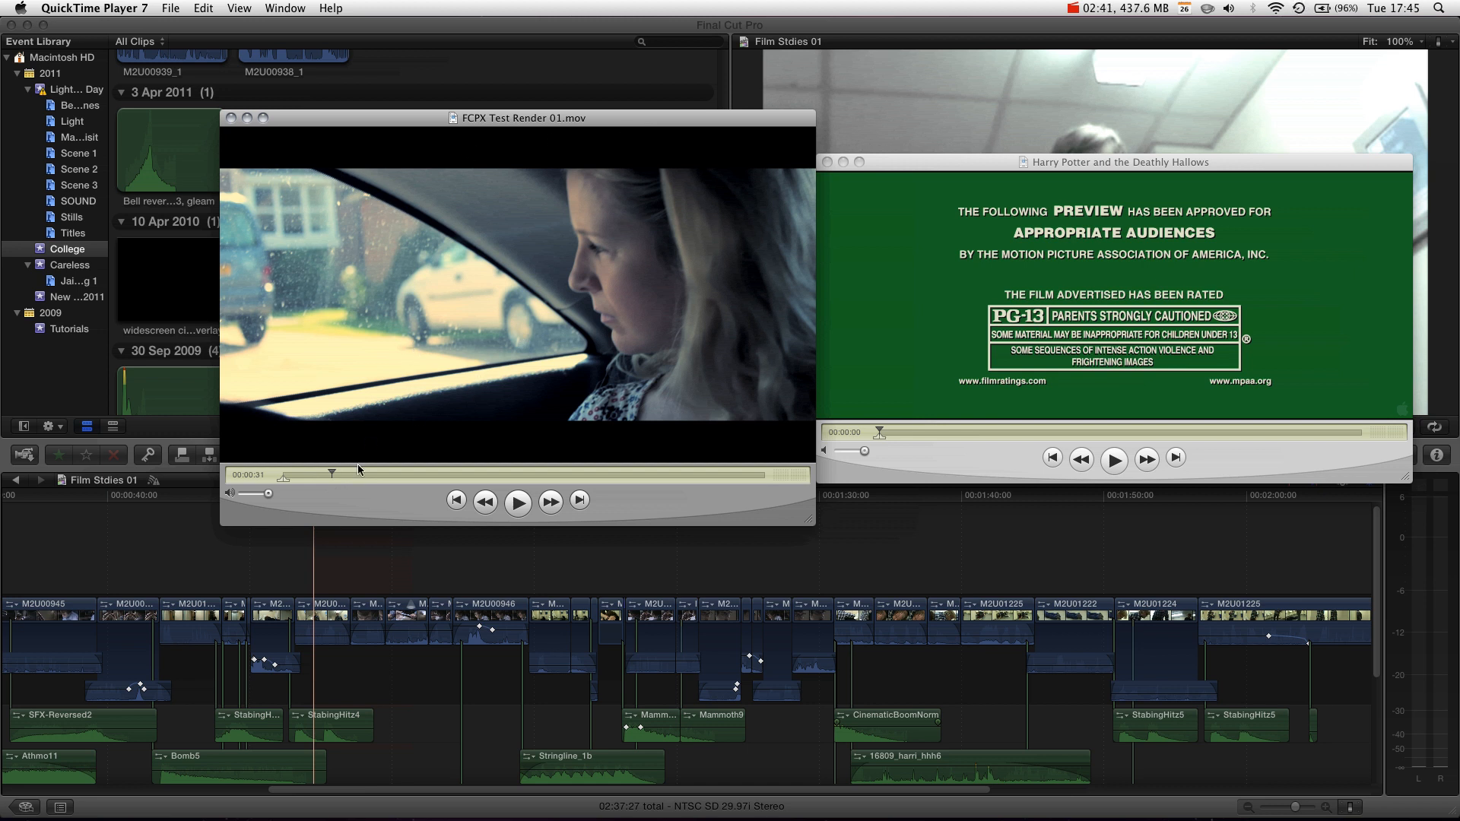
mouse_move(662, 489)
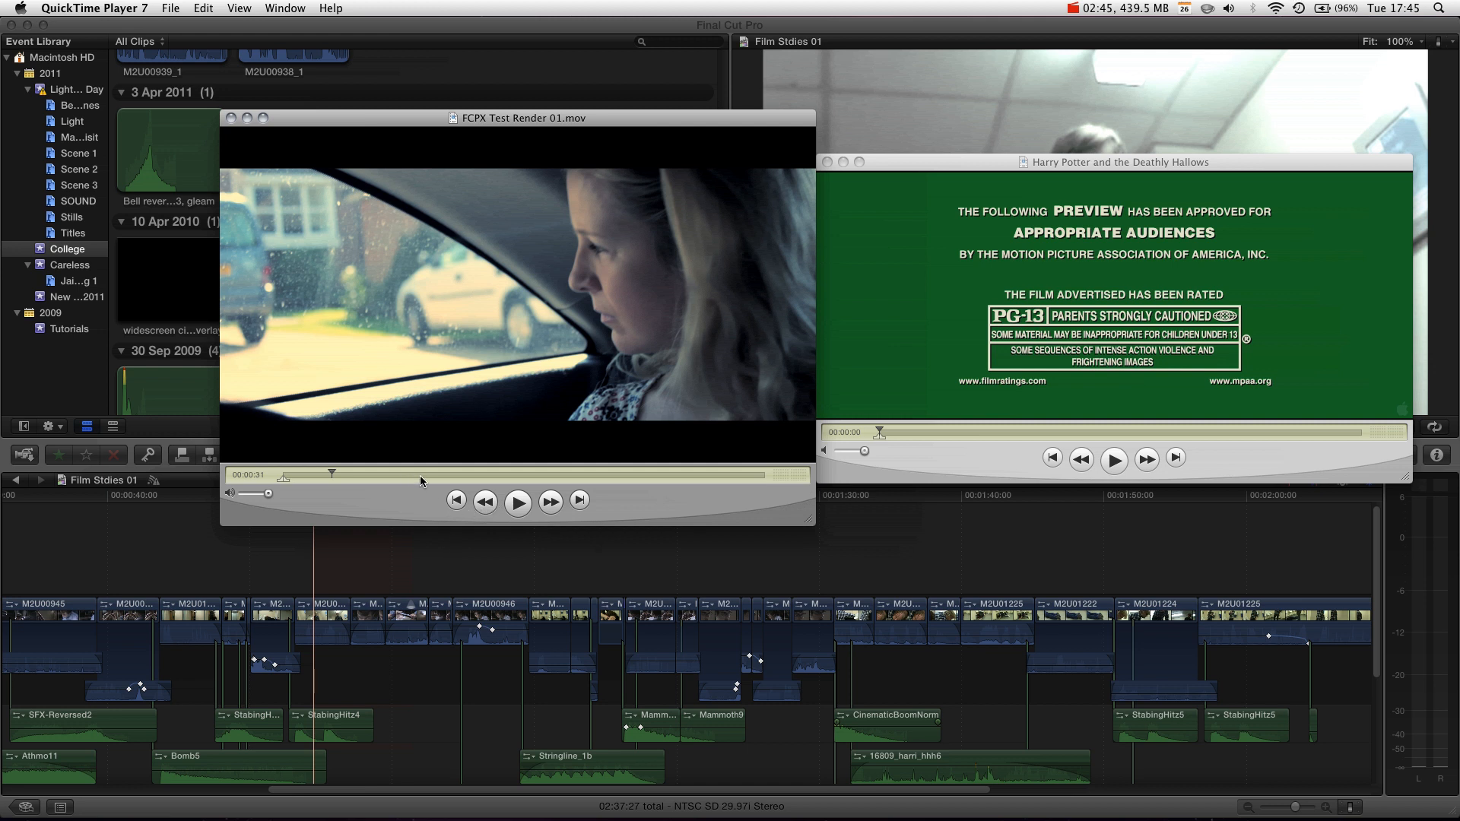
mouse_move(385, 484)
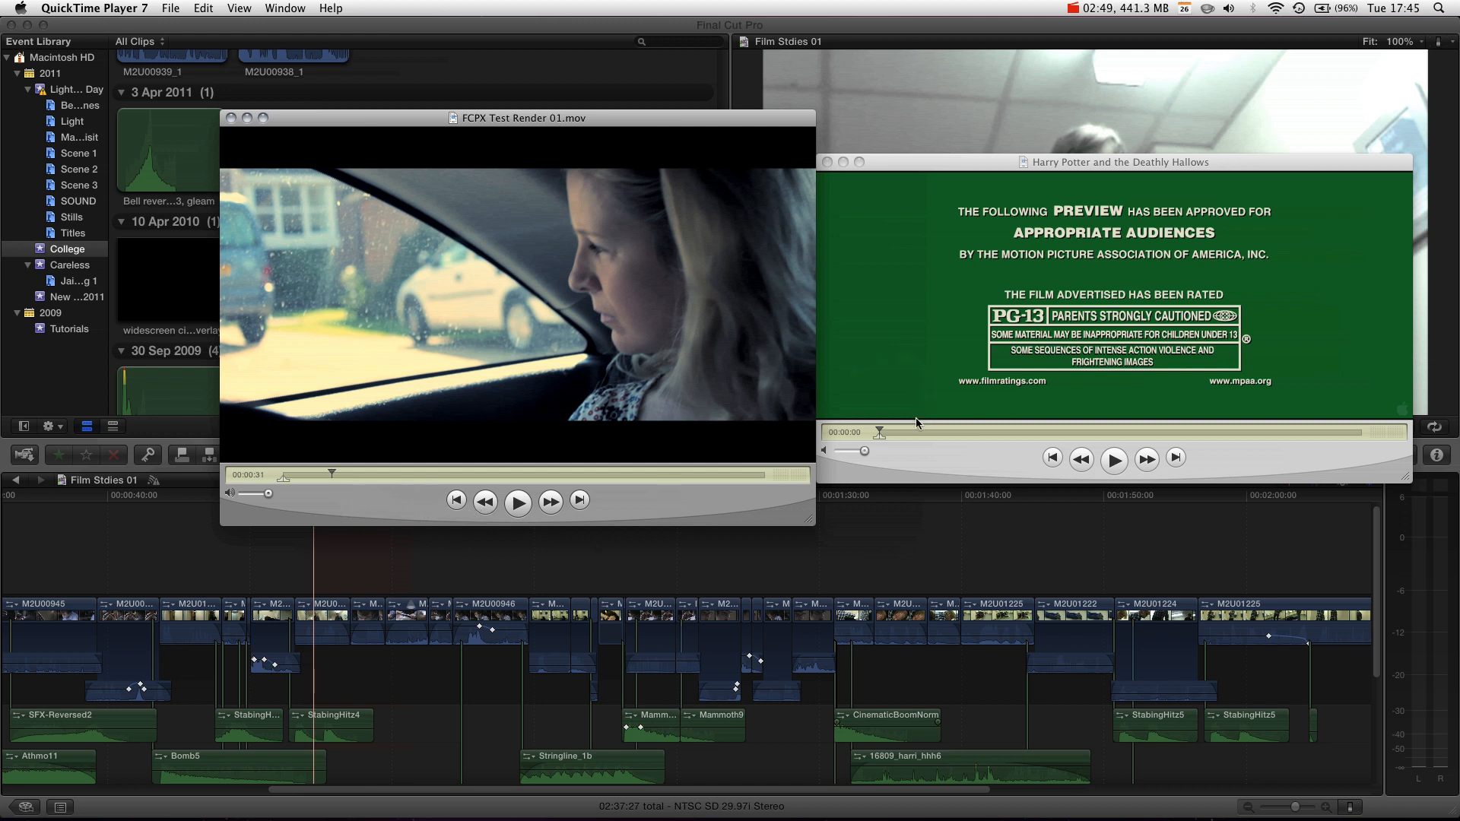
mouse_move(537, 401)
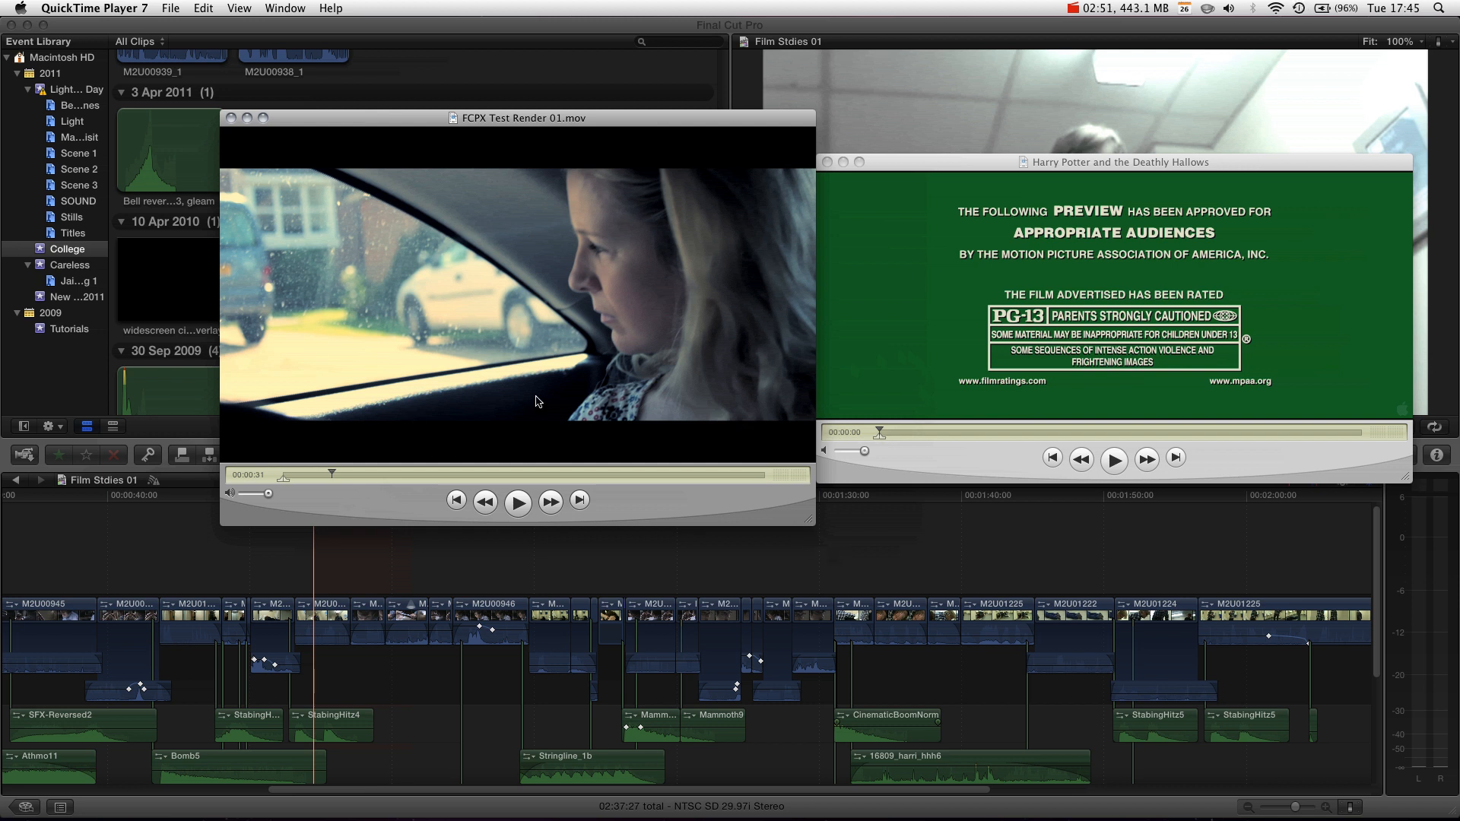
mouse_move(633, 570)
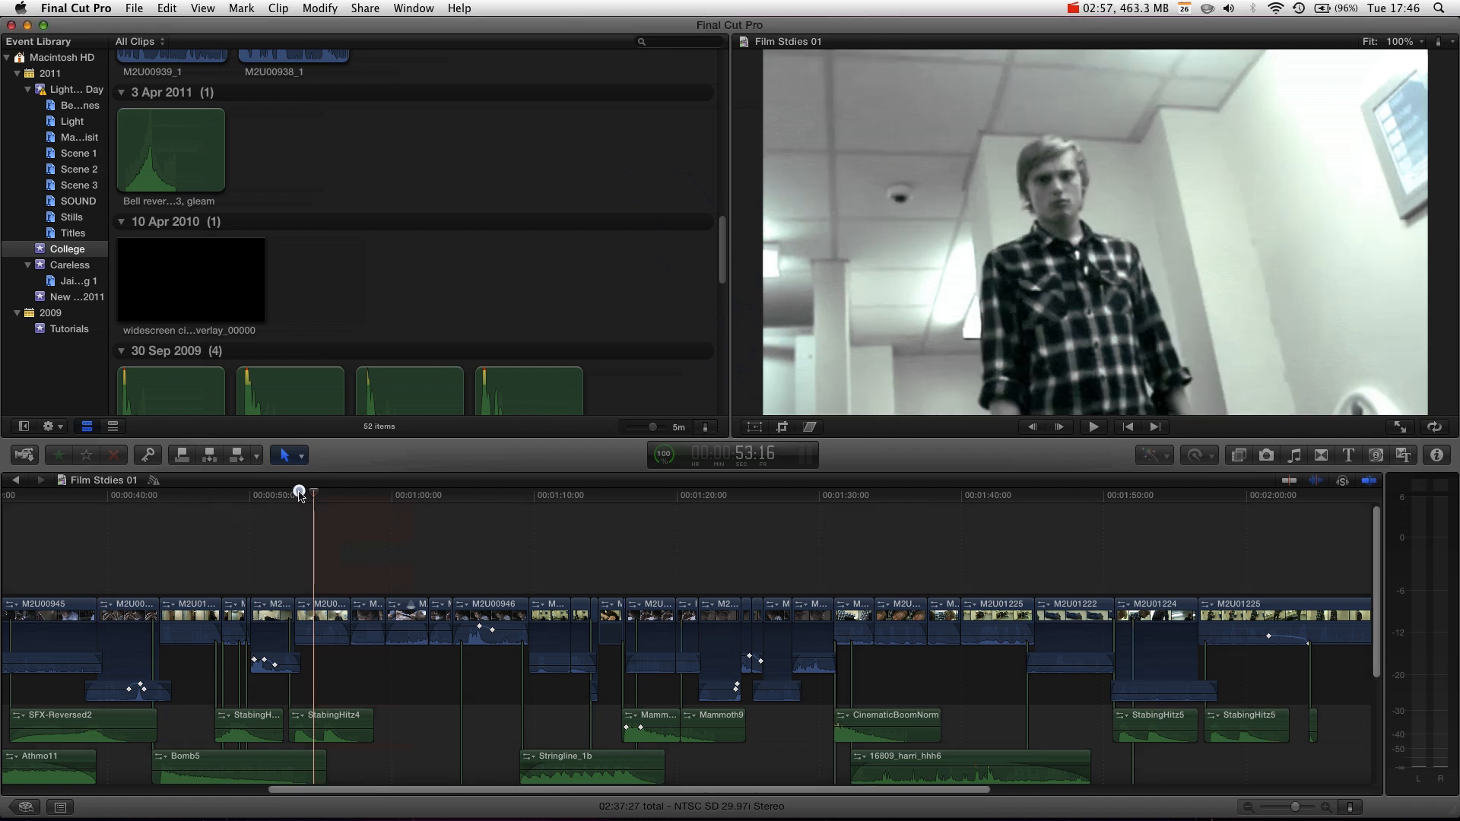
Drag the Film Stdies 01 playhead slightly later along the corridor shot.
drag(300, 491, 326, 494)
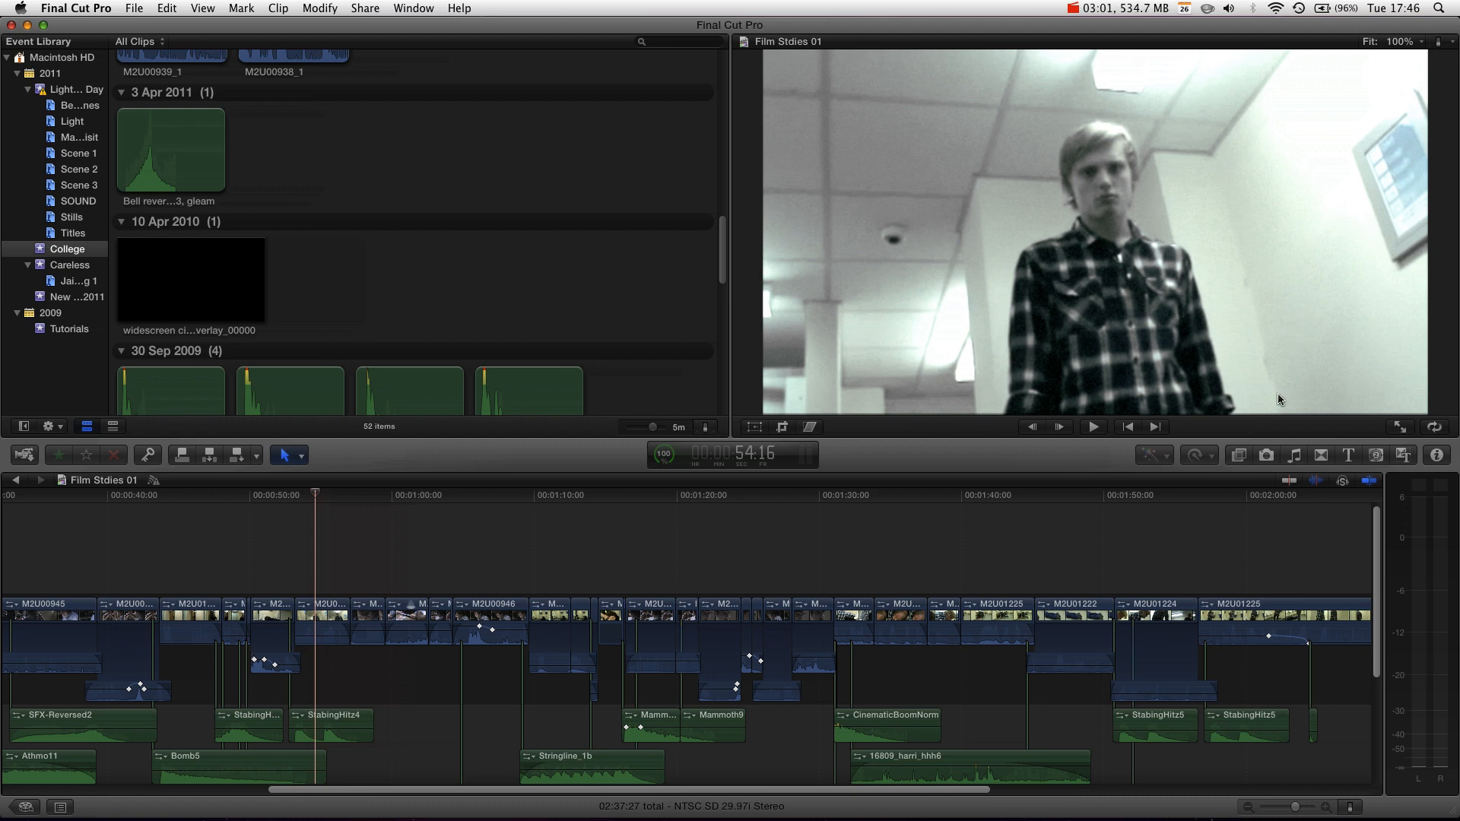
mouse_move(1237, 456)
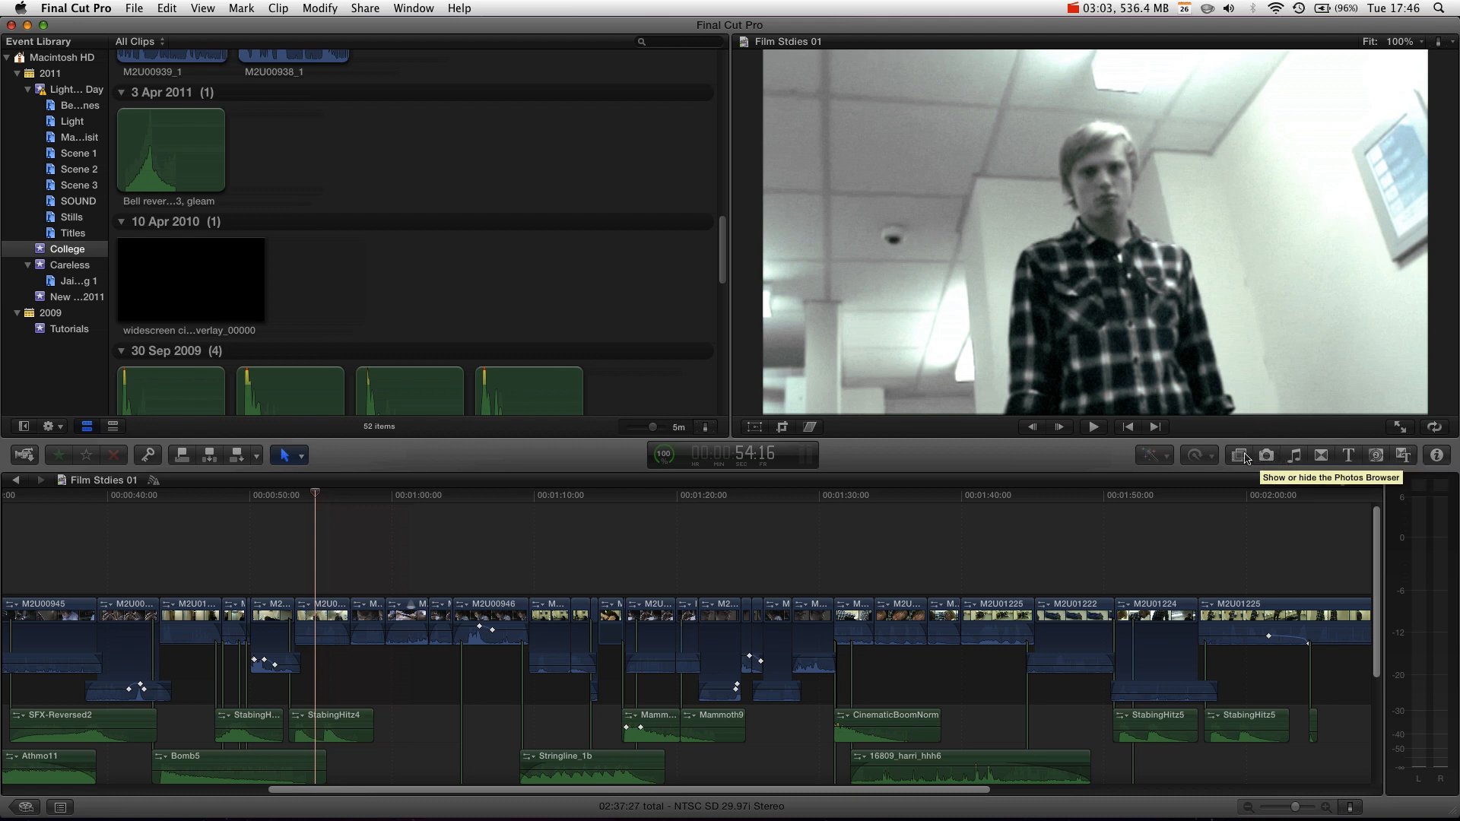
Filter the effects browser with 'letter' so only the Letterbox effect shows.
click(1238, 456)
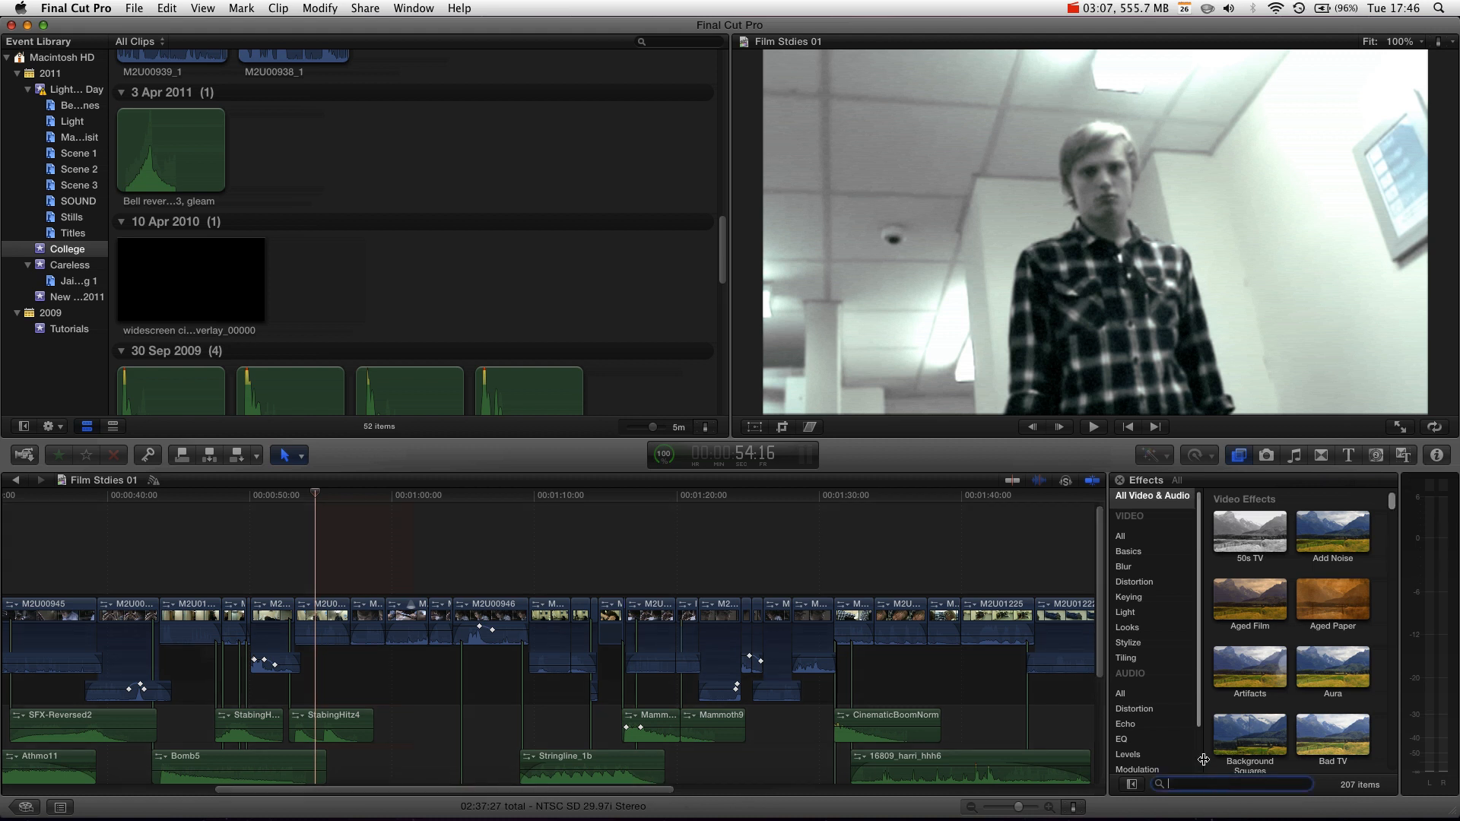
text(letter)
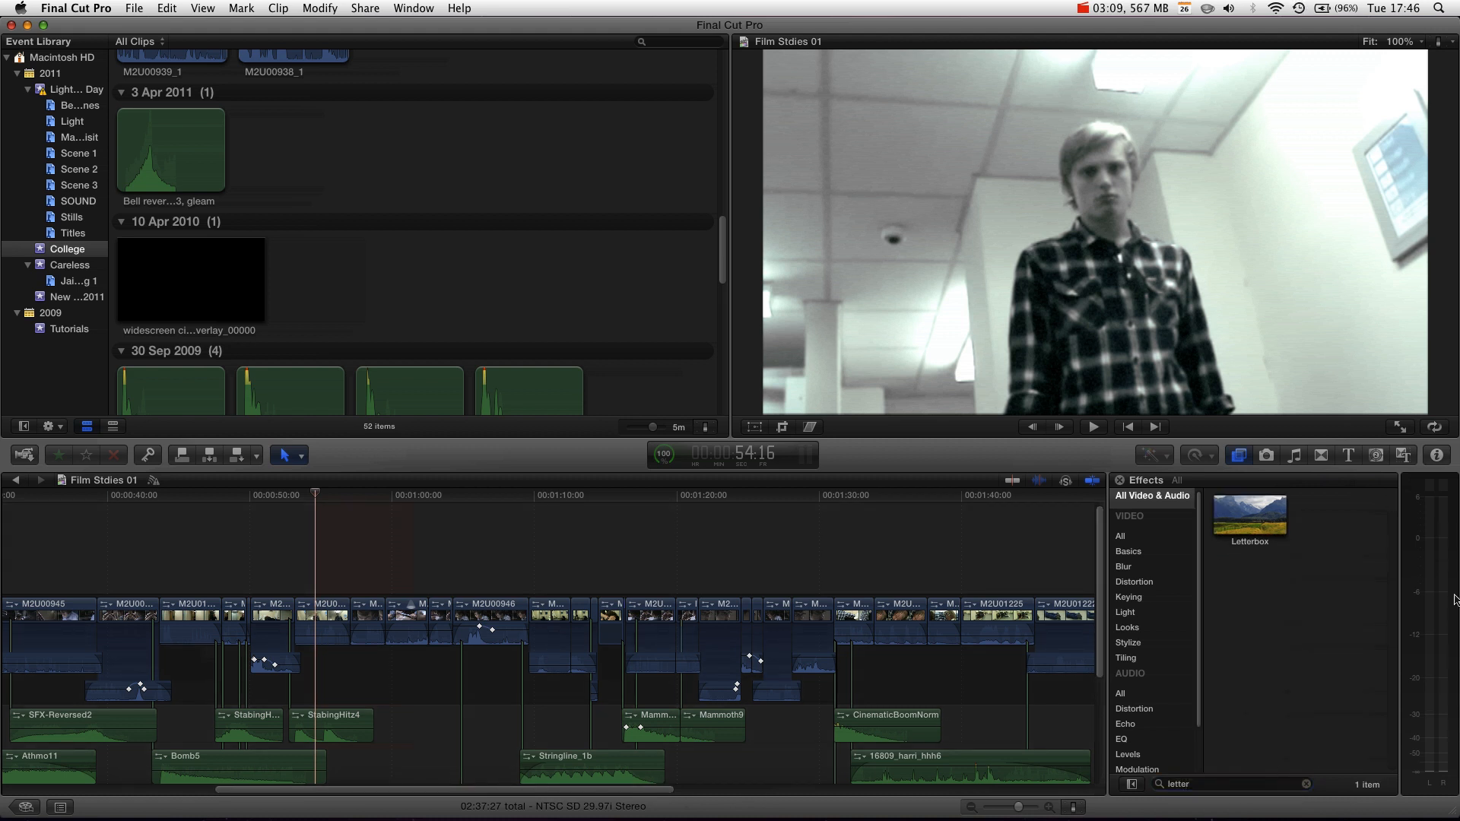
mouse_move(1253, 520)
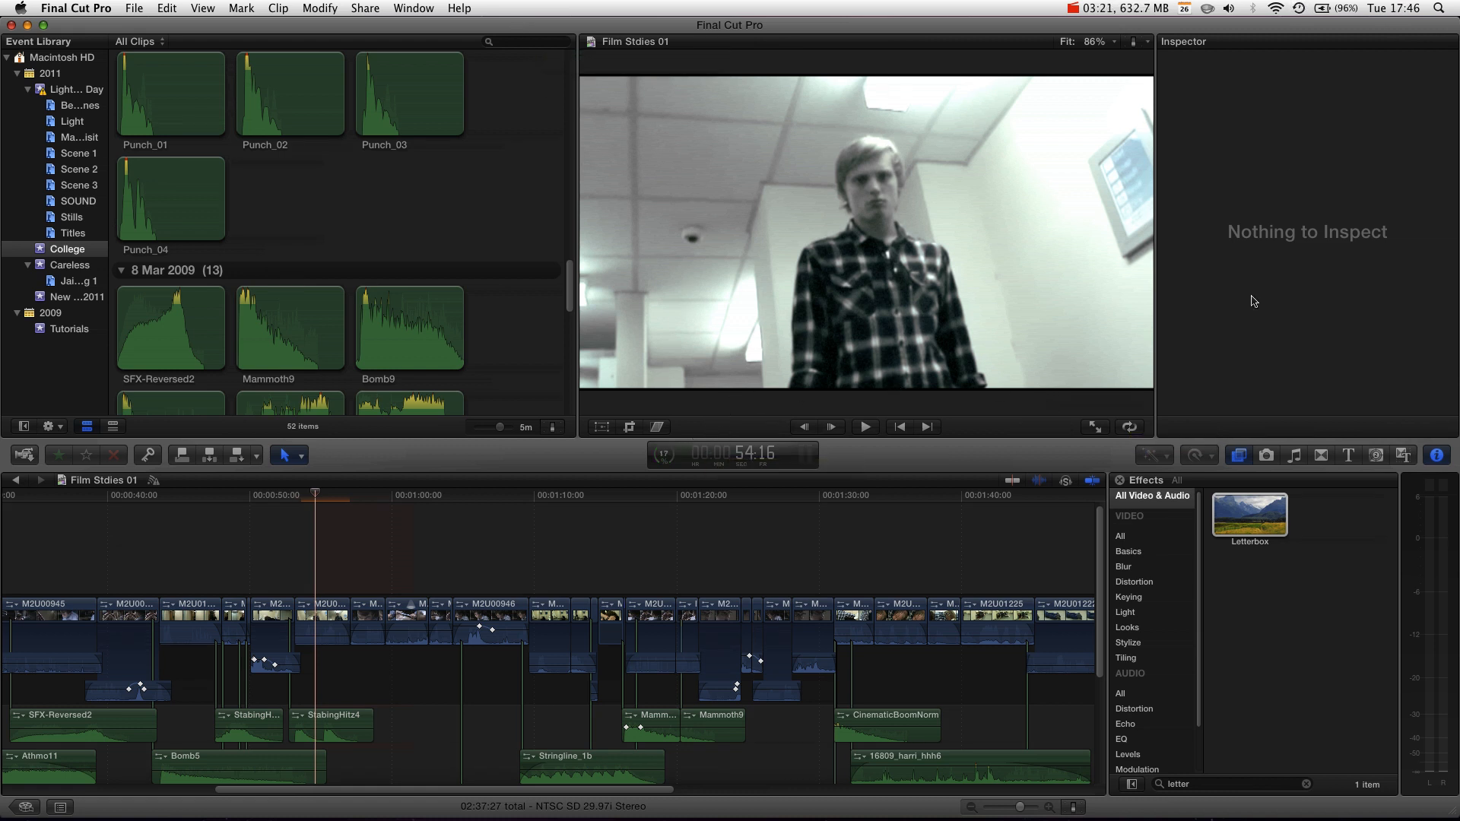
Letterbox clip M2U01220 and change its aspect ratio from 1.85:1 to 2.35:1.
click(323, 620)
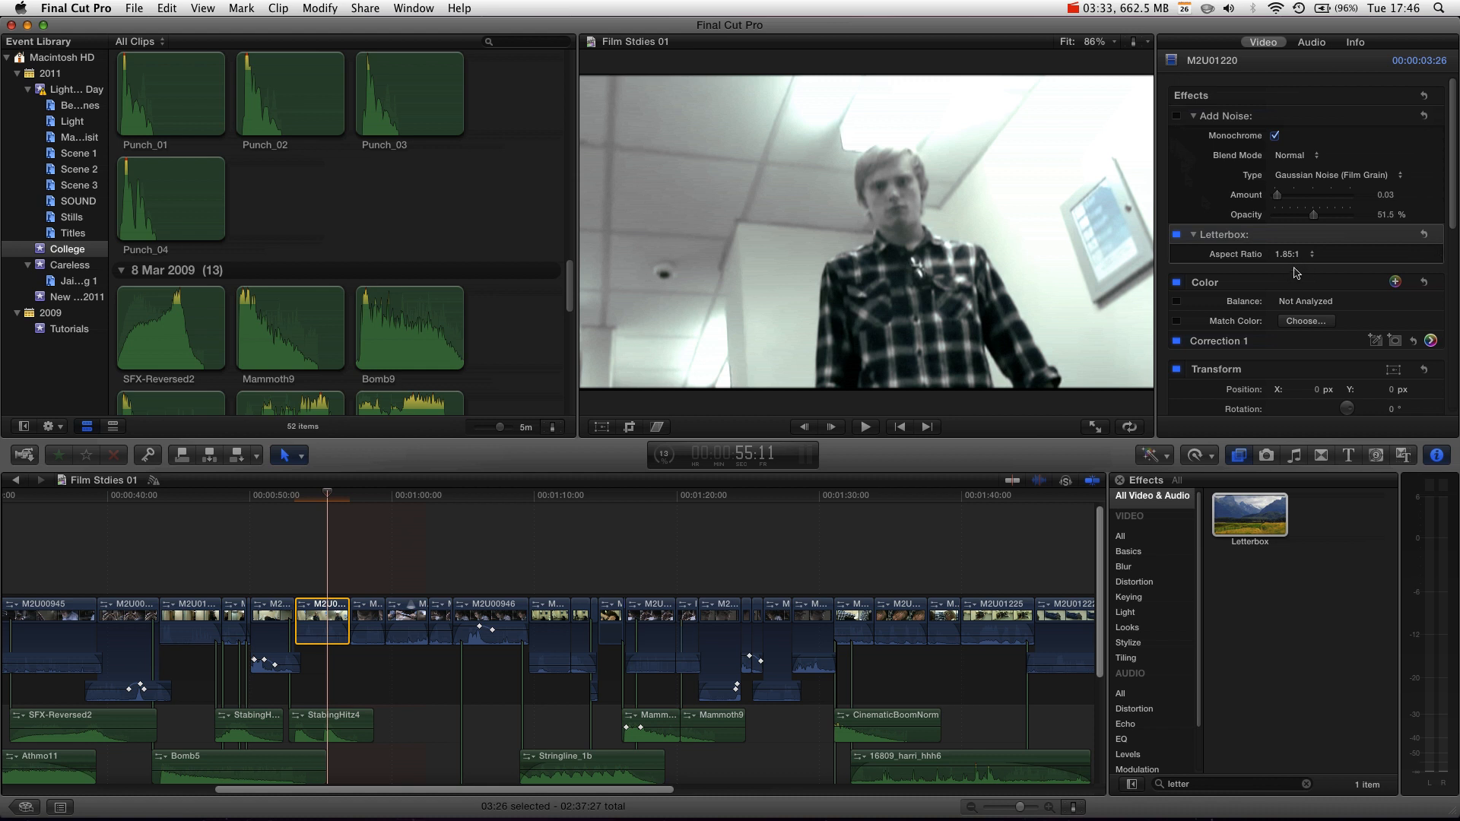
click(1289, 254)
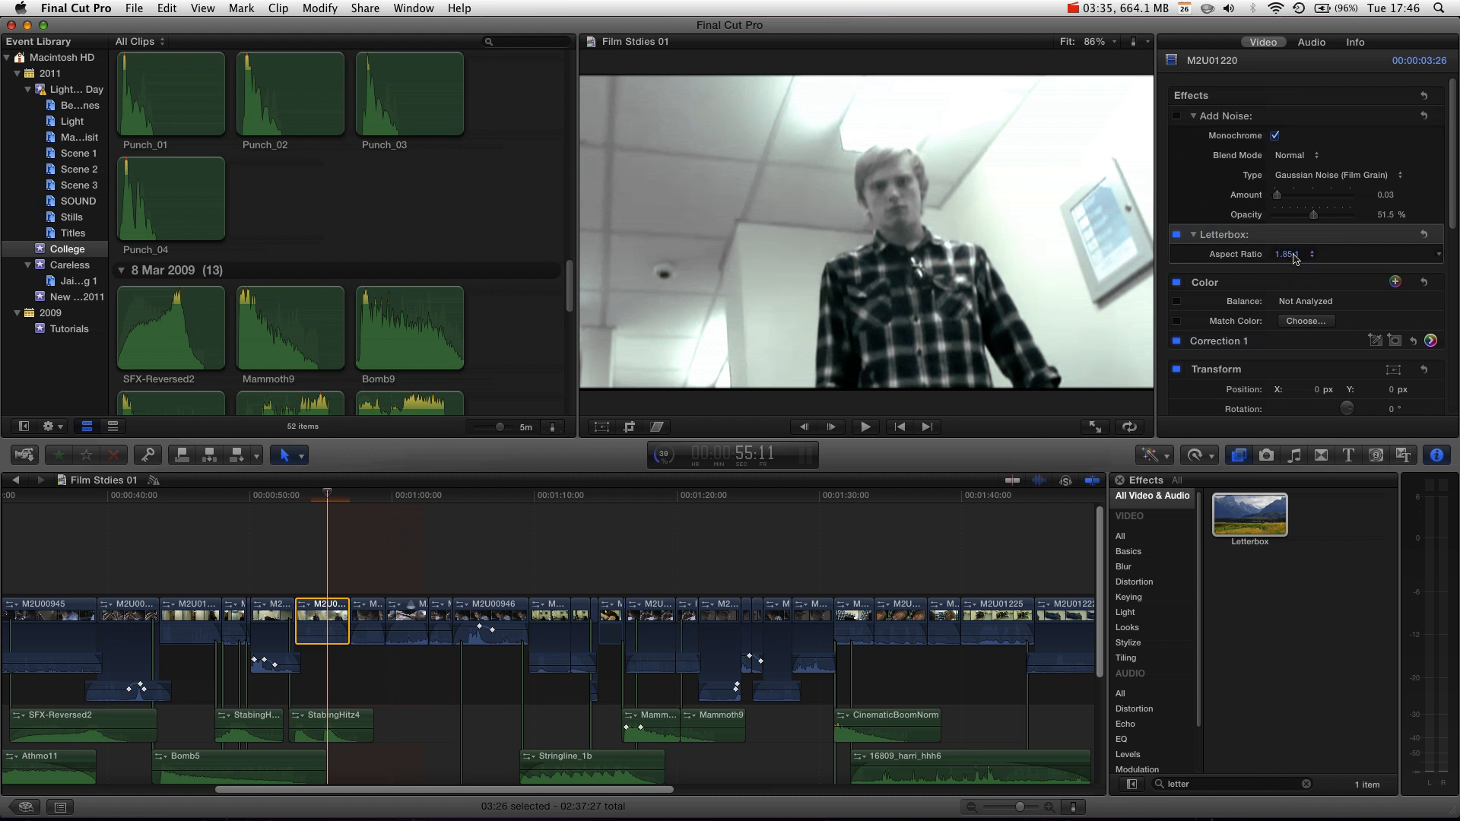
mouse_move(898, 427)
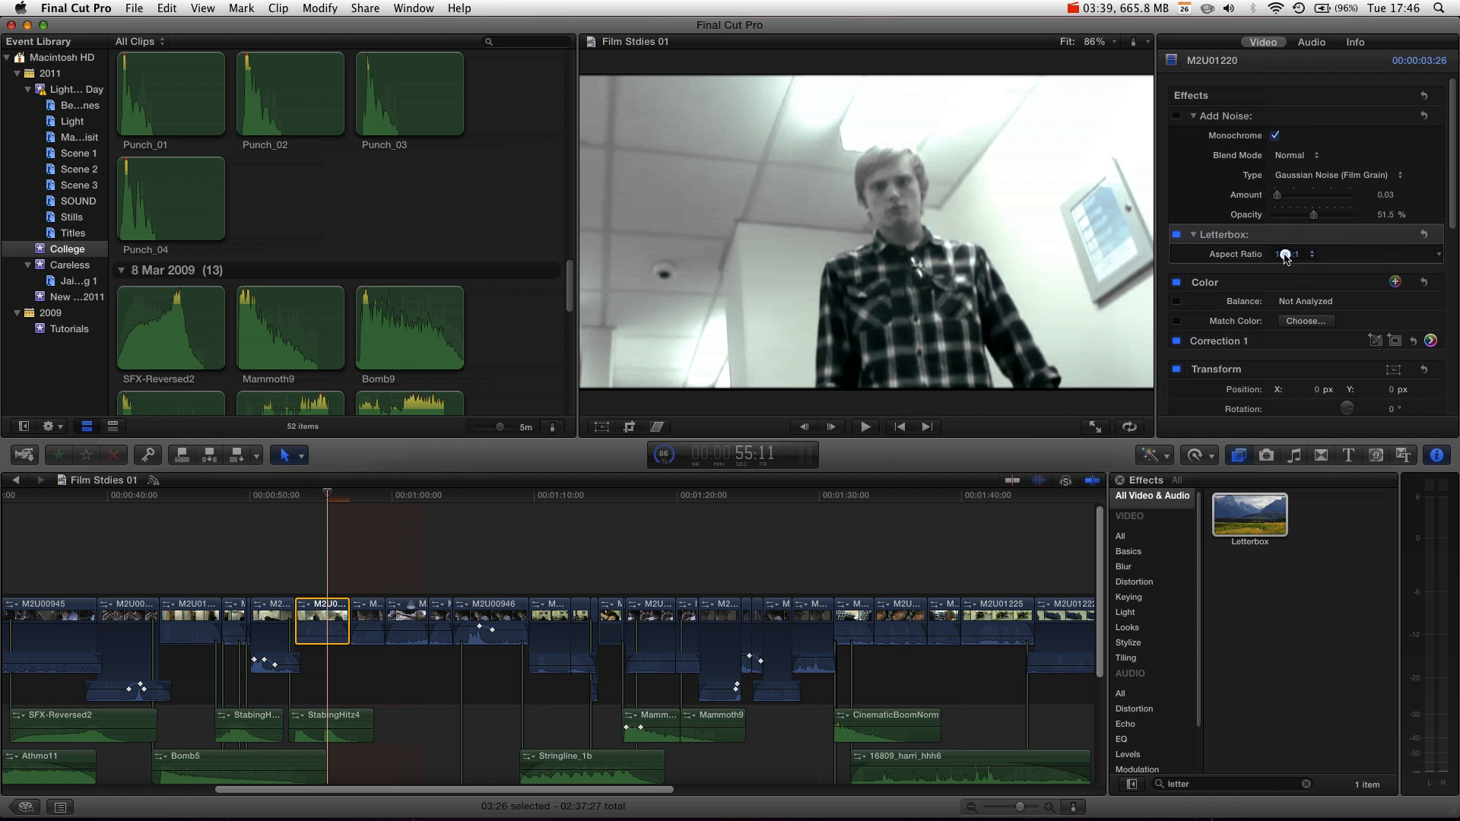
click(1286, 254)
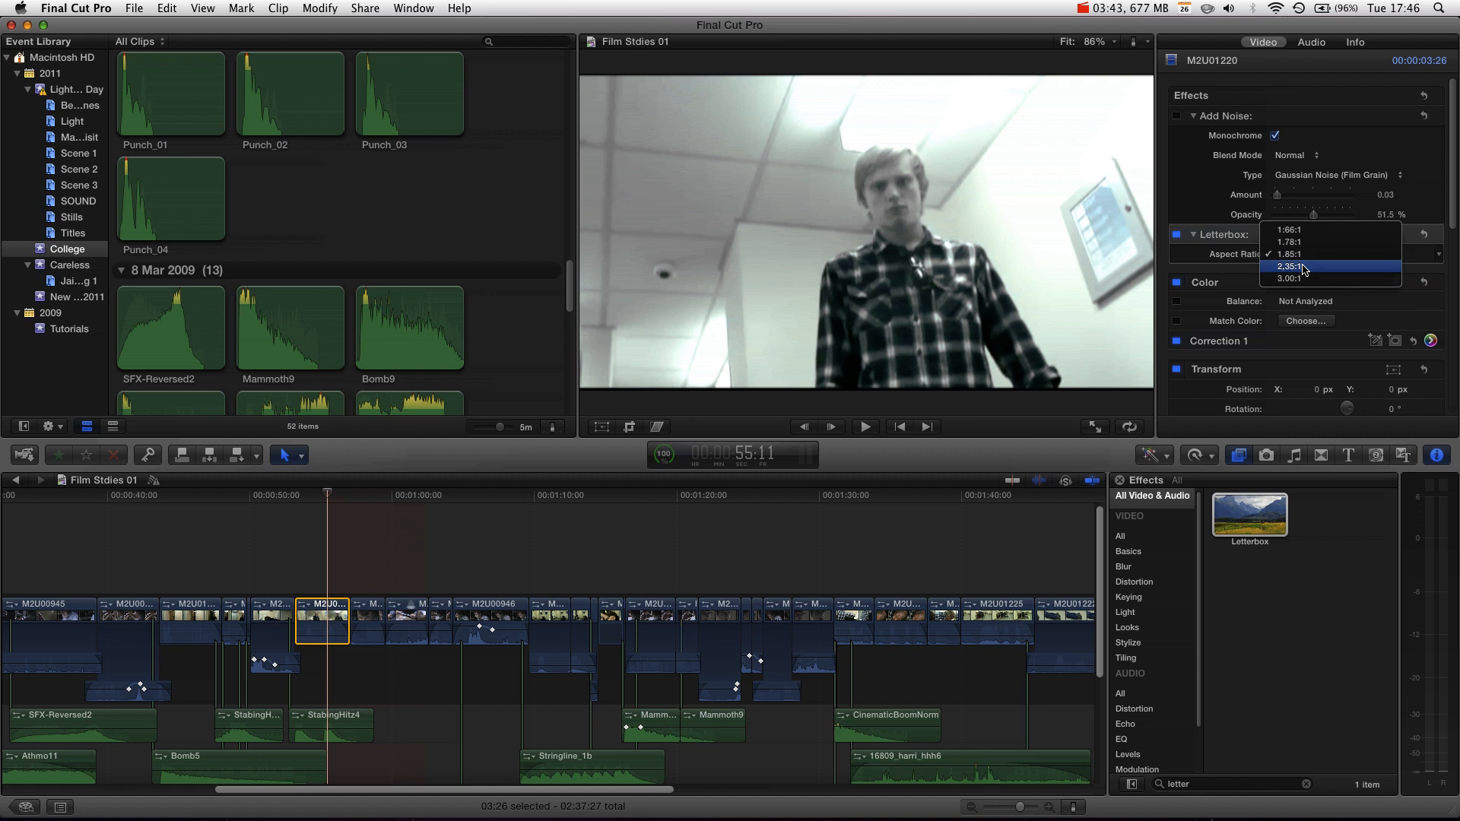
click(1293, 266)
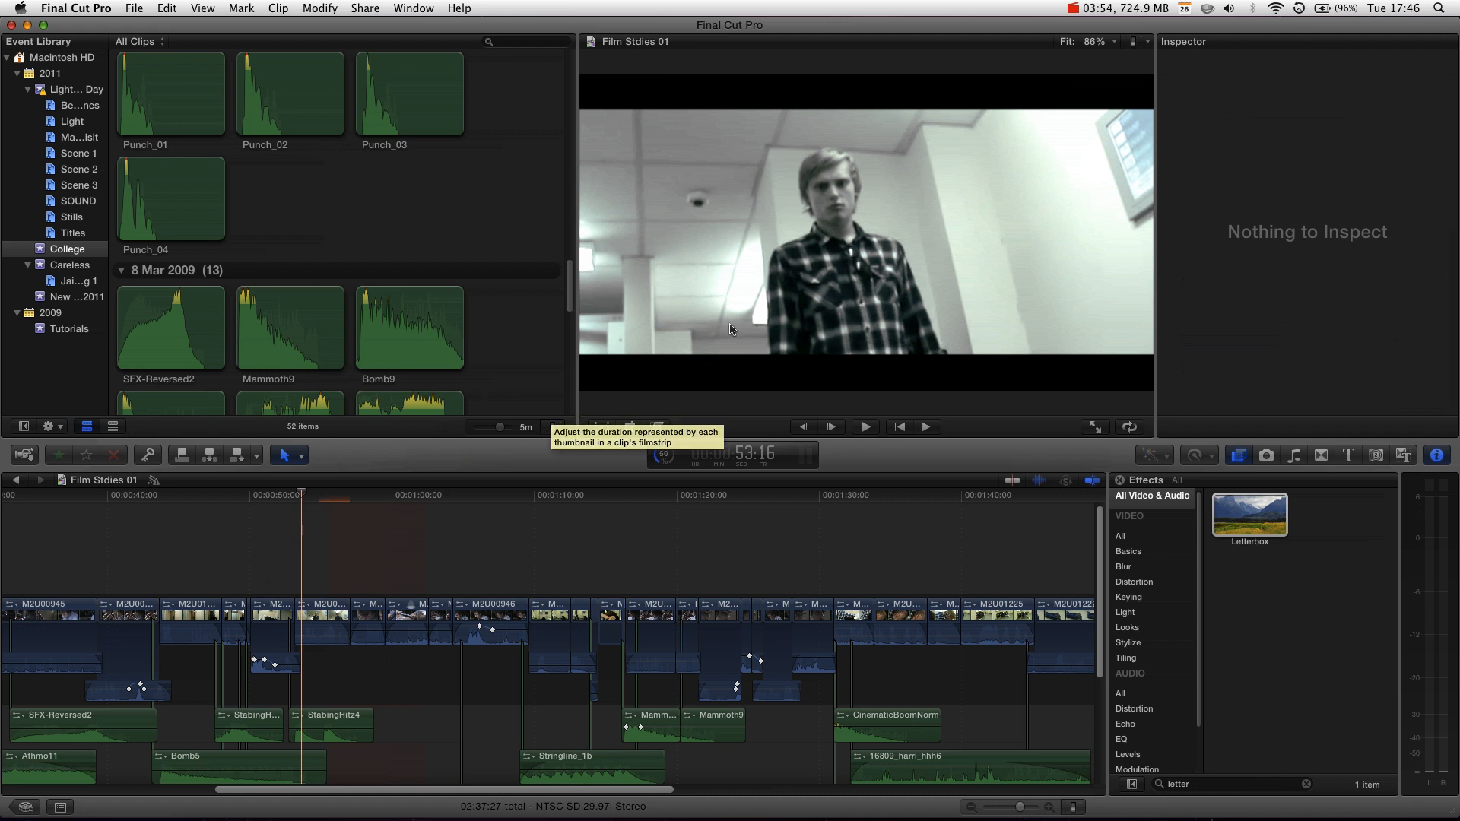
mouse_move(1018, 395)
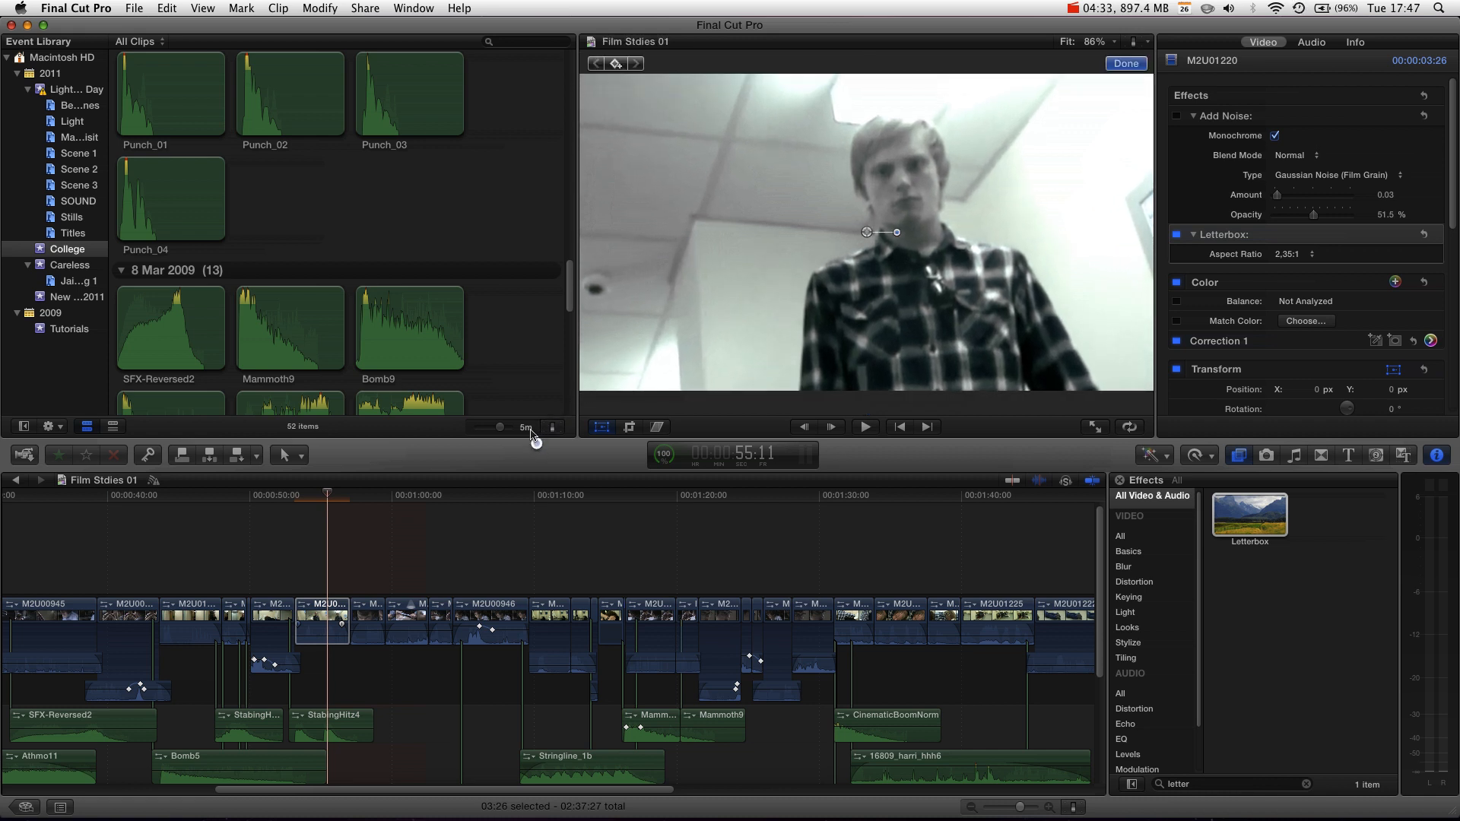
mouse_move(552, 426)
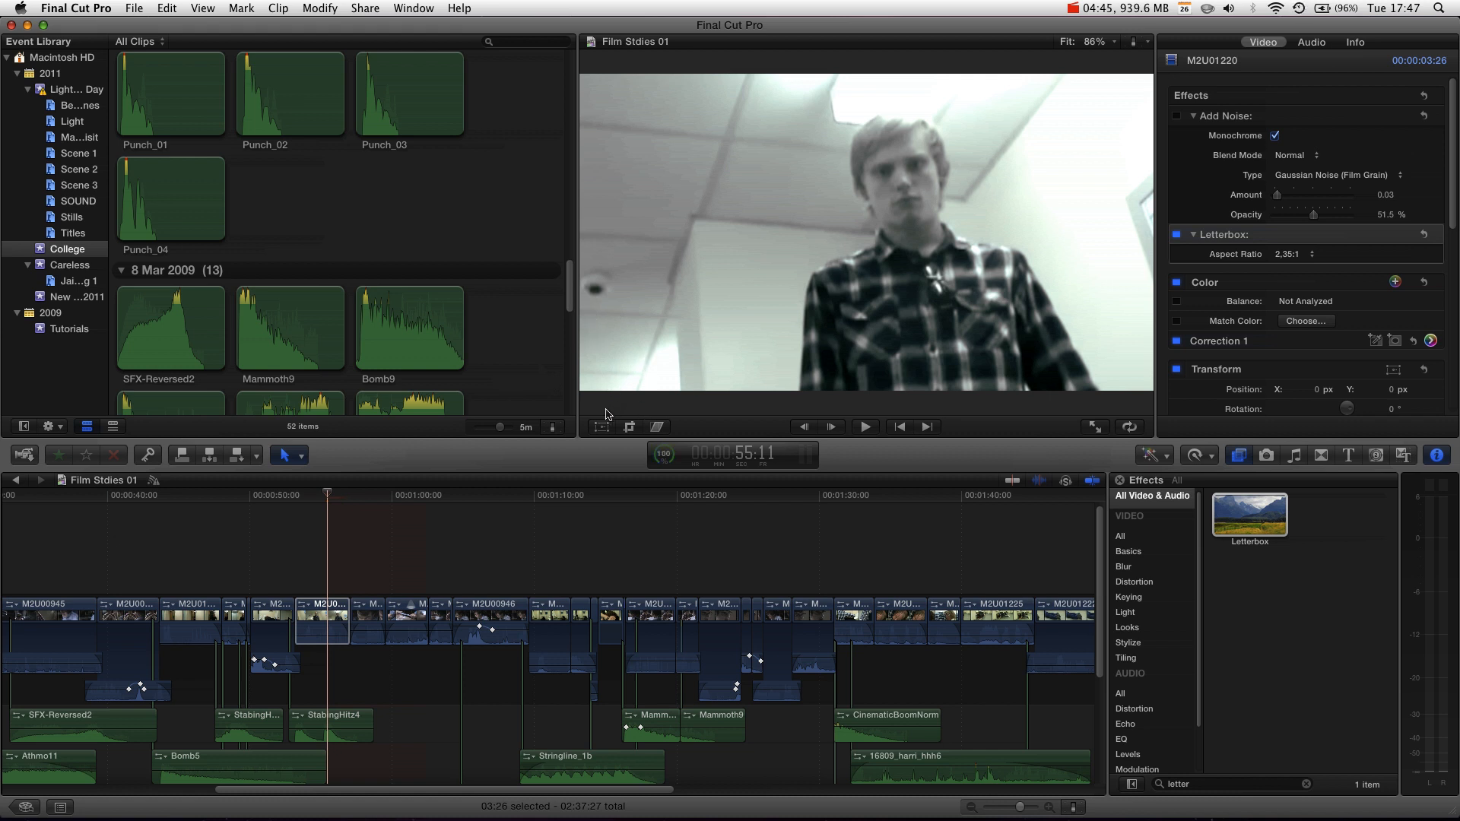
mouse_move(535, 341)
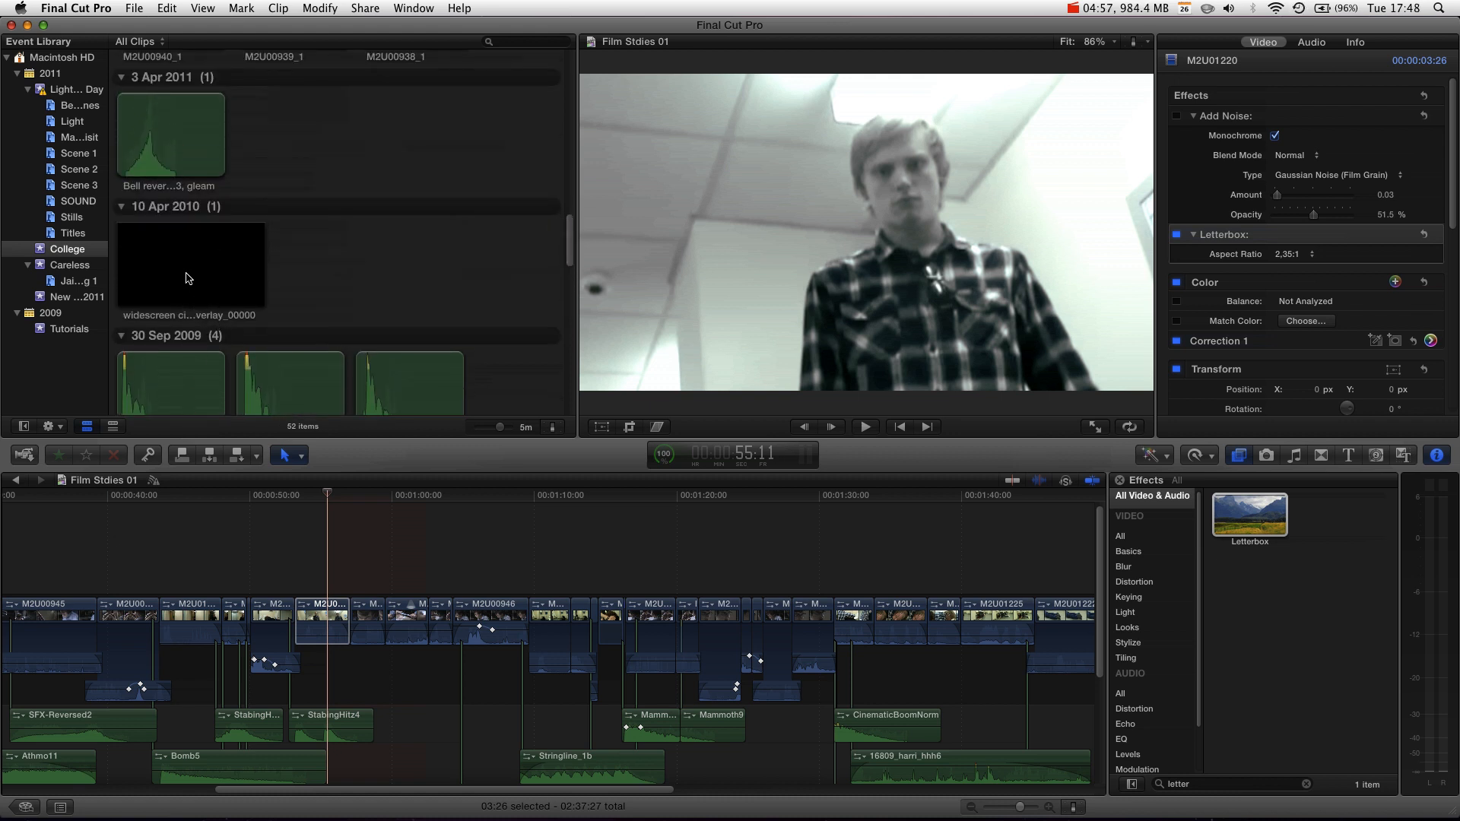
Place the widescreen cinematic overlay_00000 PNG as a connected clip above the corridor shot.
click(188, 264)
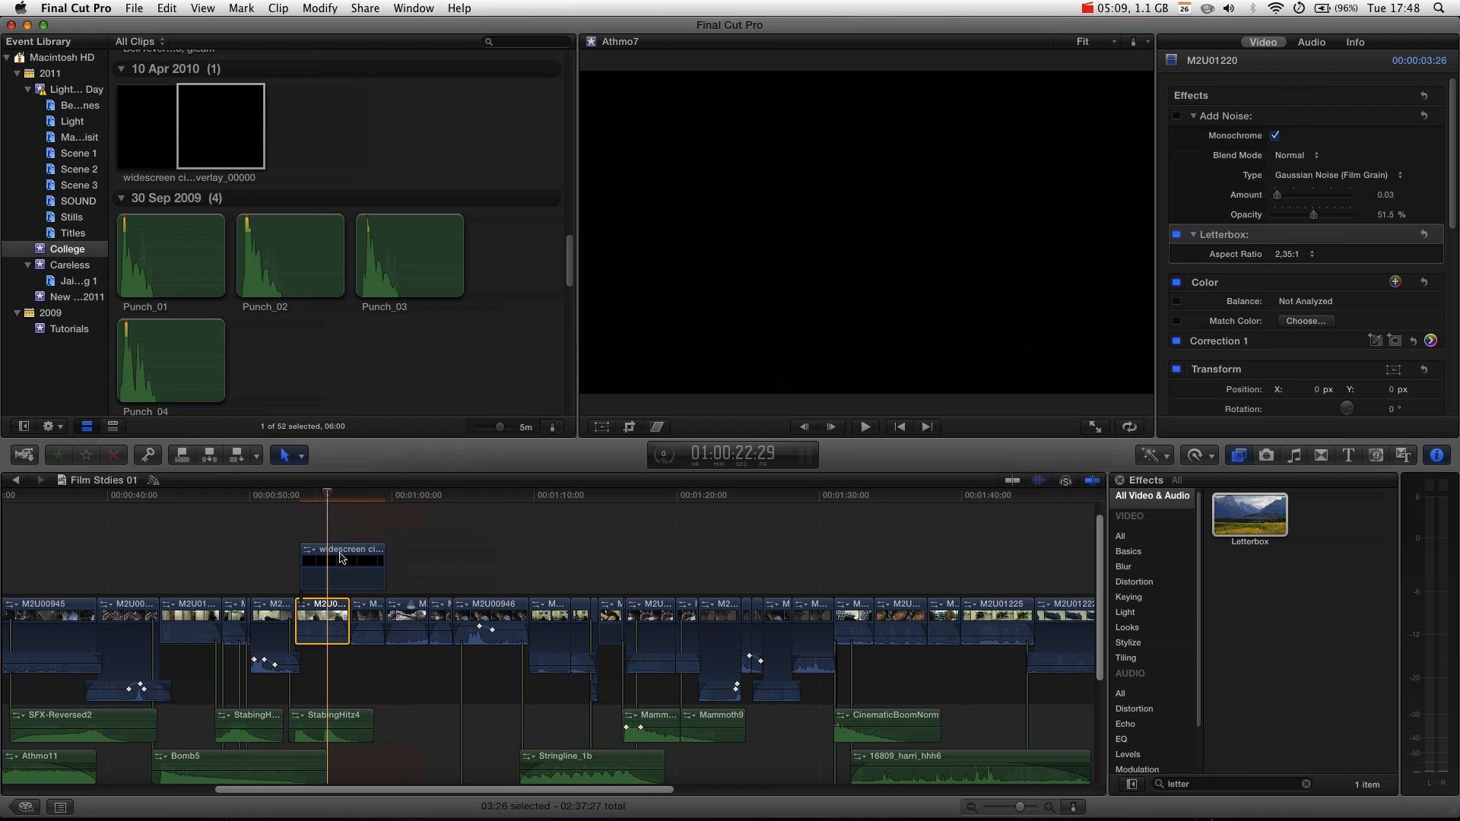
click(342, 565)
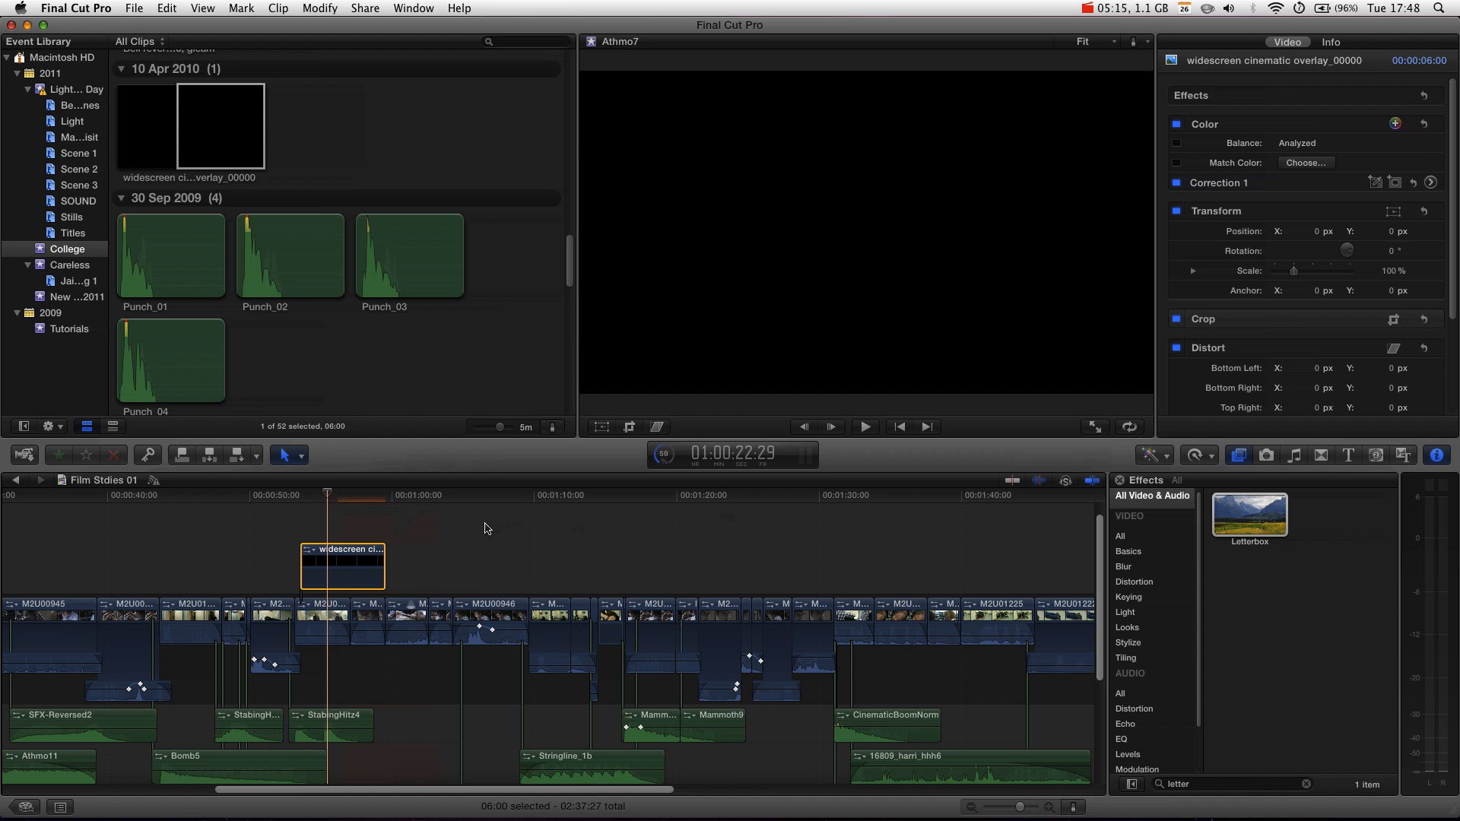
mouse_move(490, 523)
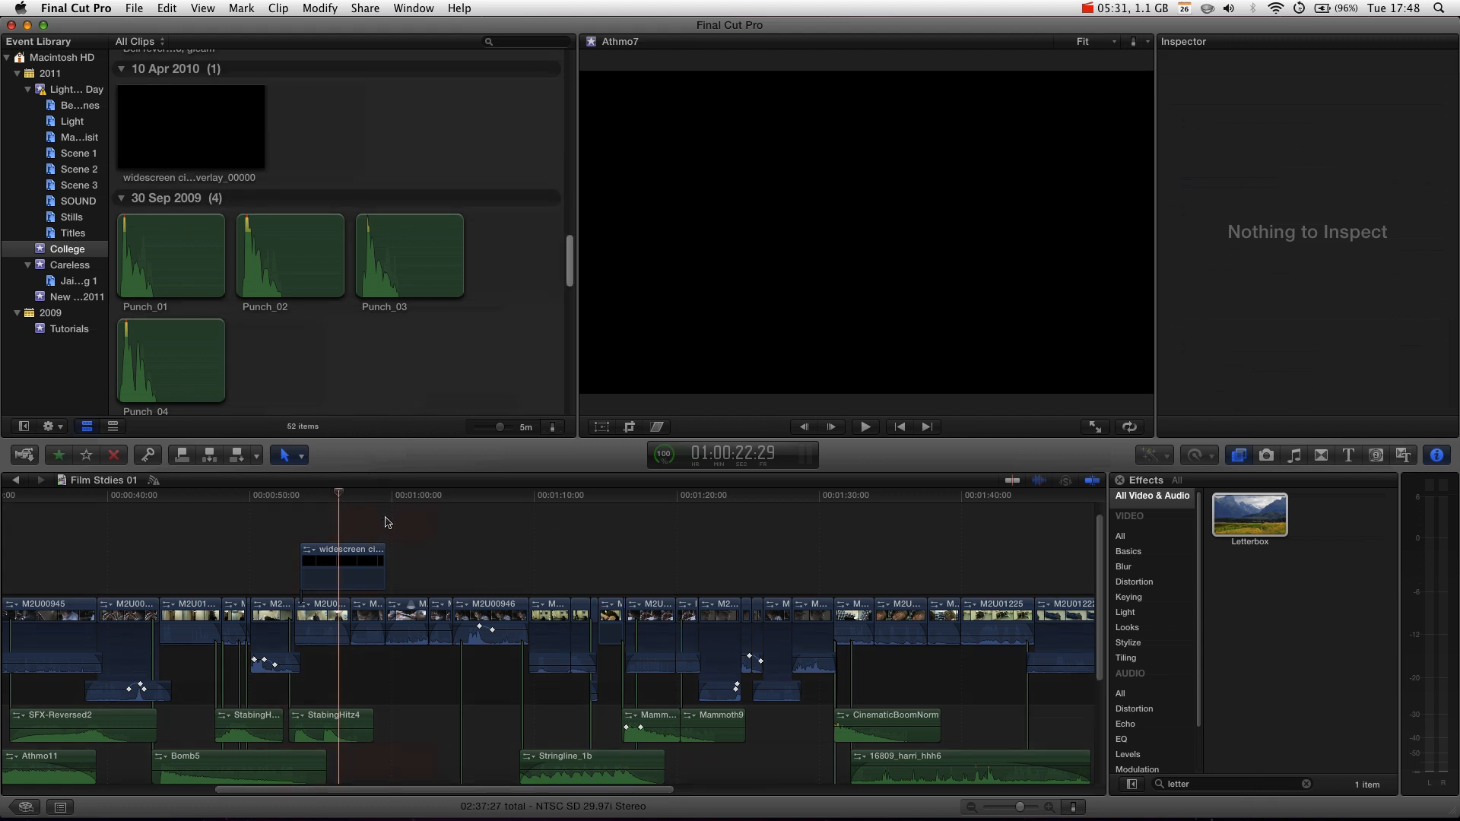
Scale the overlay to 102.30% so solid black bars frame the corridor shot.
click(328, 502)
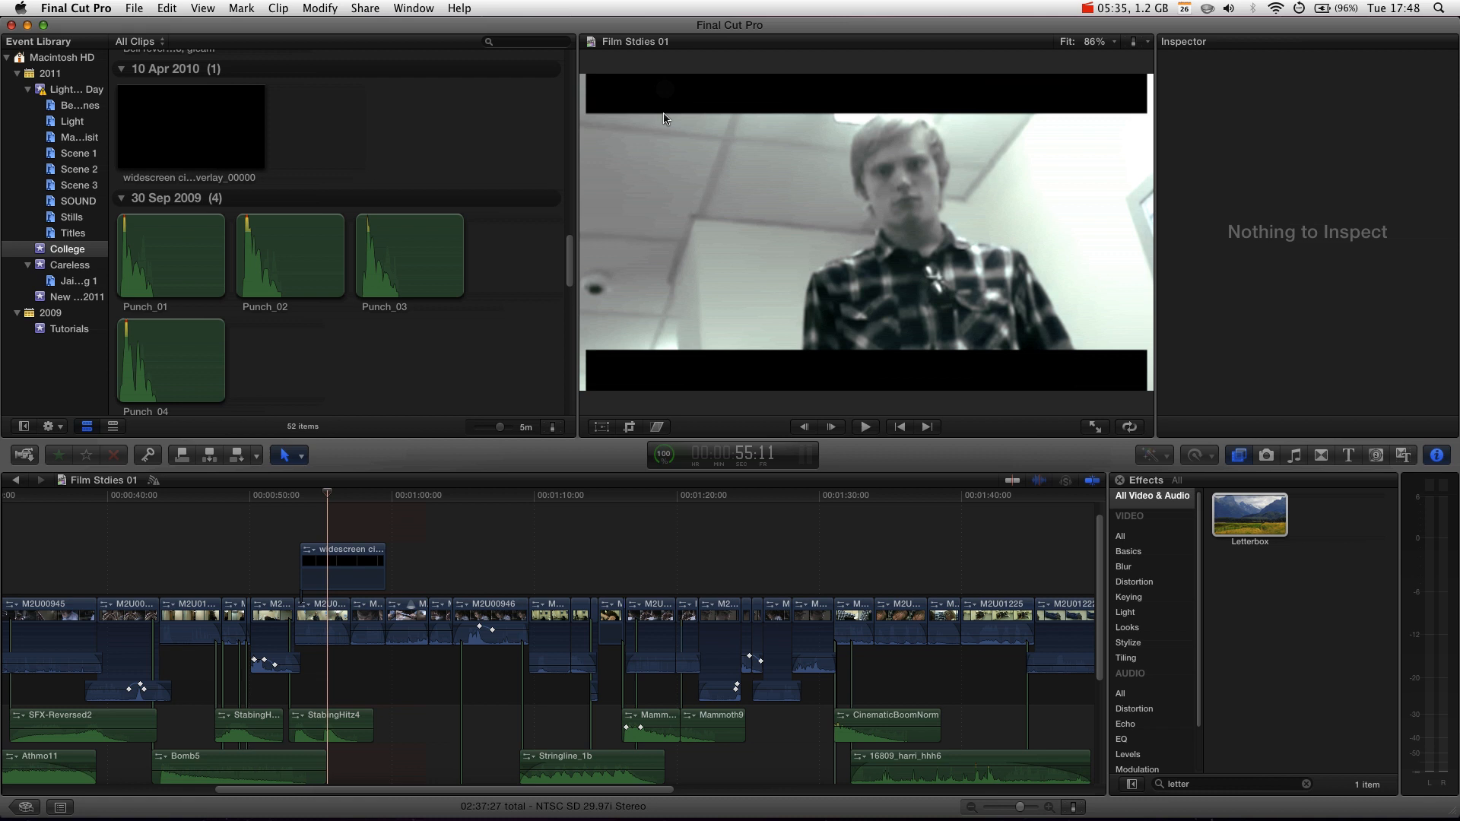
mouse_move(644, 304)
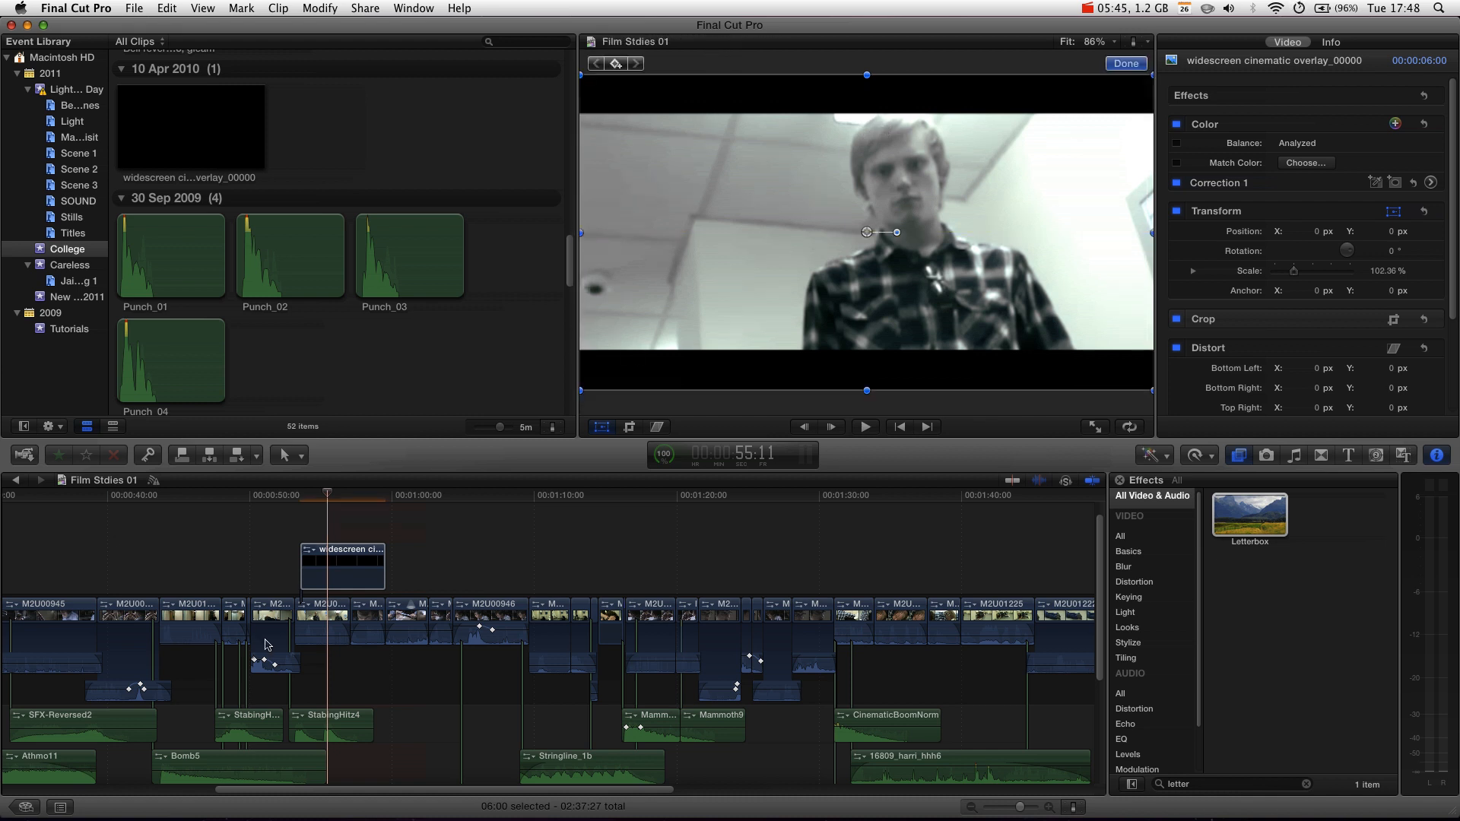
click(1125, 64)
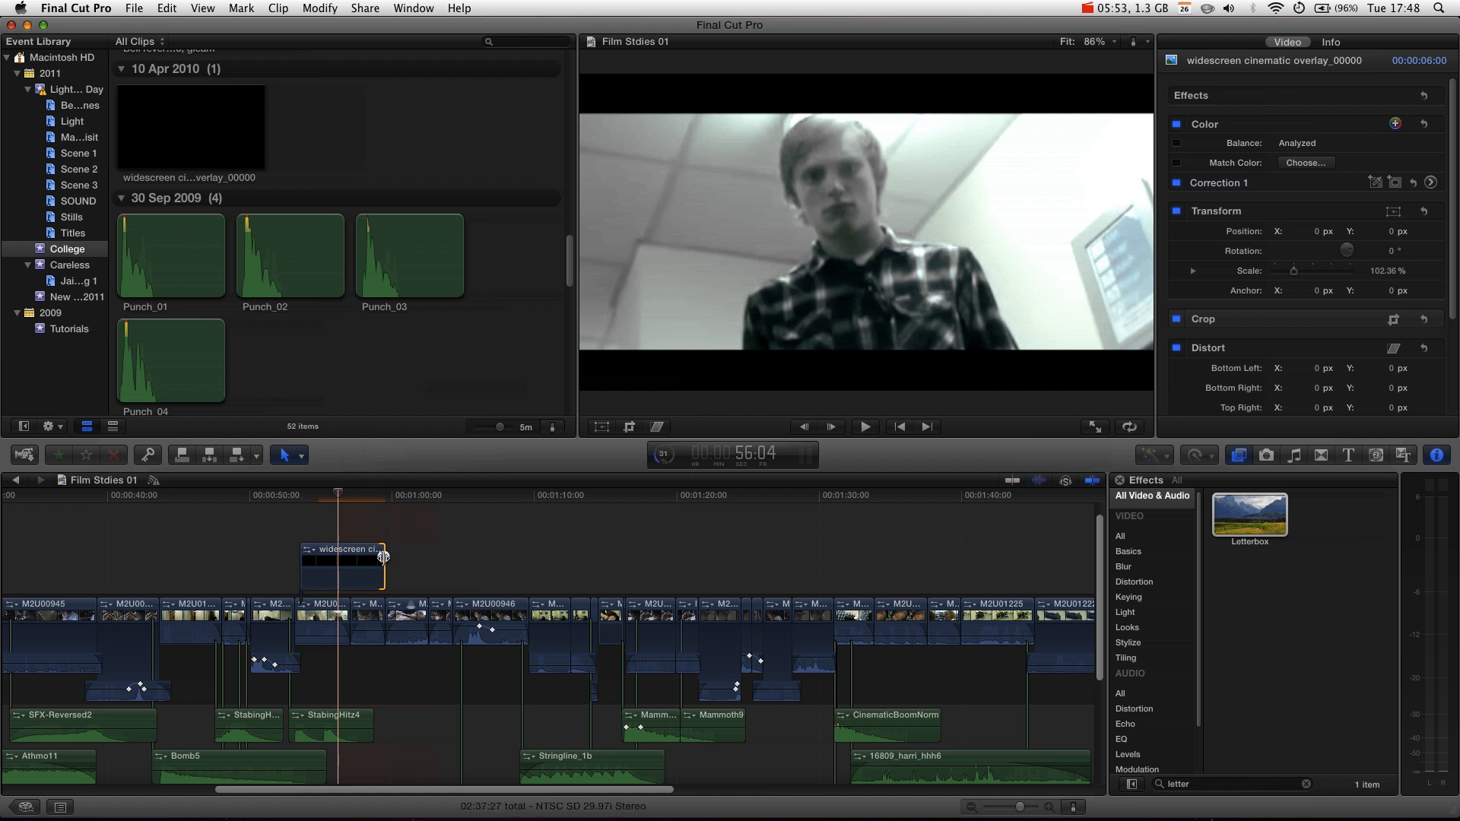
Extend the overlay clip's right edge out to near the end of the project.
drag(383, 558, 950, 584)
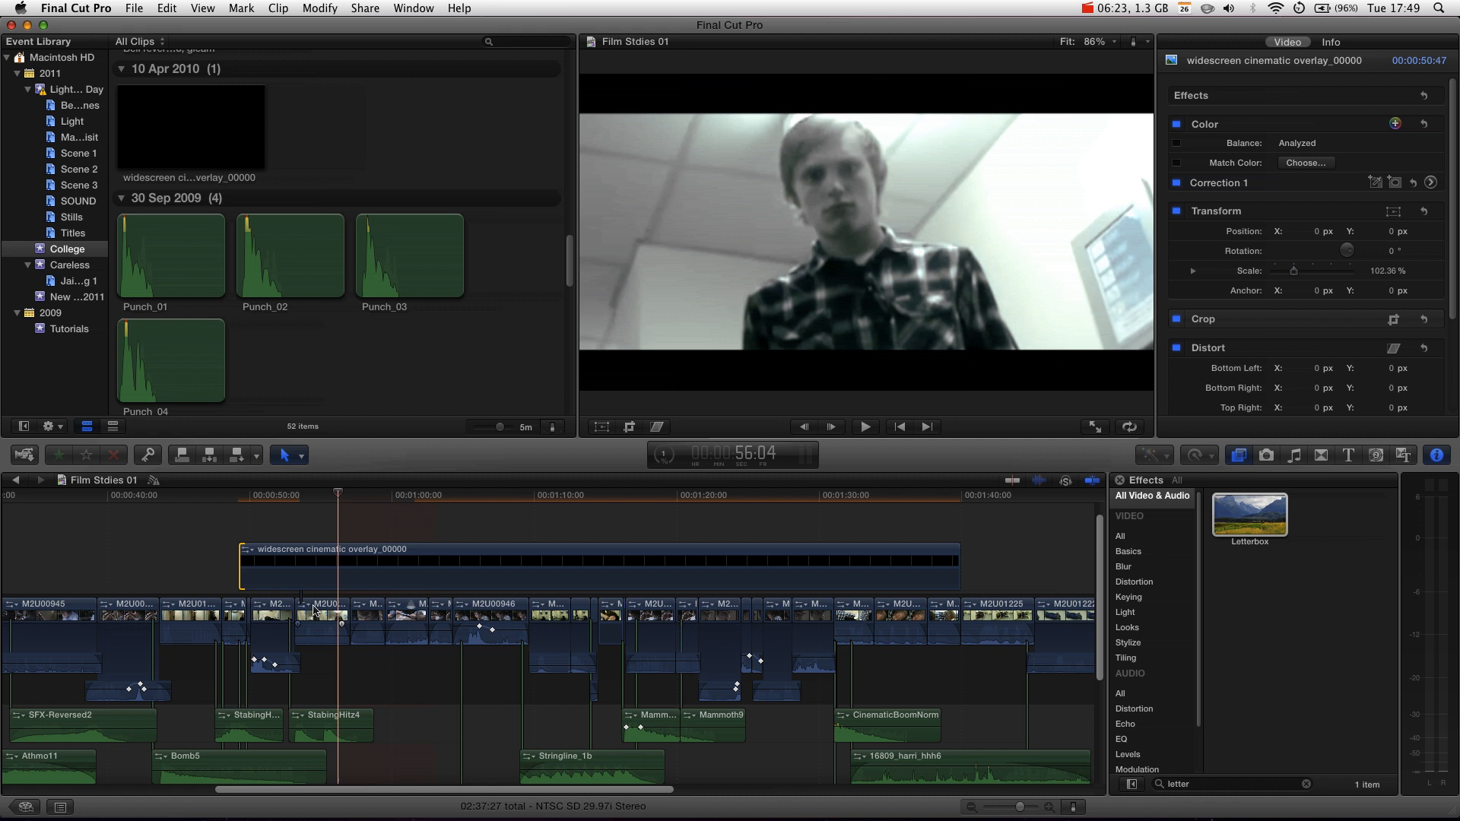
click(323, 626)
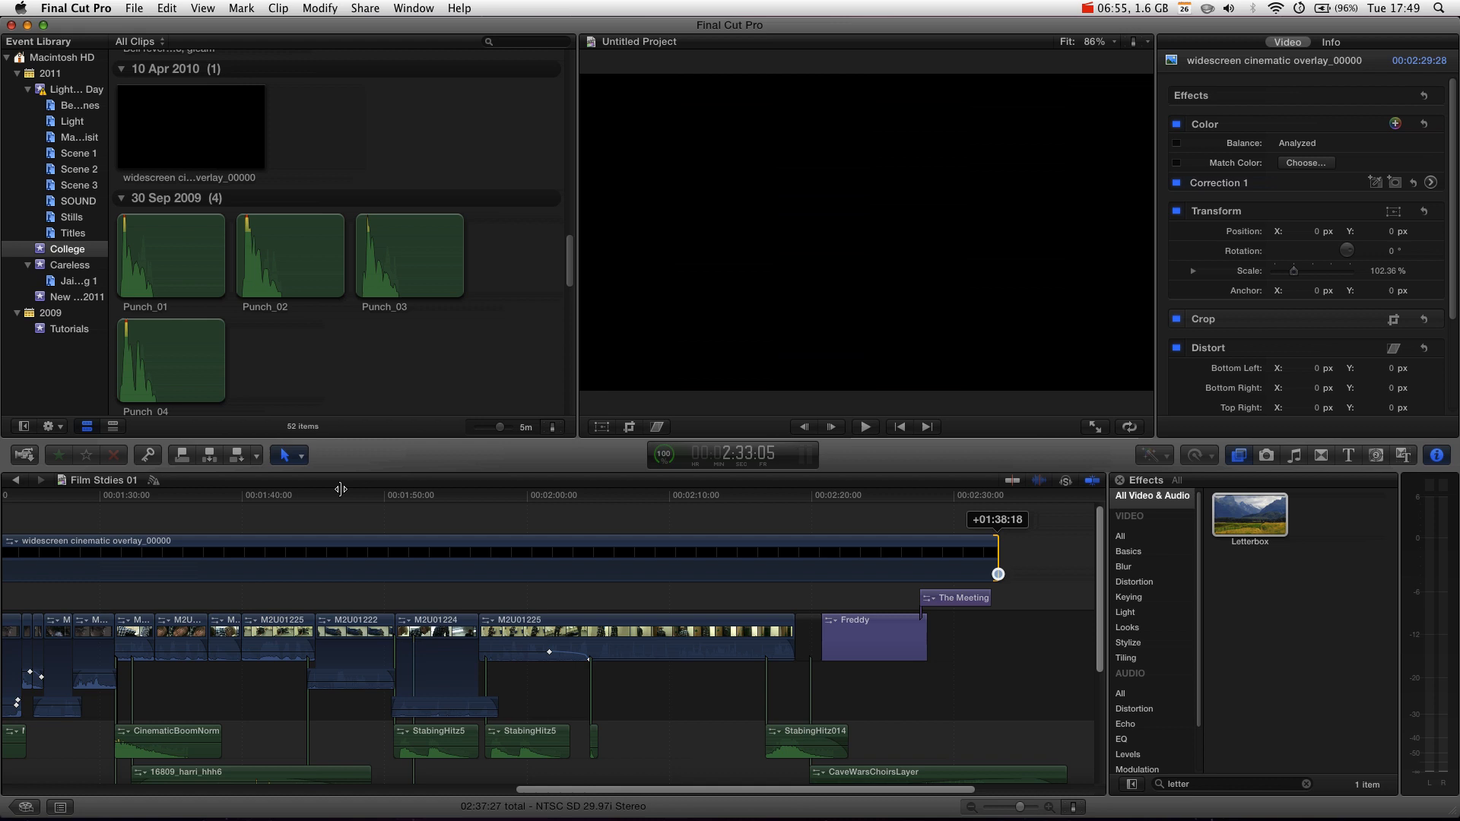
click(434, 496)
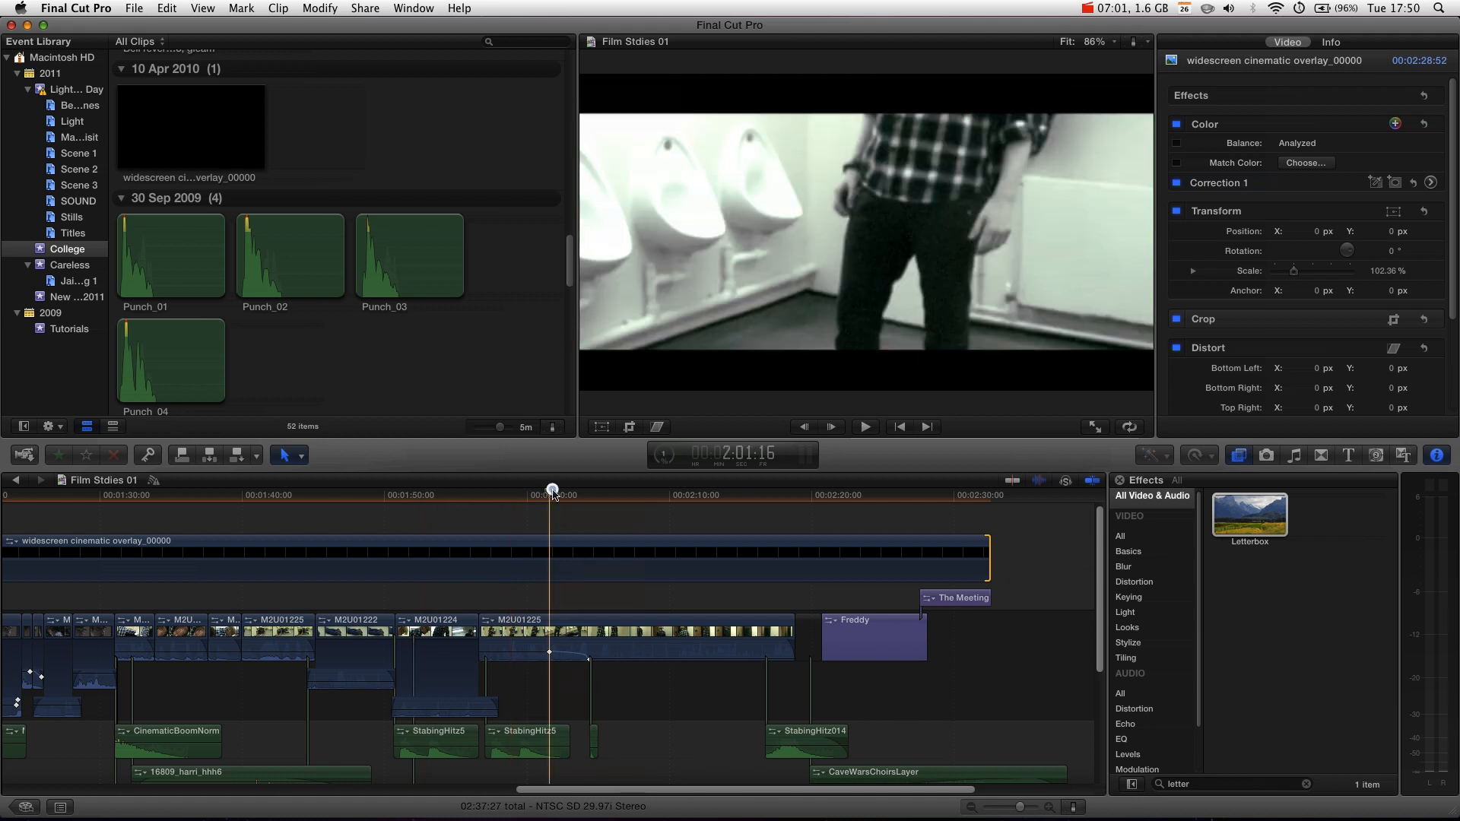
Reposition the M2U01225 shot by 12 pixels within the letterbox bars using its transform guides.
drag(552, 494, 588, 495)
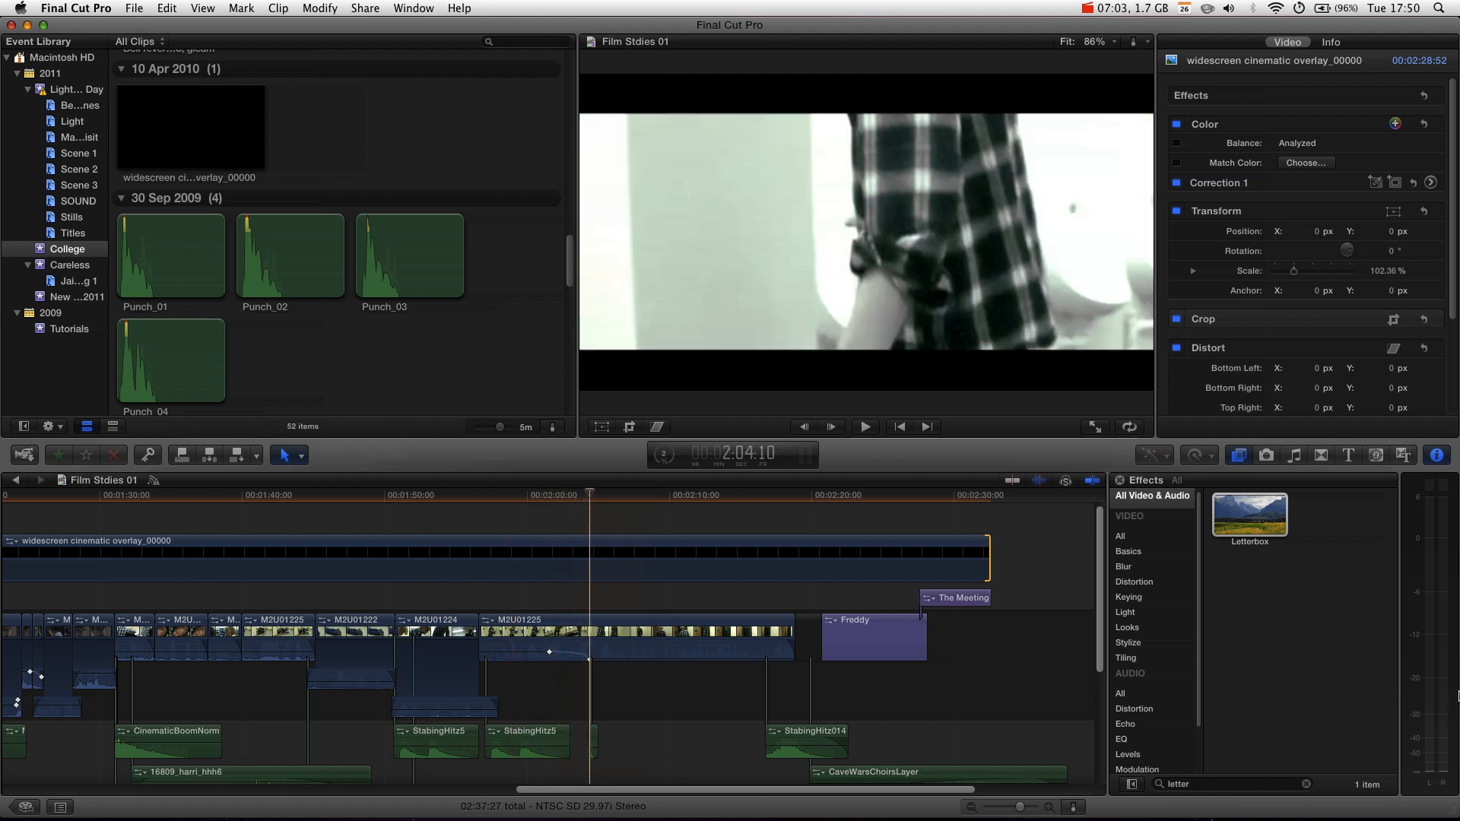
mouse_move(1435, 456)
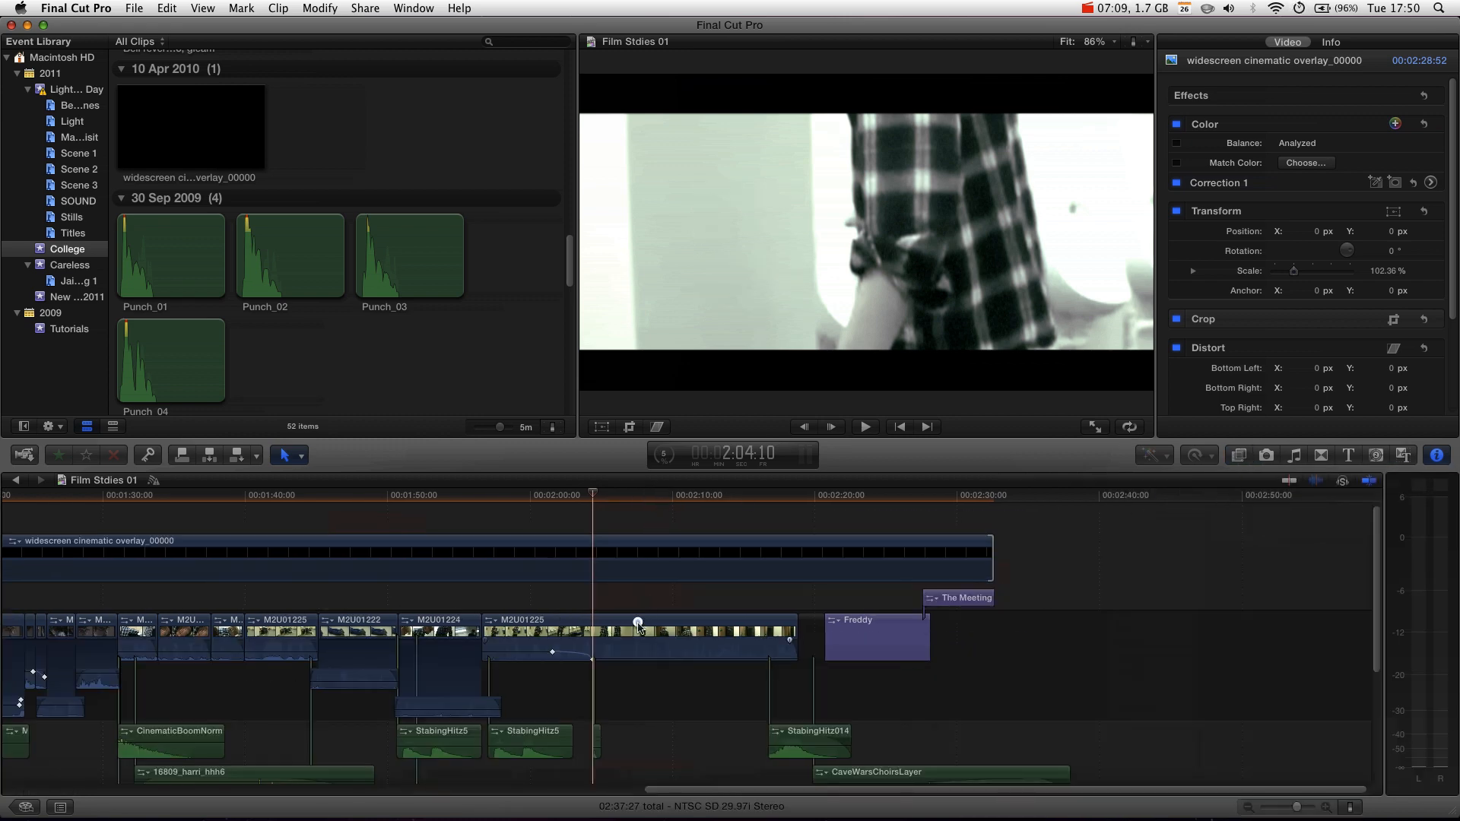
click(637, 637)
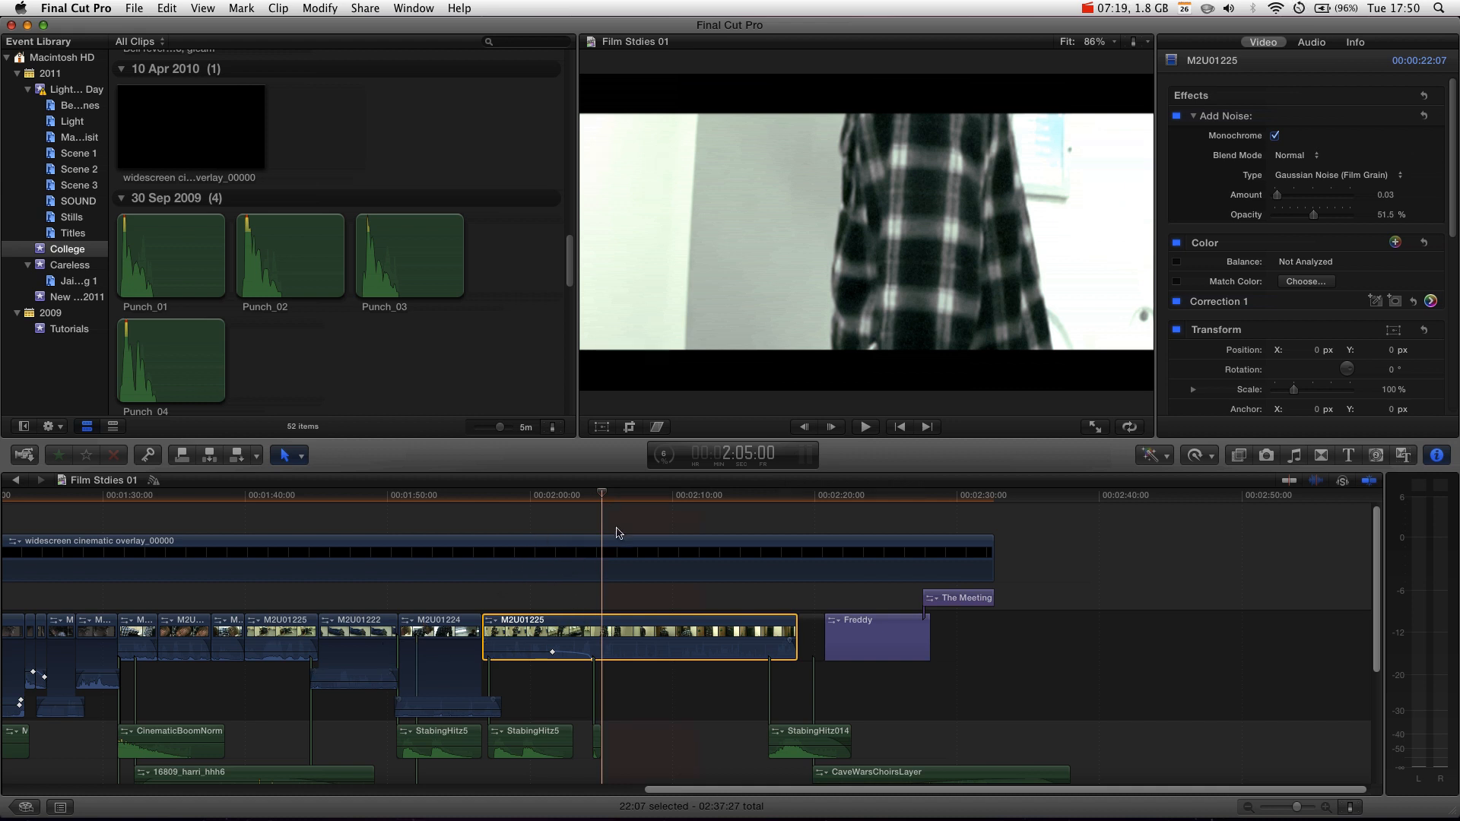
mouse_move(629, 614)
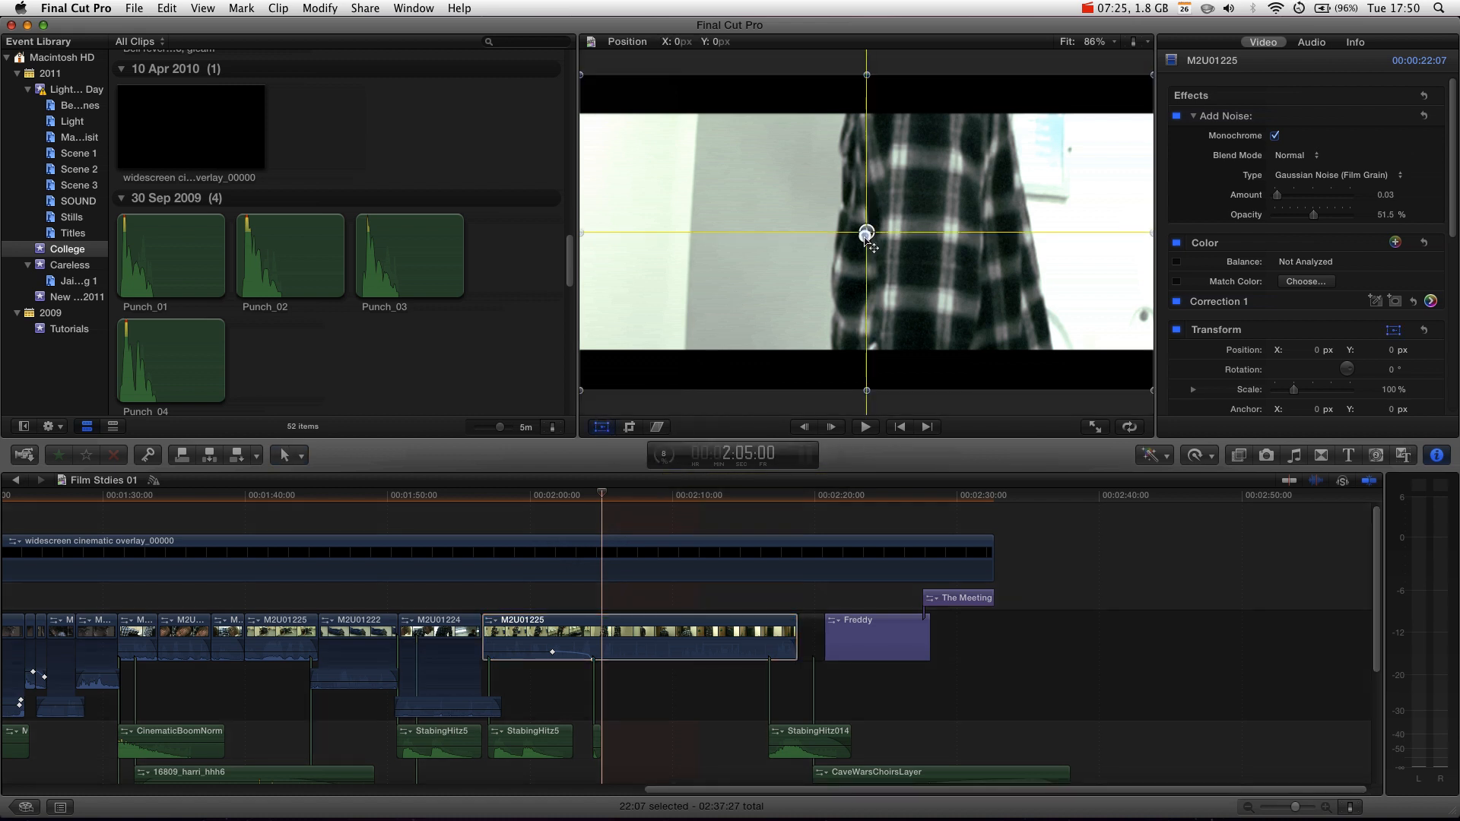
drag(865, 233, 865, 273)
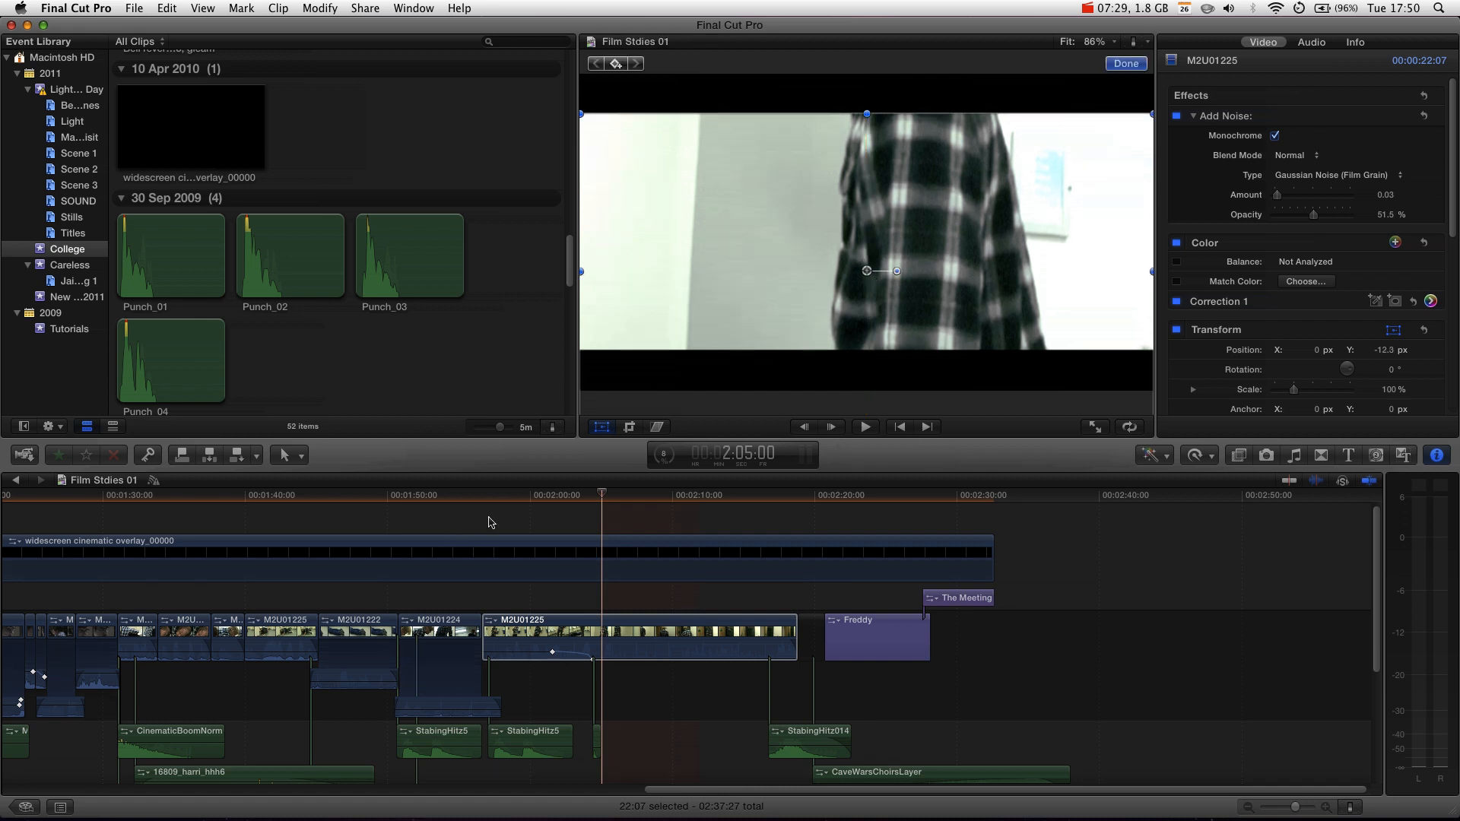
Scrub the playhead back to the M2U01223 close-up shot to check its framing.
click(497, 495)
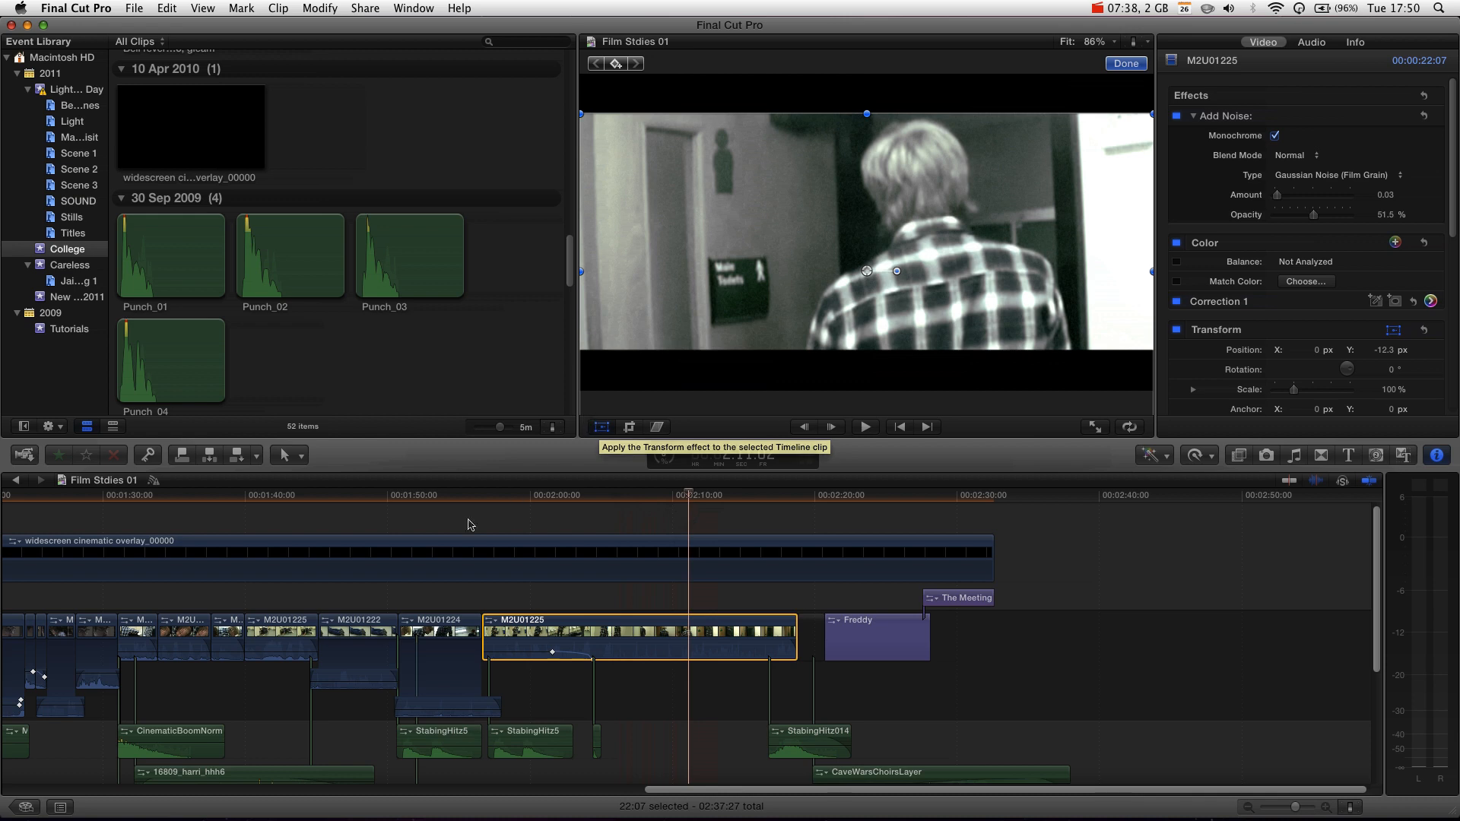
click(420, 496)
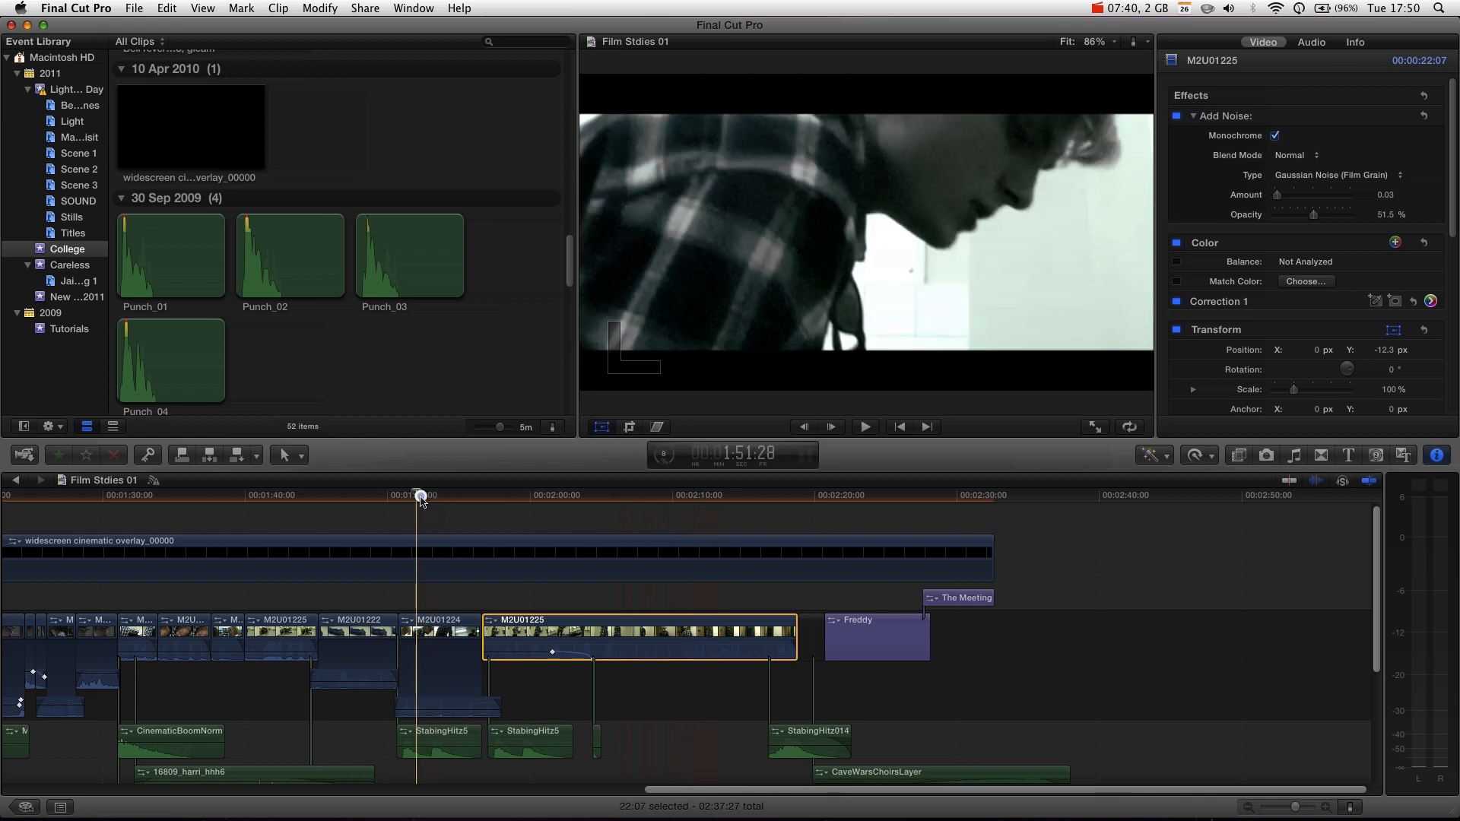
drag(419, 494, 350, 494)
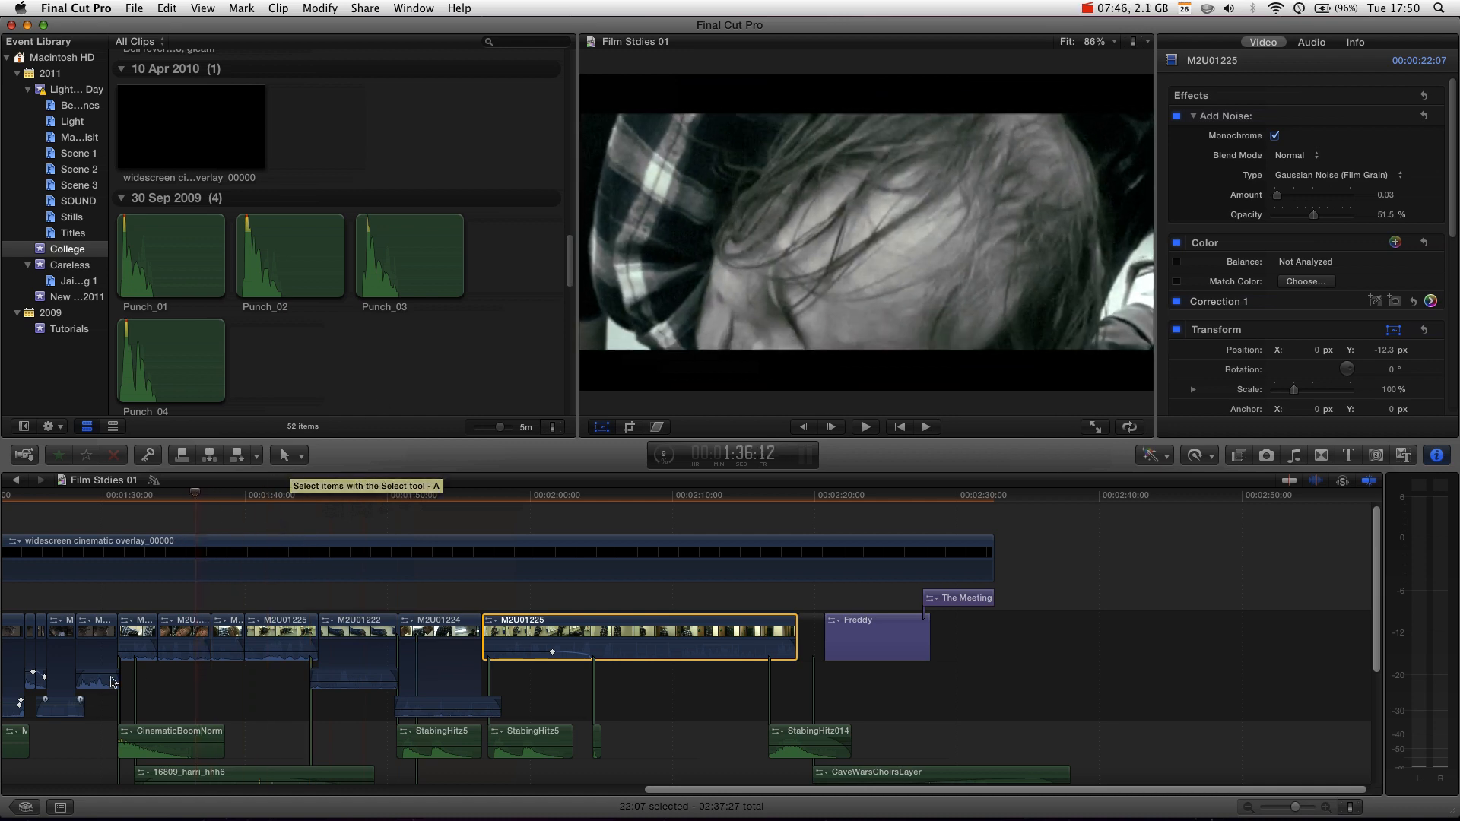
Nudge the M2U01223 close-up about 11.6 px vertically between the letterbox bars and review it.
click(184, 633)
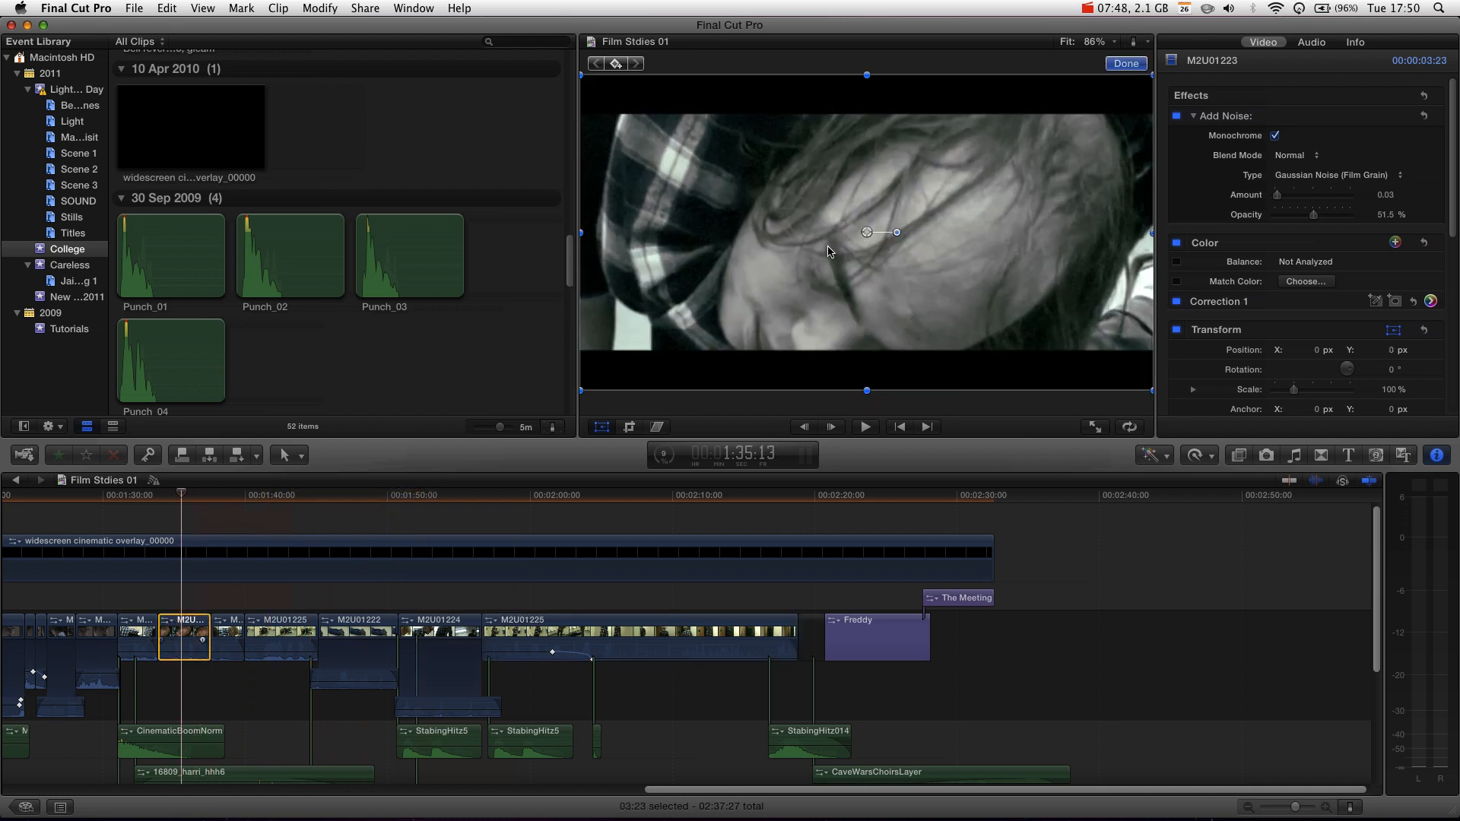
drag(865, 231, 866, 216)
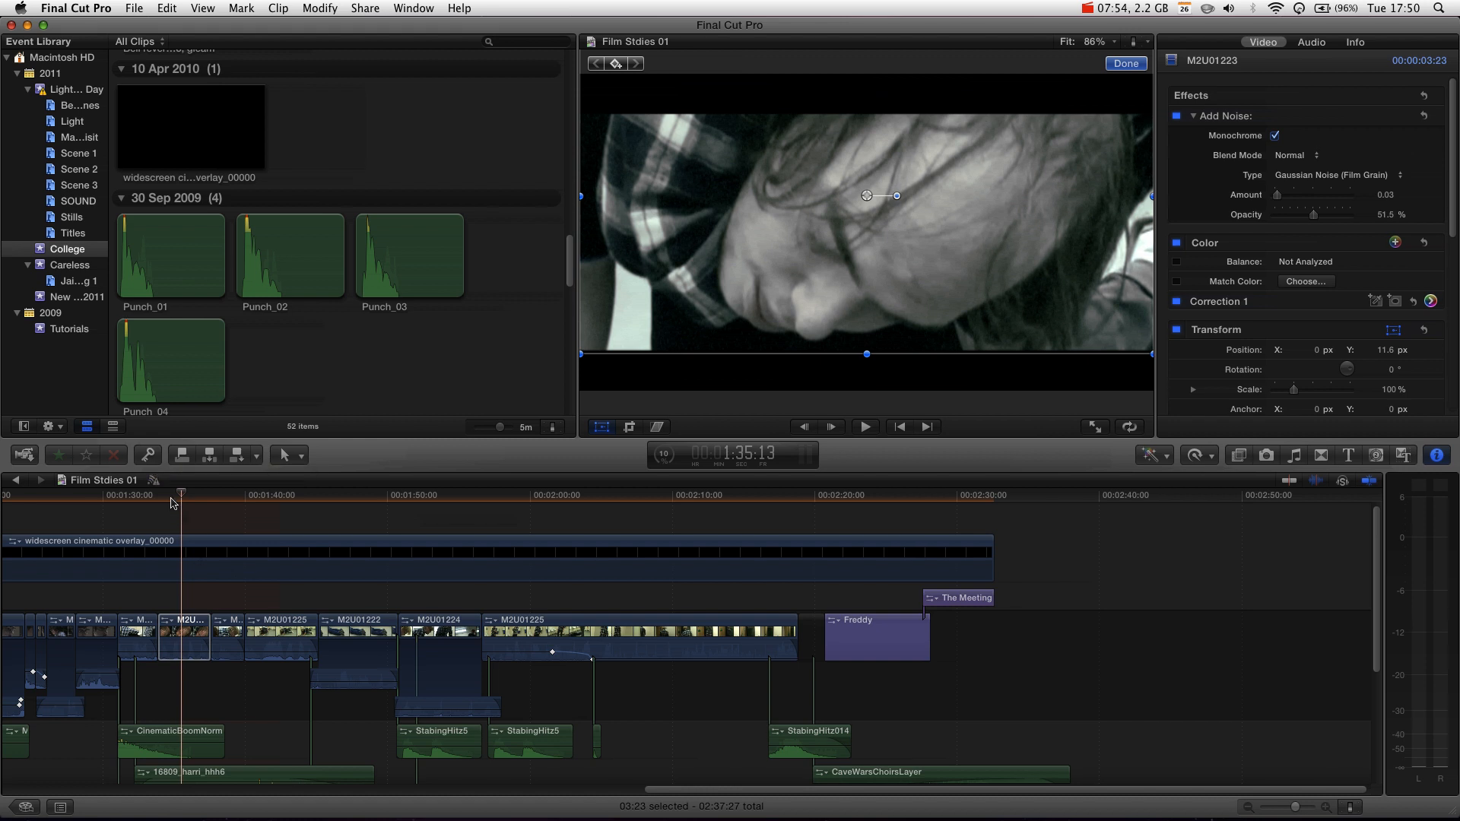
click(216, 496)
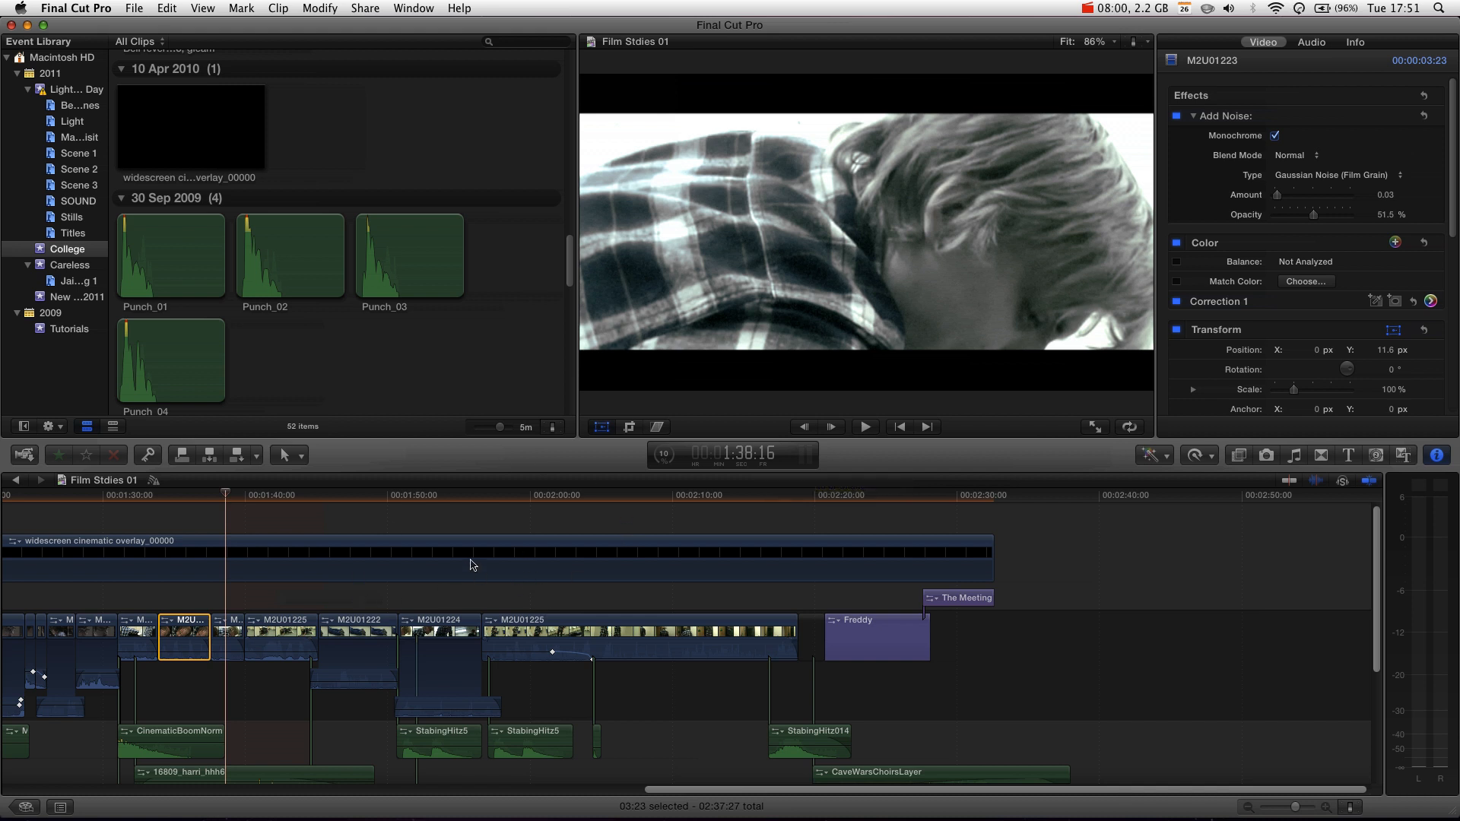
mouse_move(867, 308)
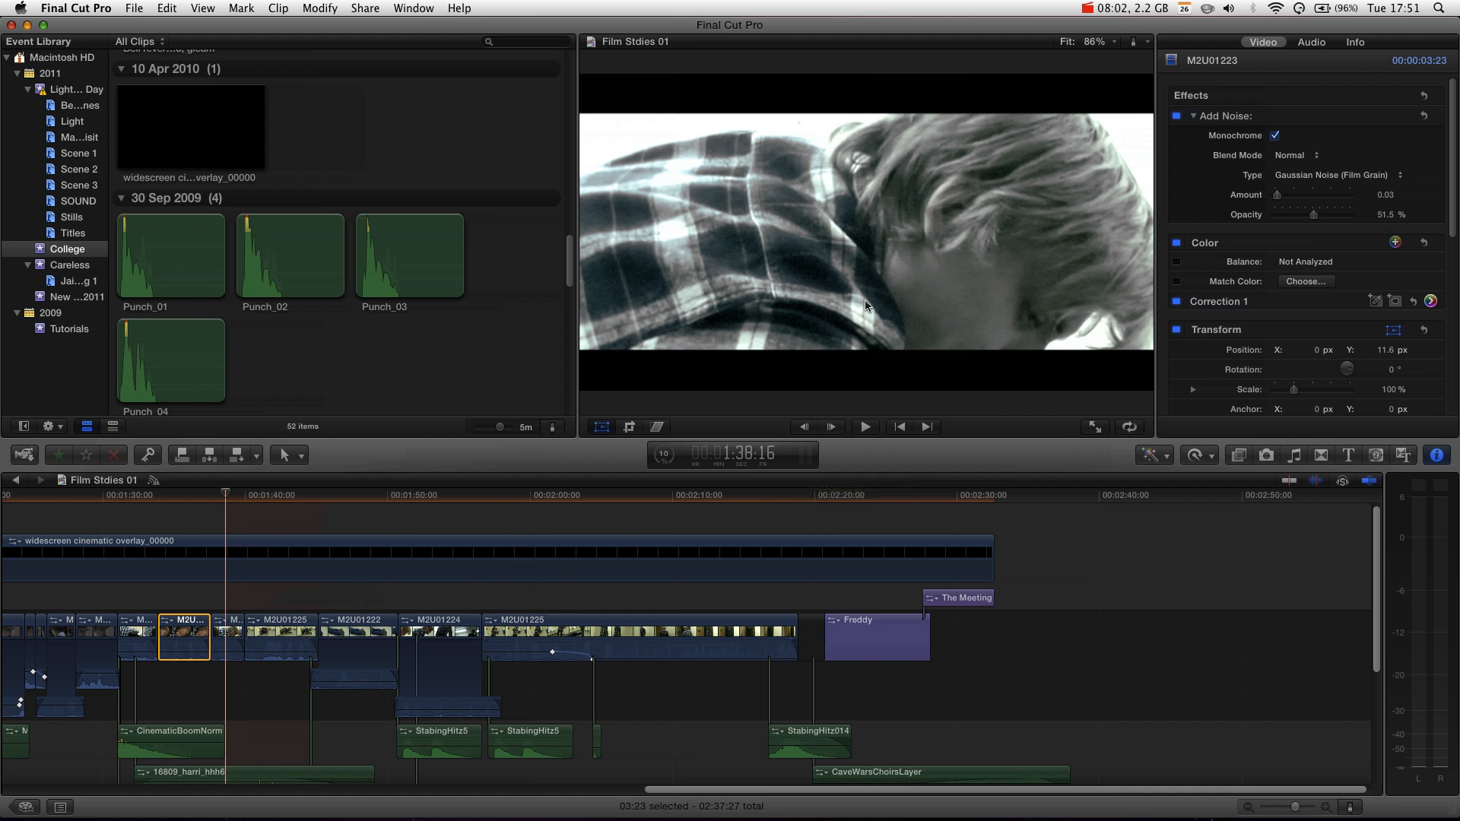
click(628, 496)
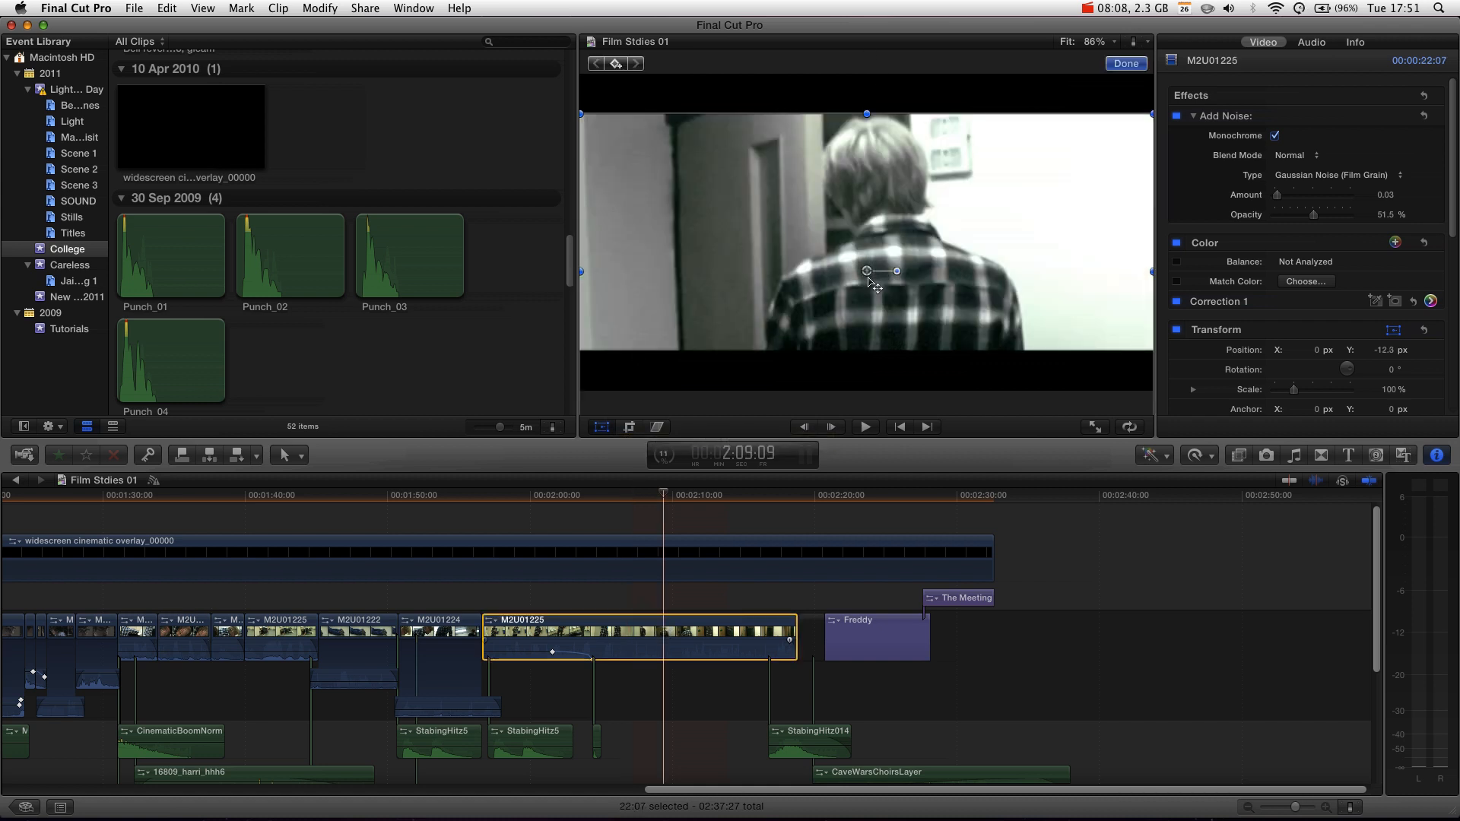
Recentre M2U01225, scale it to 100.54% and shift it 12 px to fill between the bars.
drag(881, 271, 868, 244)
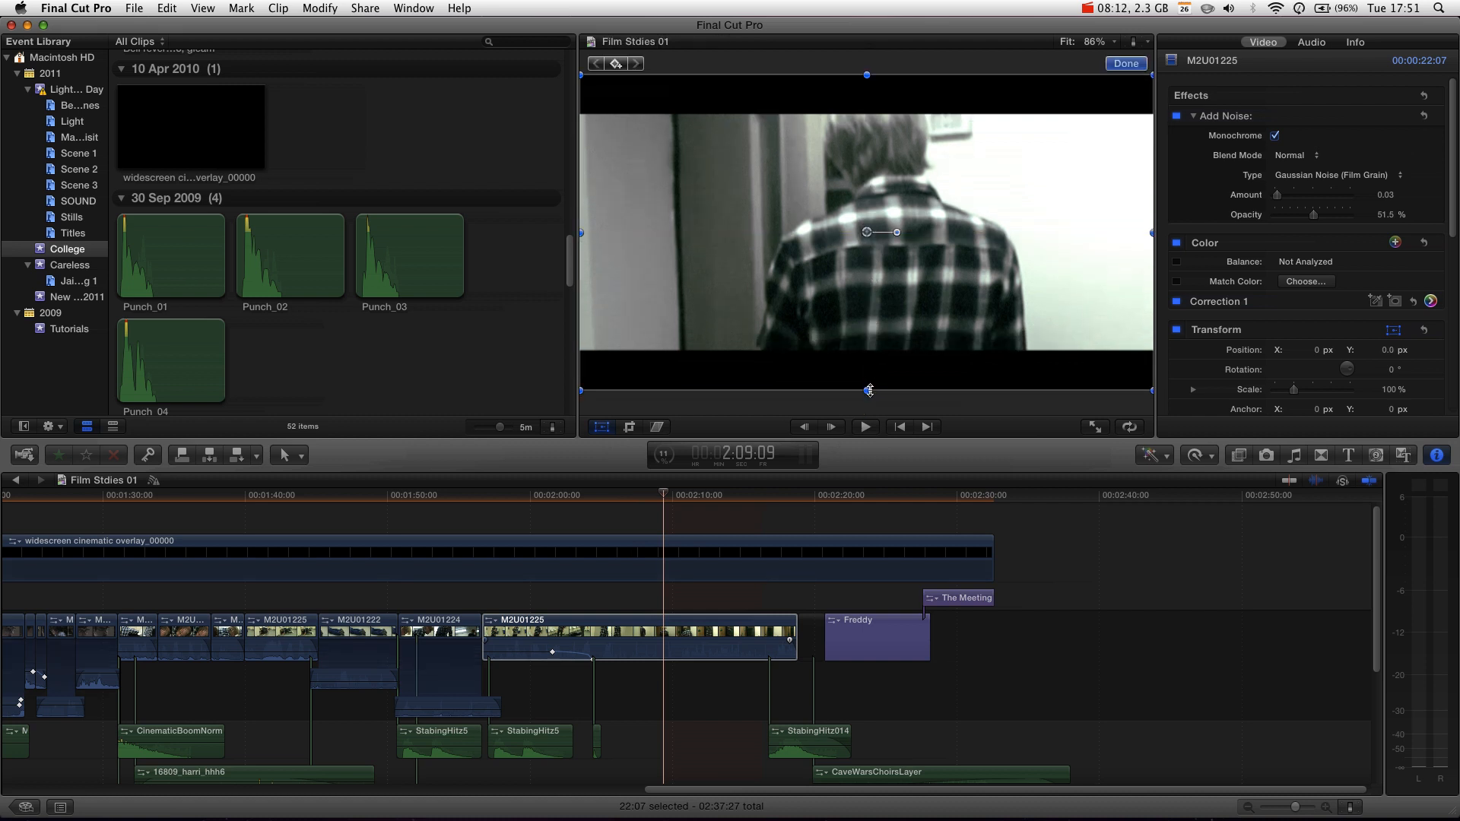
drag(866, 389, 870, 351)
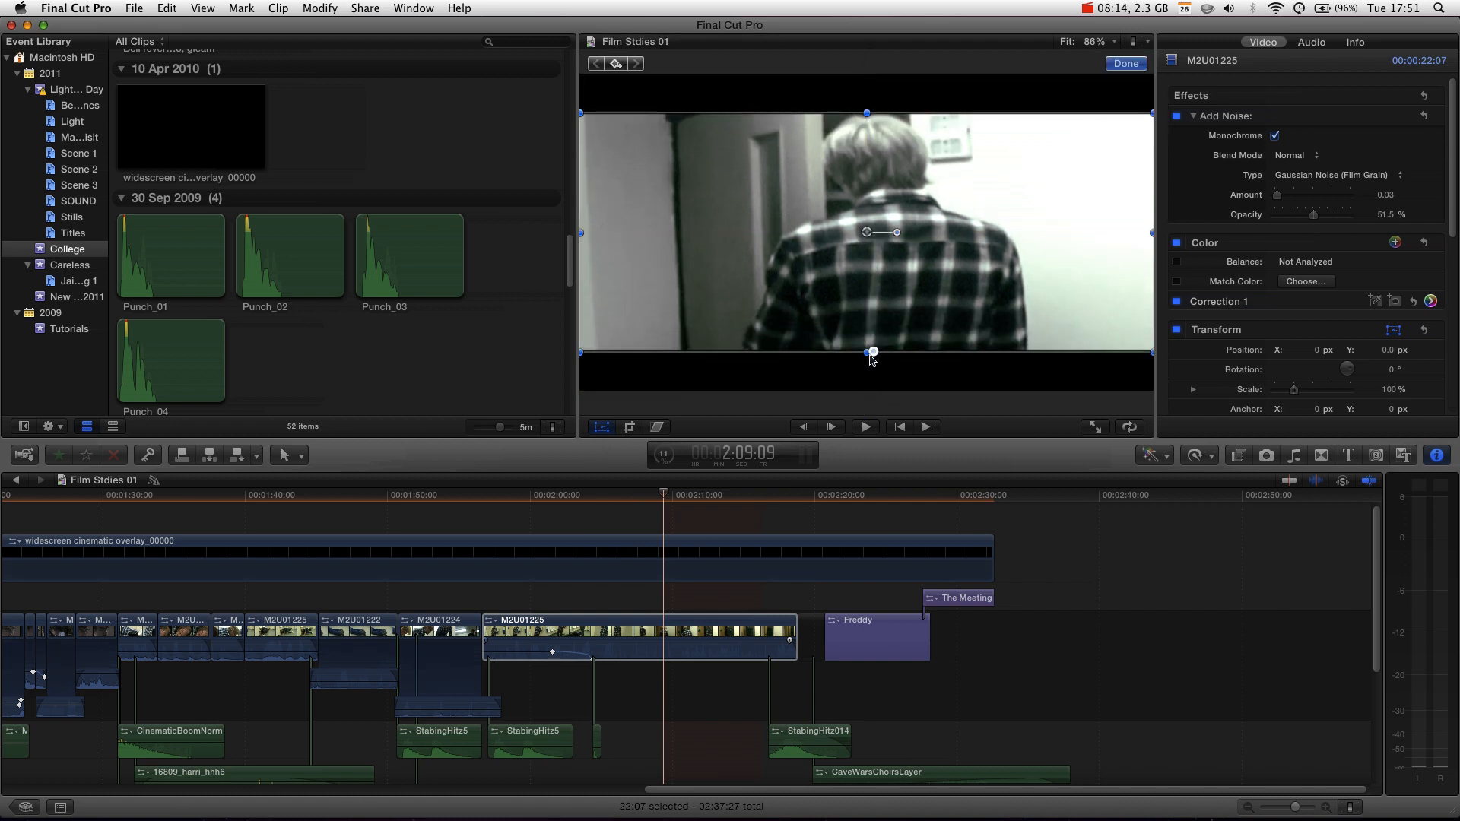
click(620, 492)
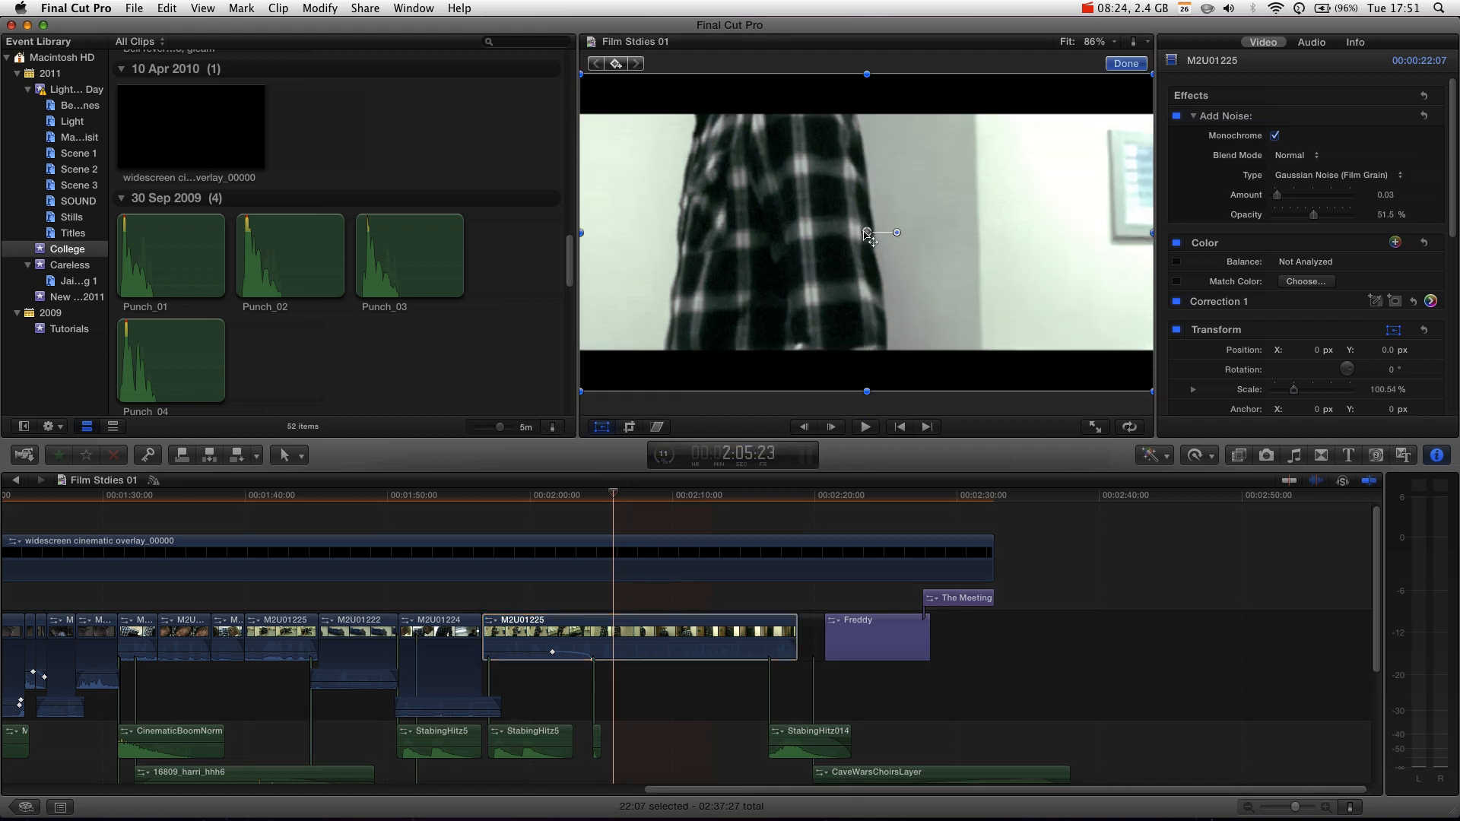
drag(865, 233, 865, 271)
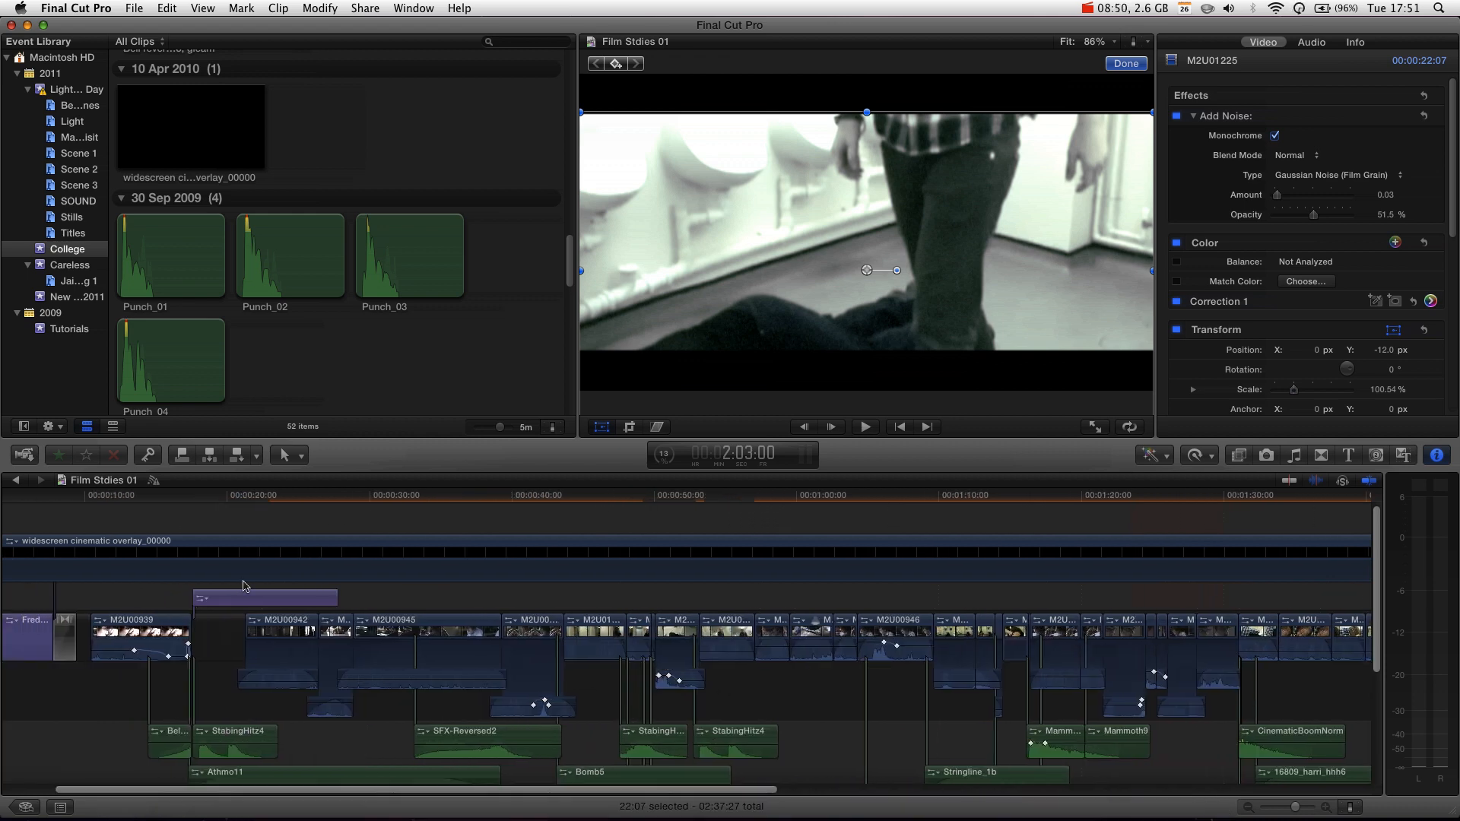
mouse_move(215, 492)
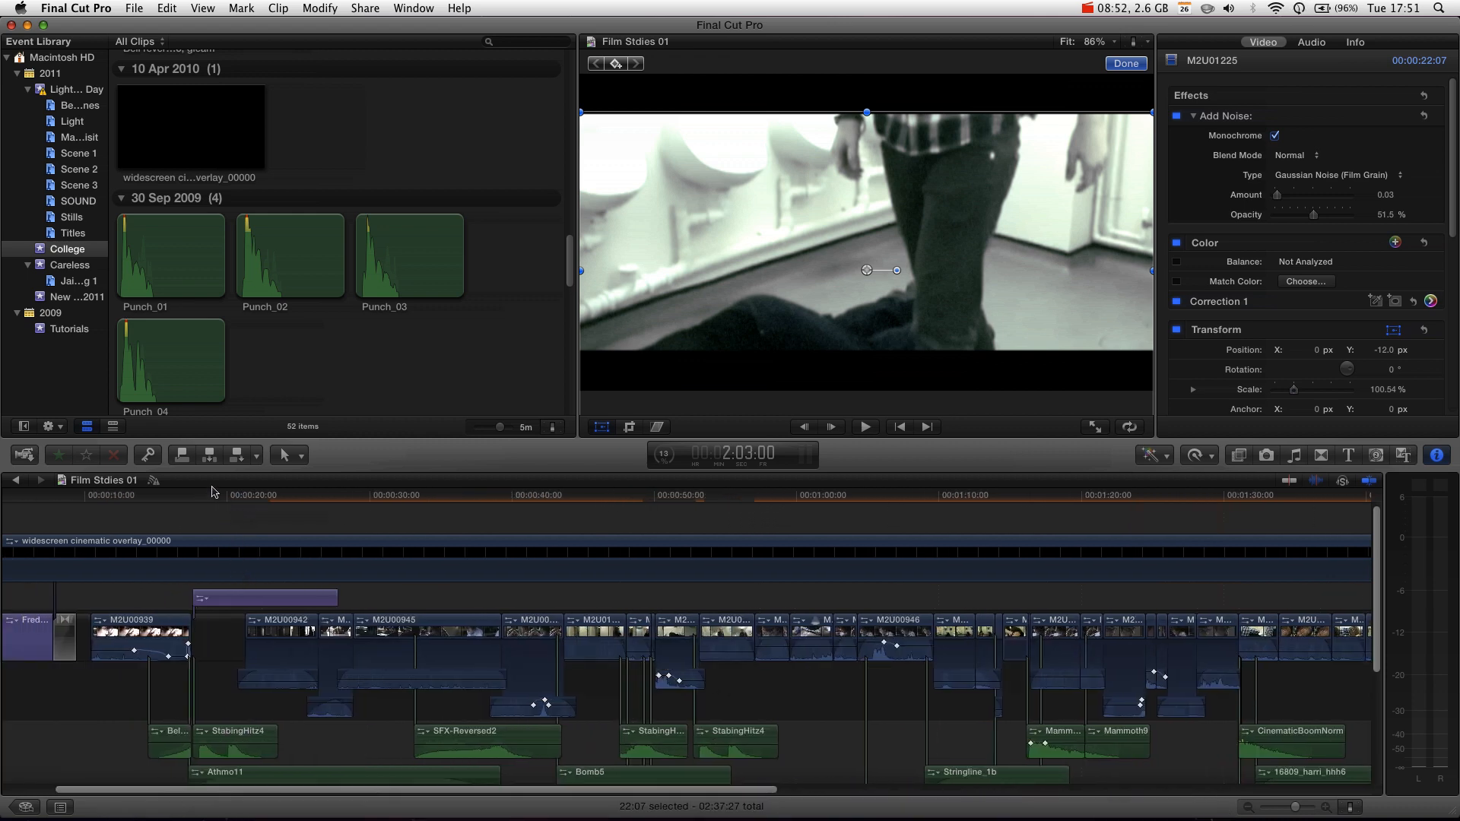
mouse_move(152, 510)
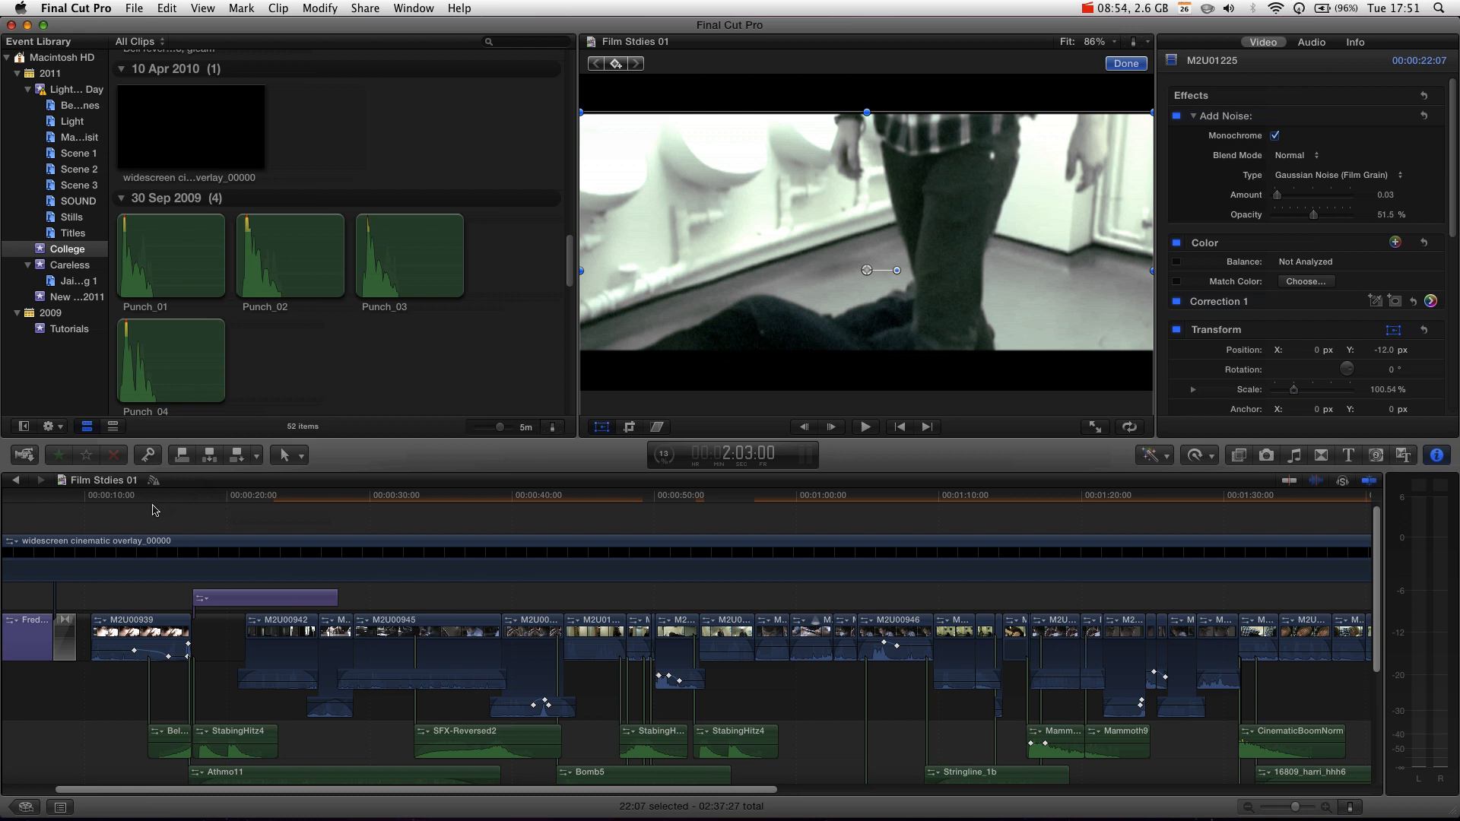
mouse_move(146, 508)
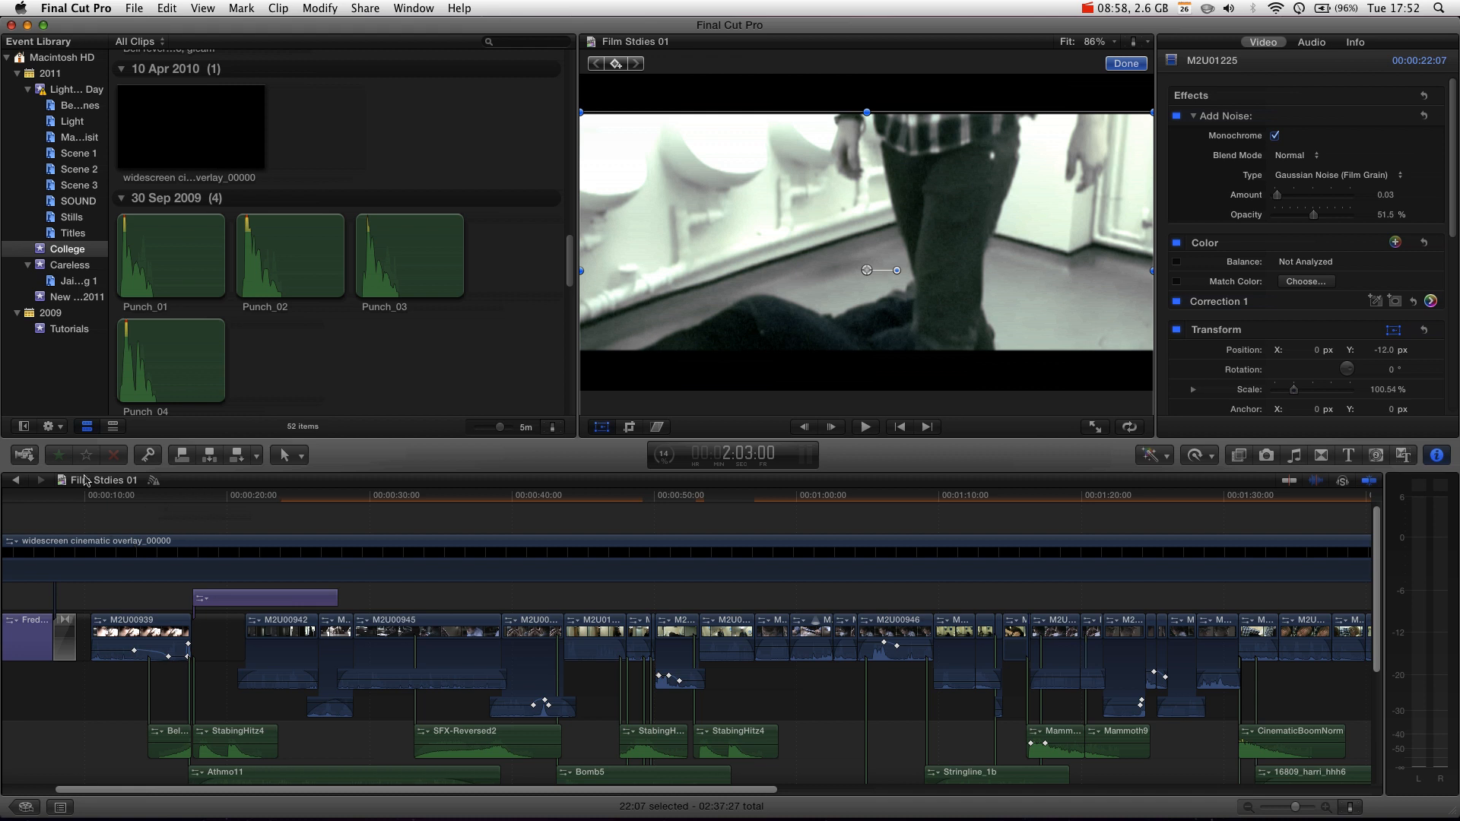
mouse_move(240, 514)
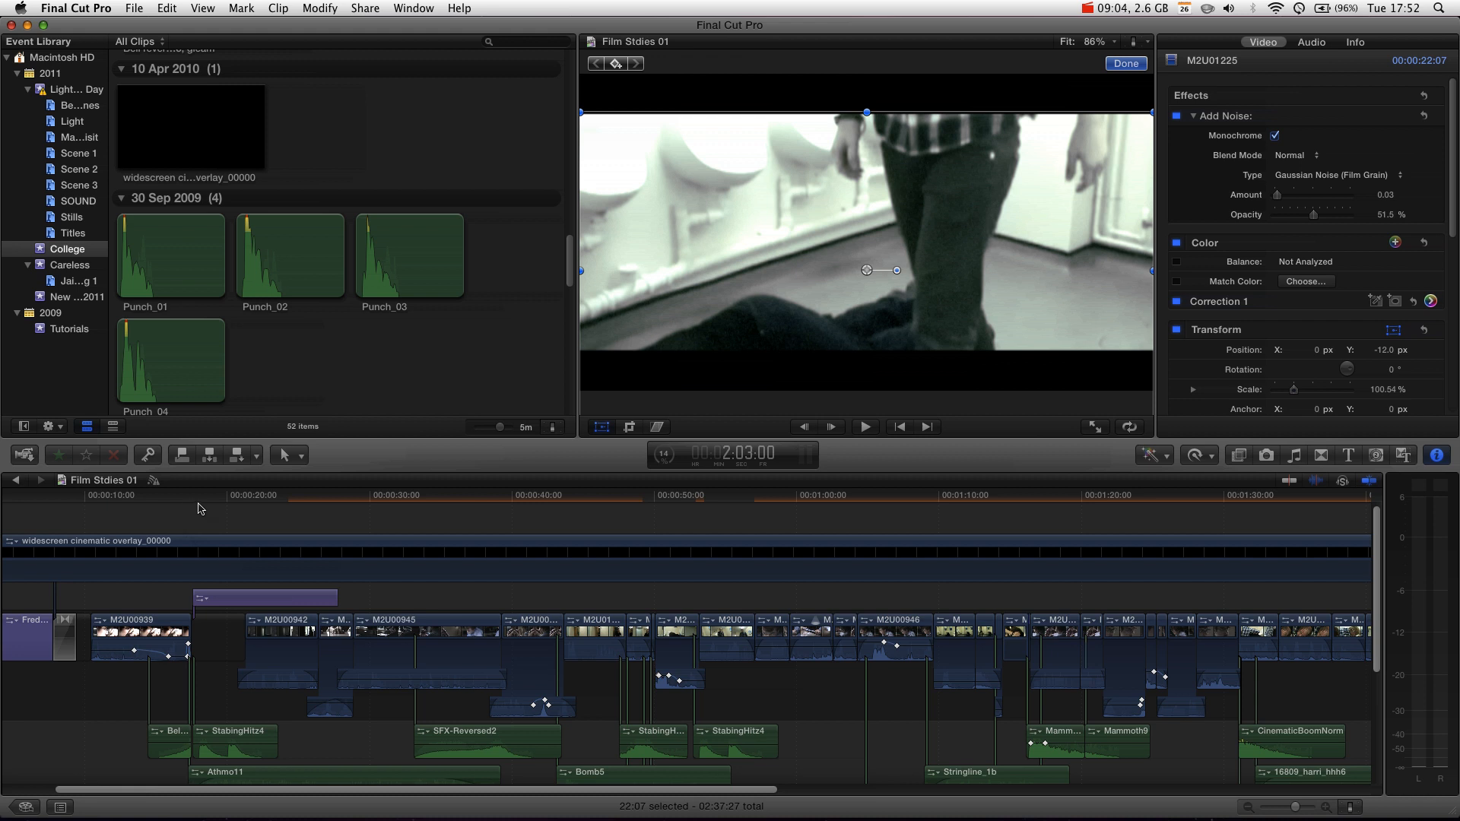
Park the playhead on an early close-up at the start of the project.
click(163, 496)
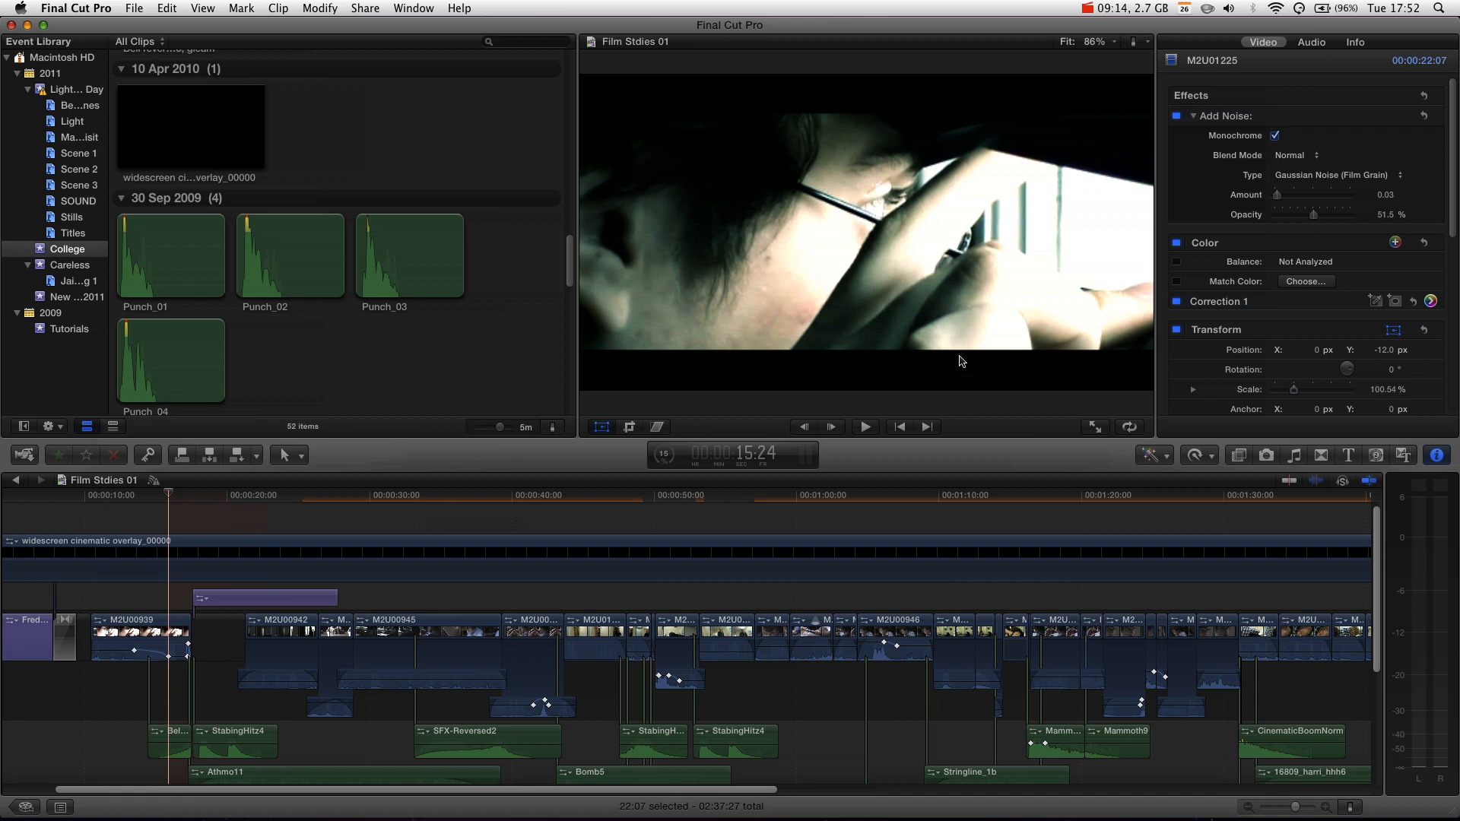
mouse_move(1161, 323)
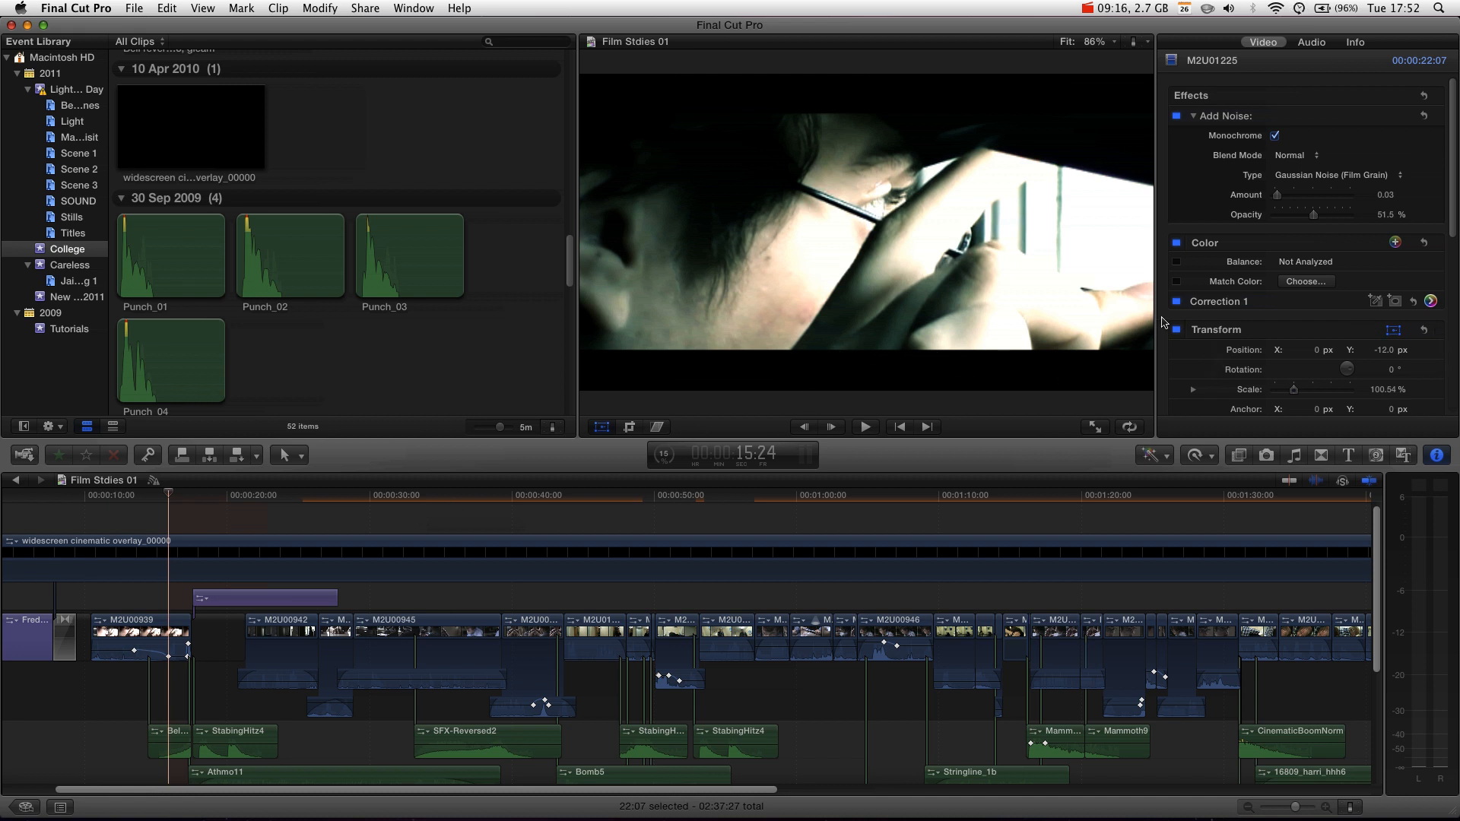
mouse_move(629, 426)
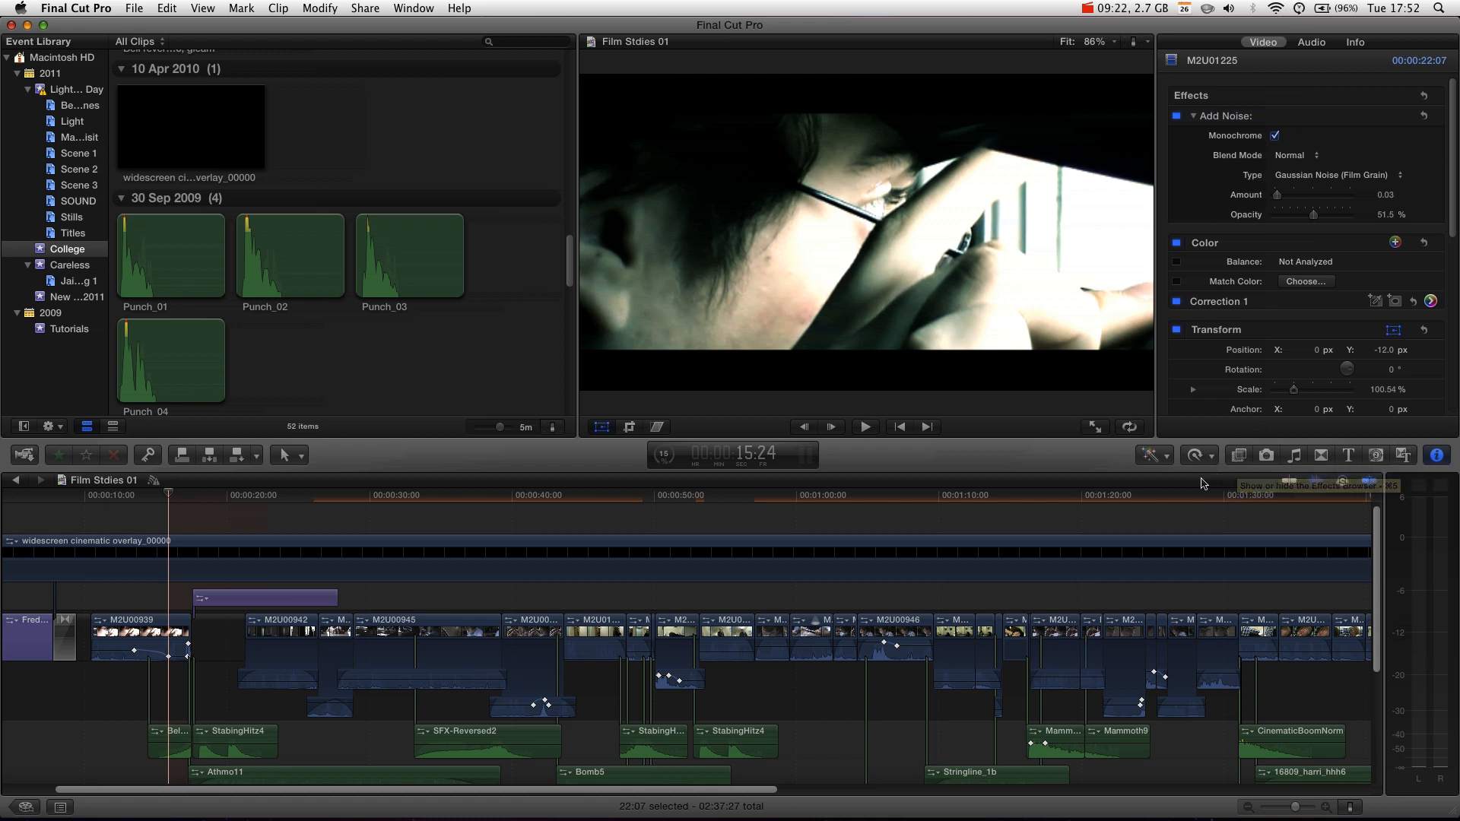
mouse_move(708, 535)
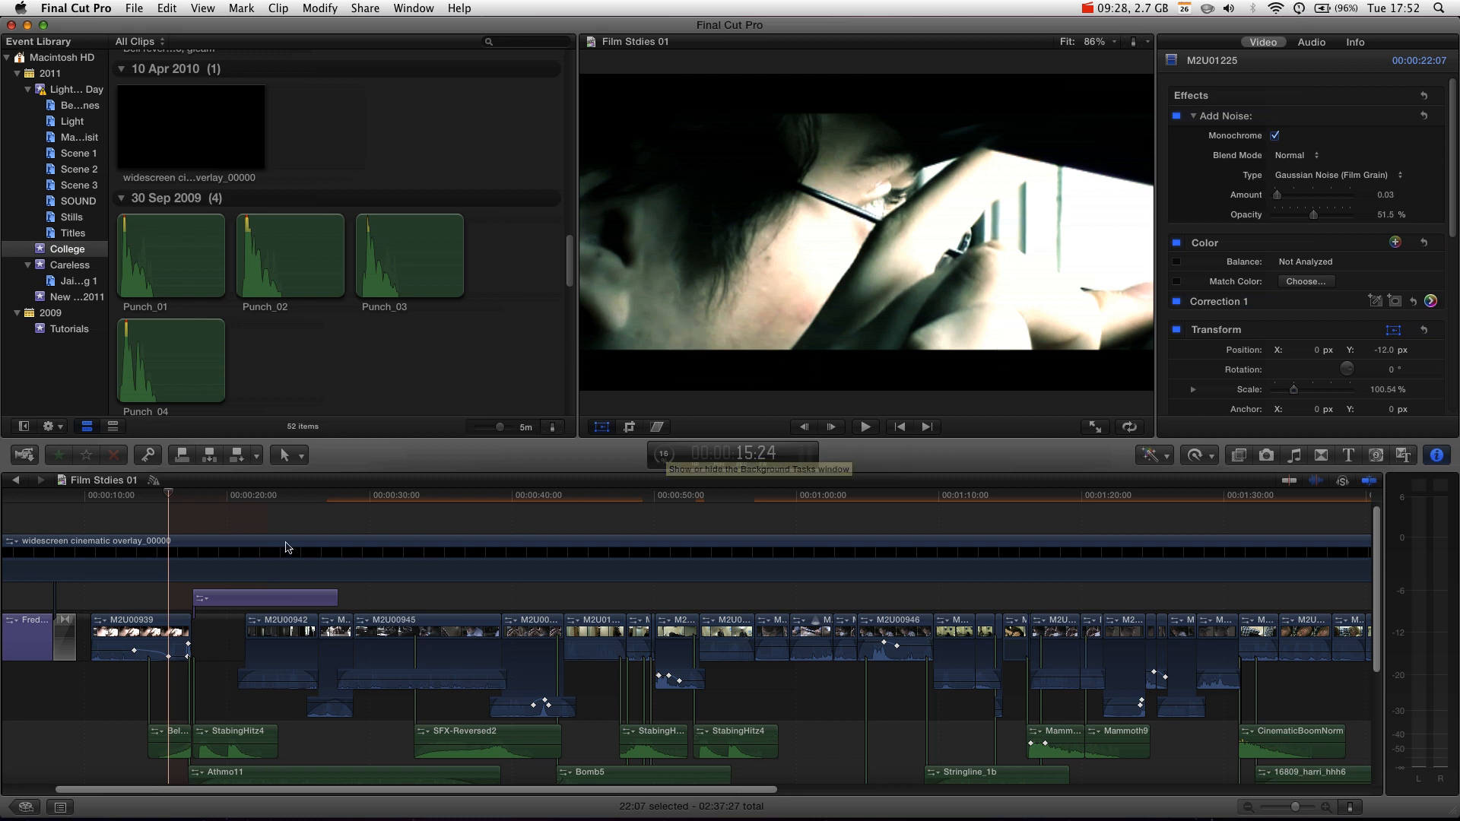
mouse_move(818, 255)
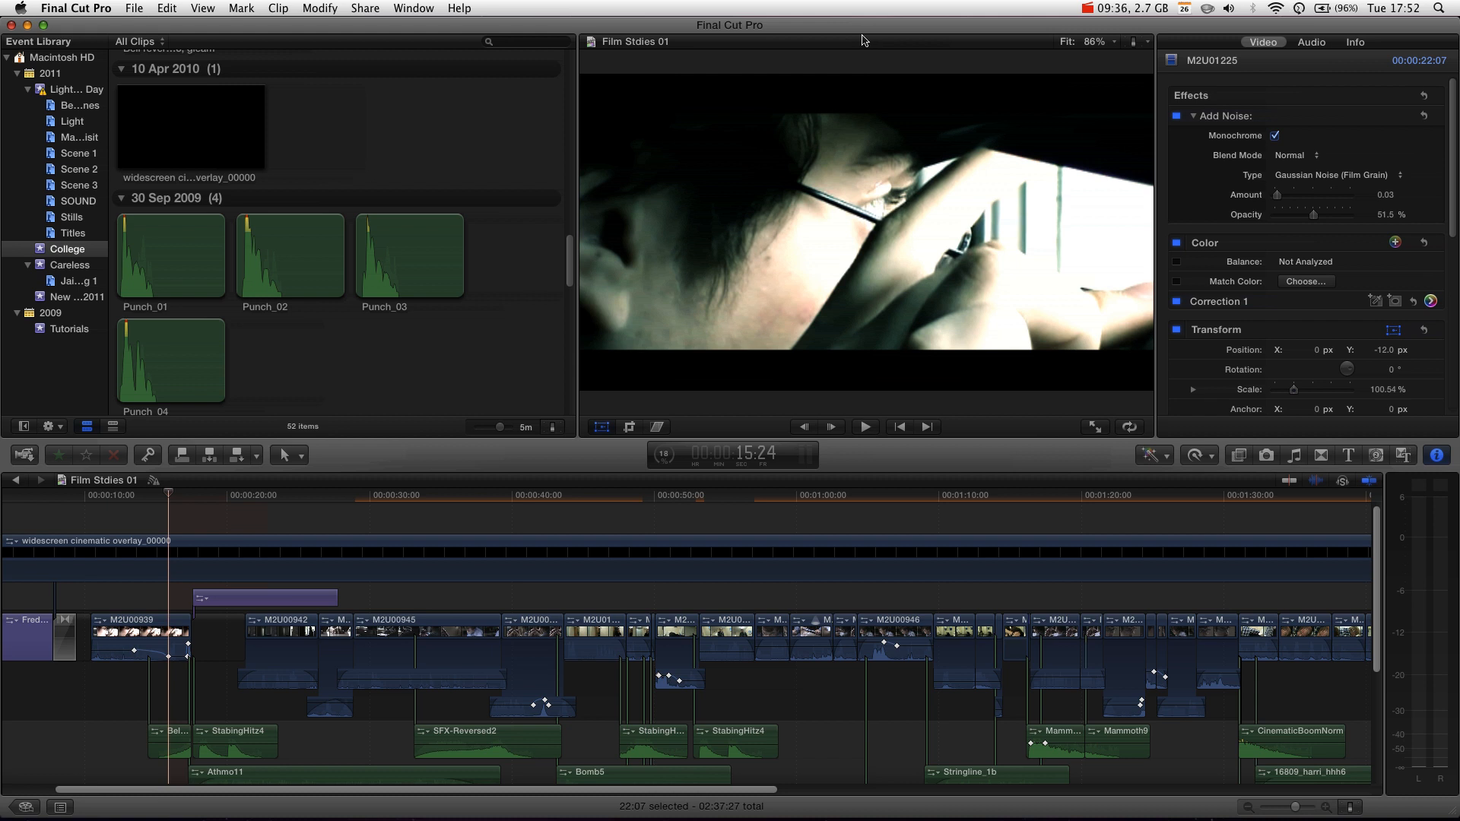
mouse_move(603, 158)
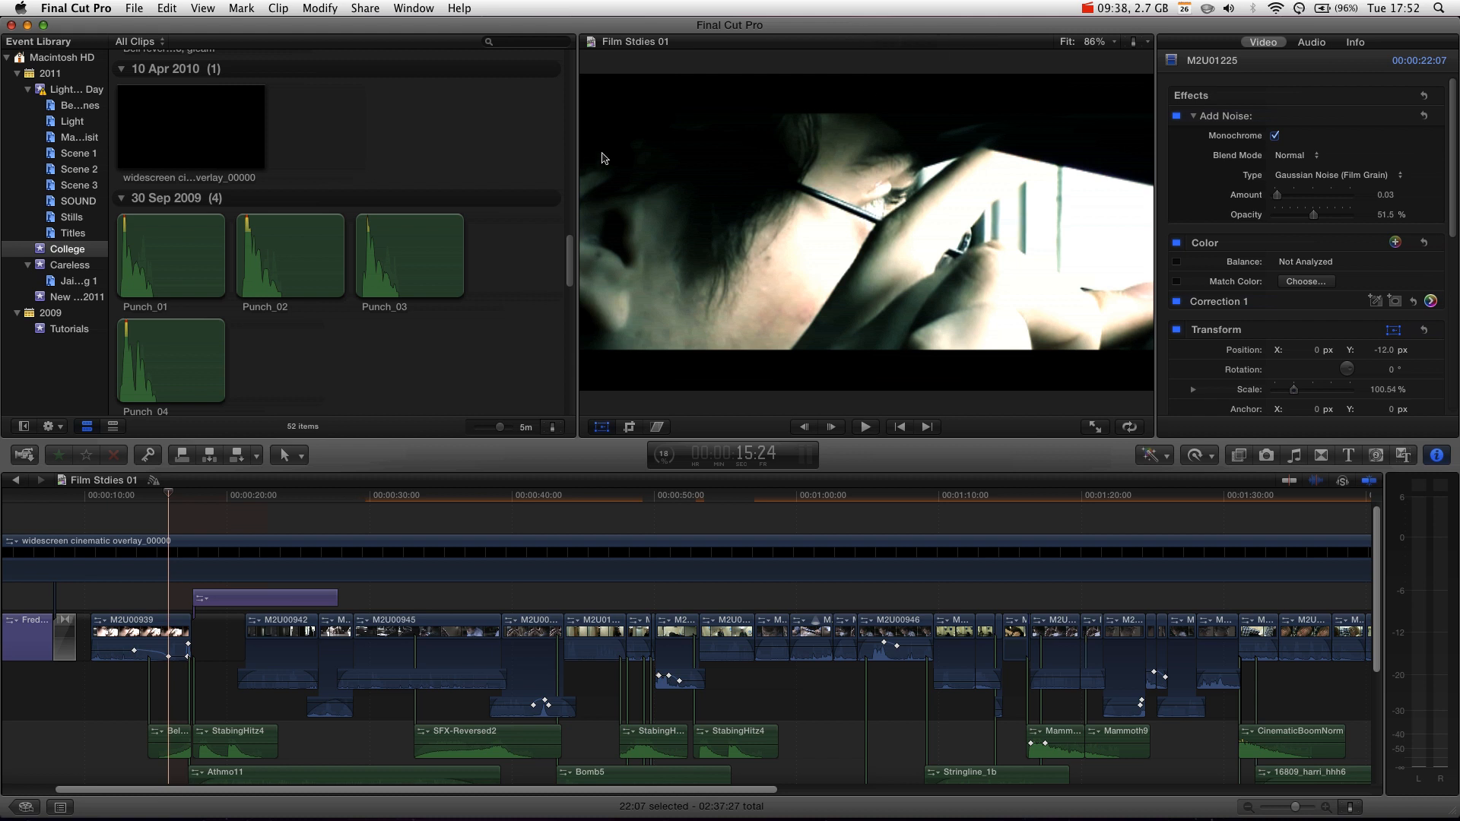
mouse_move(614, 161)
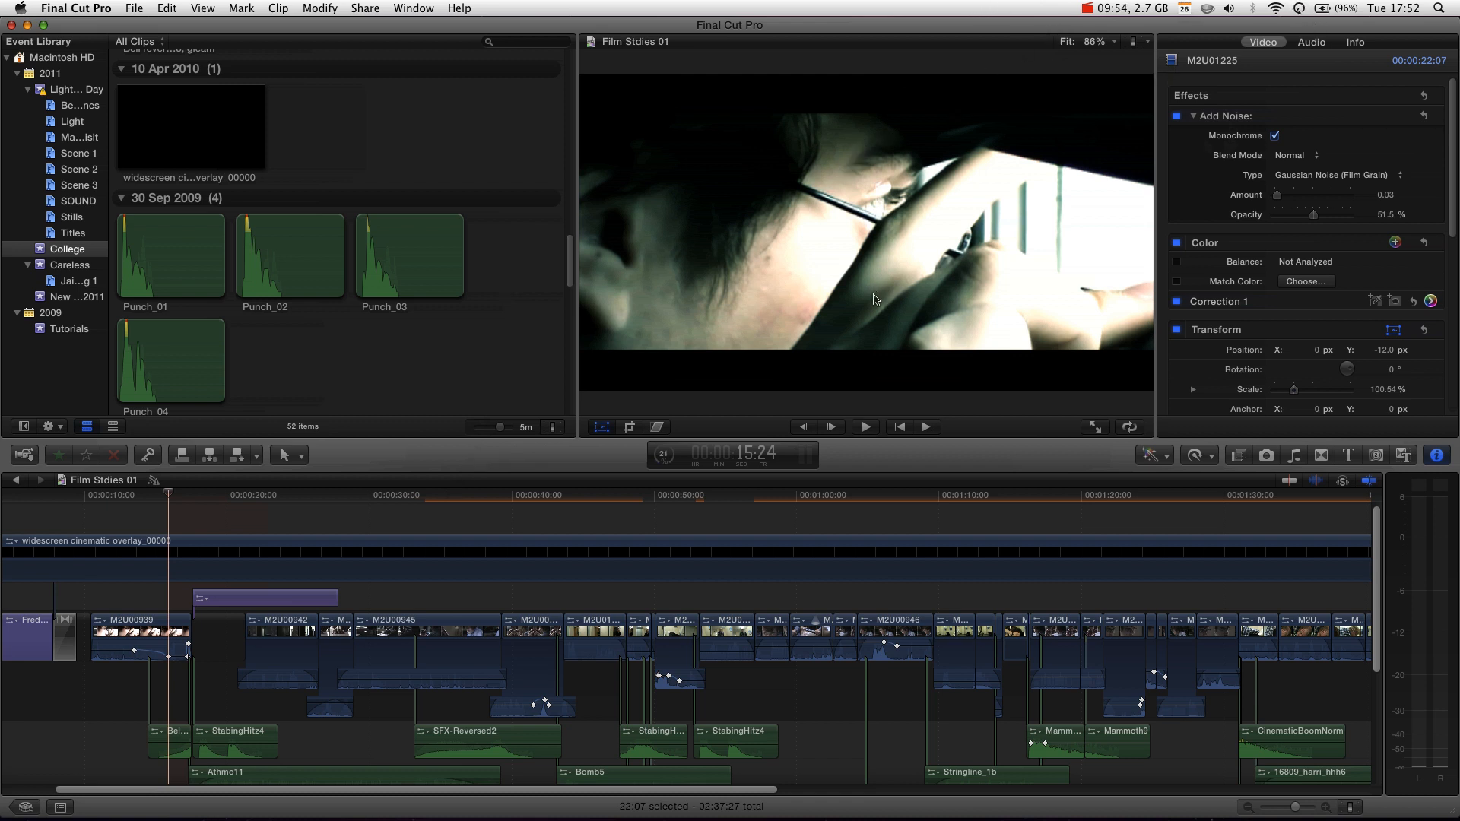
mouse_move(842, 130)
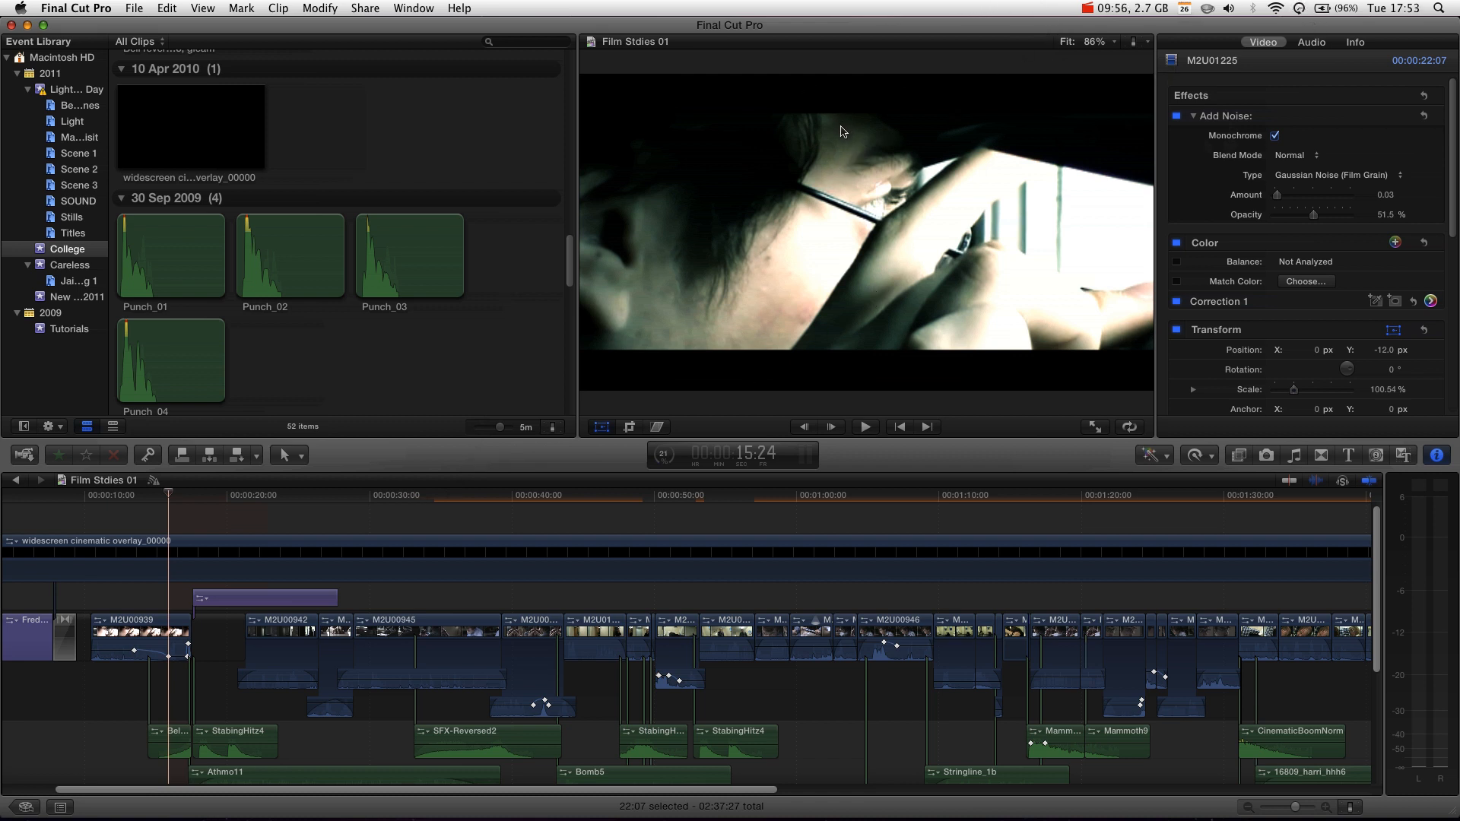